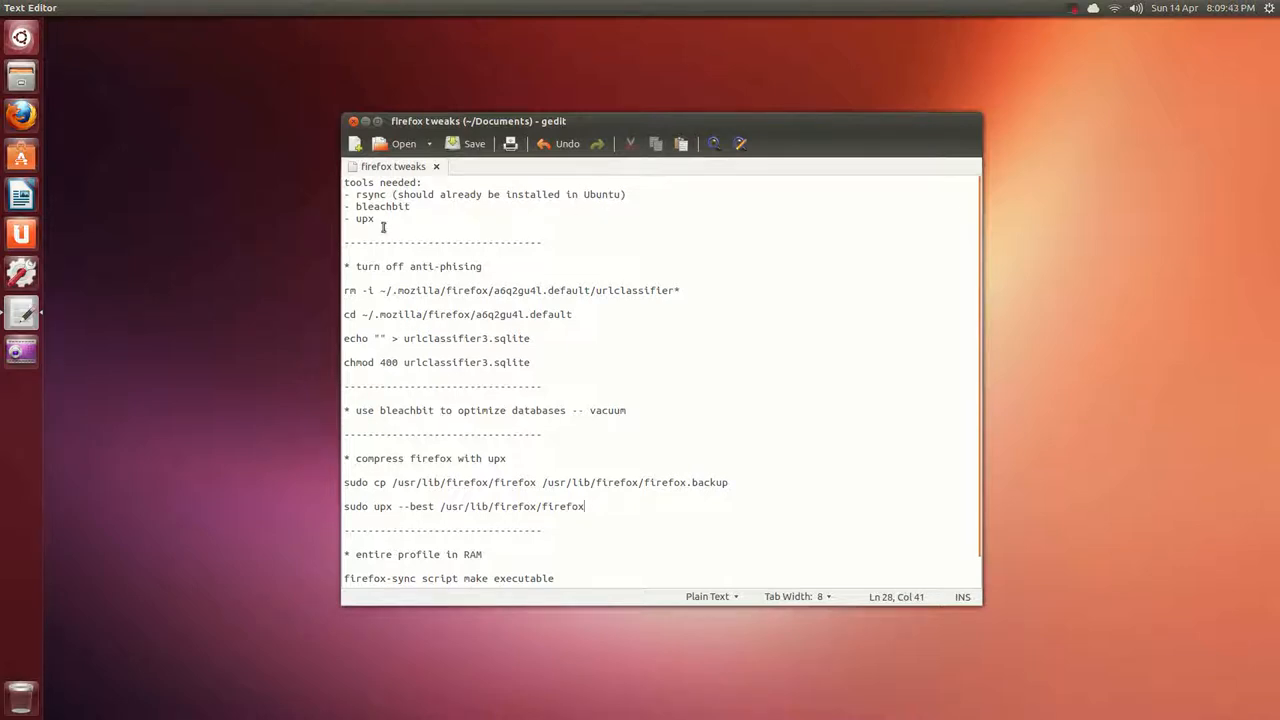
- Add the note 'load at at startup' below the firefox-sync make-executable line
click(440, 222)
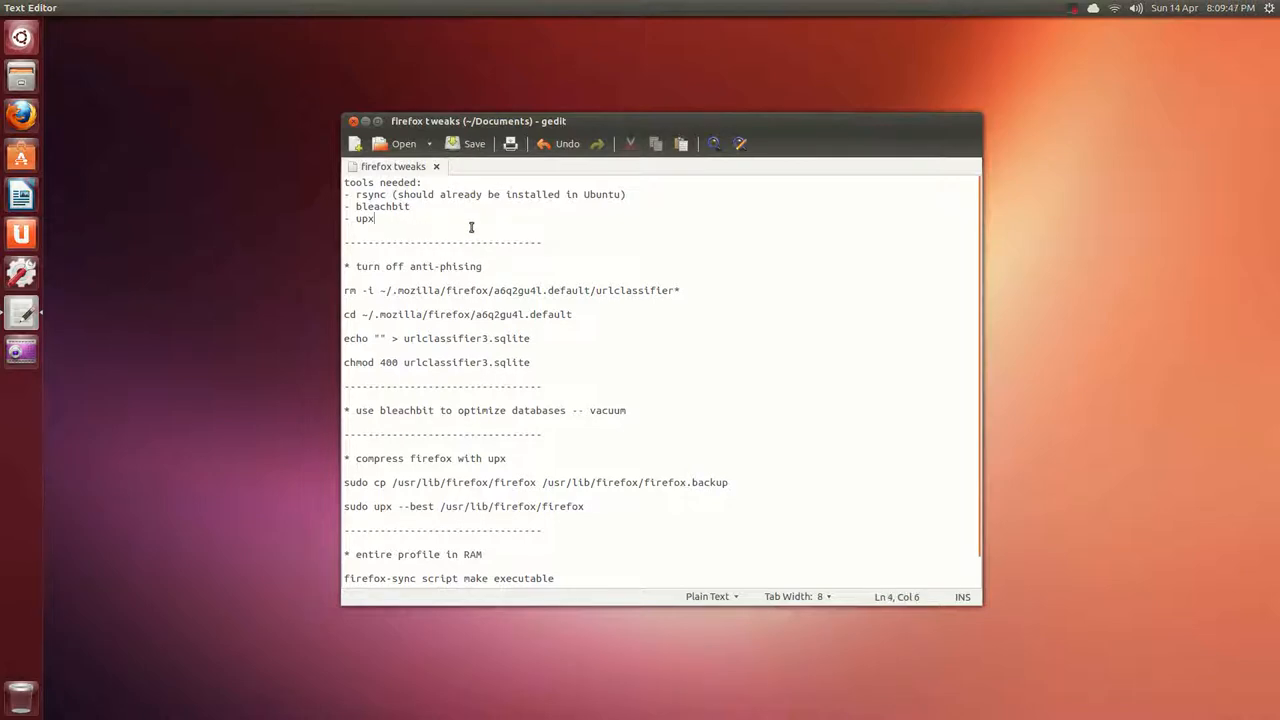
mouse_move(478, 254)
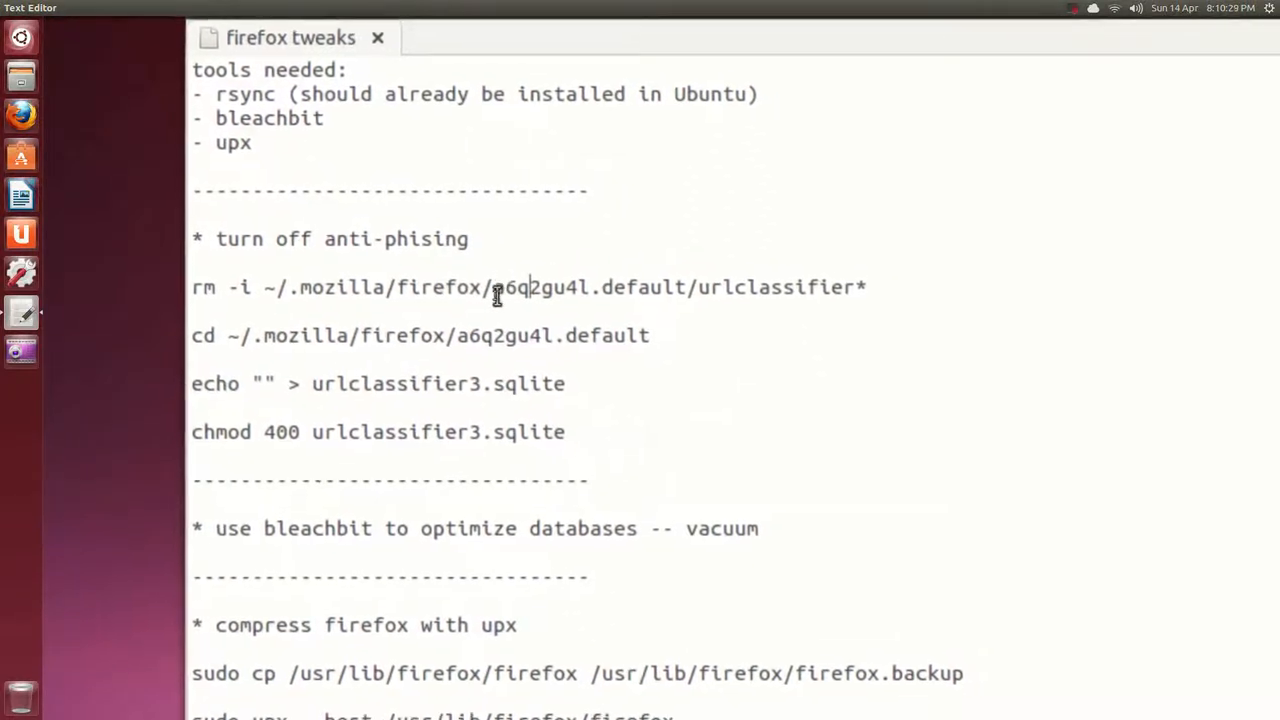
double_click(520, 288)
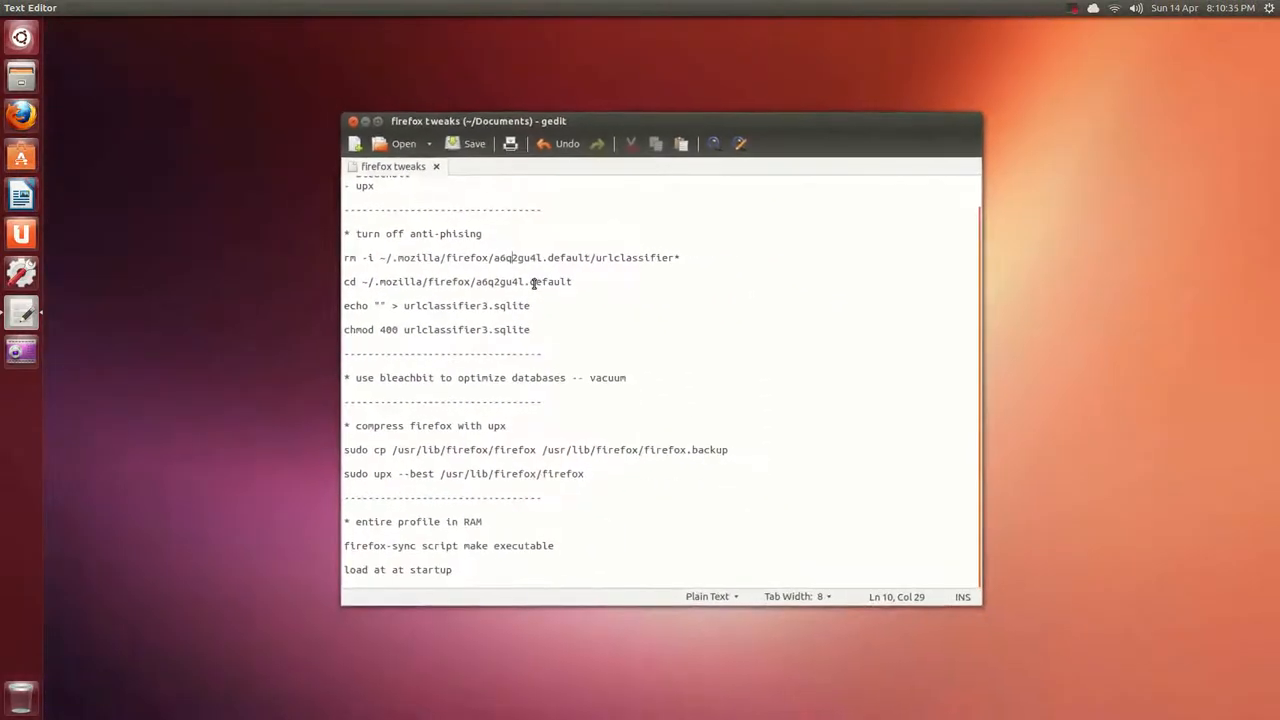
- Navigate Files to ~/.mozilla/firefox and select the a6q2gu4l.default profile folder
click(20, 76)
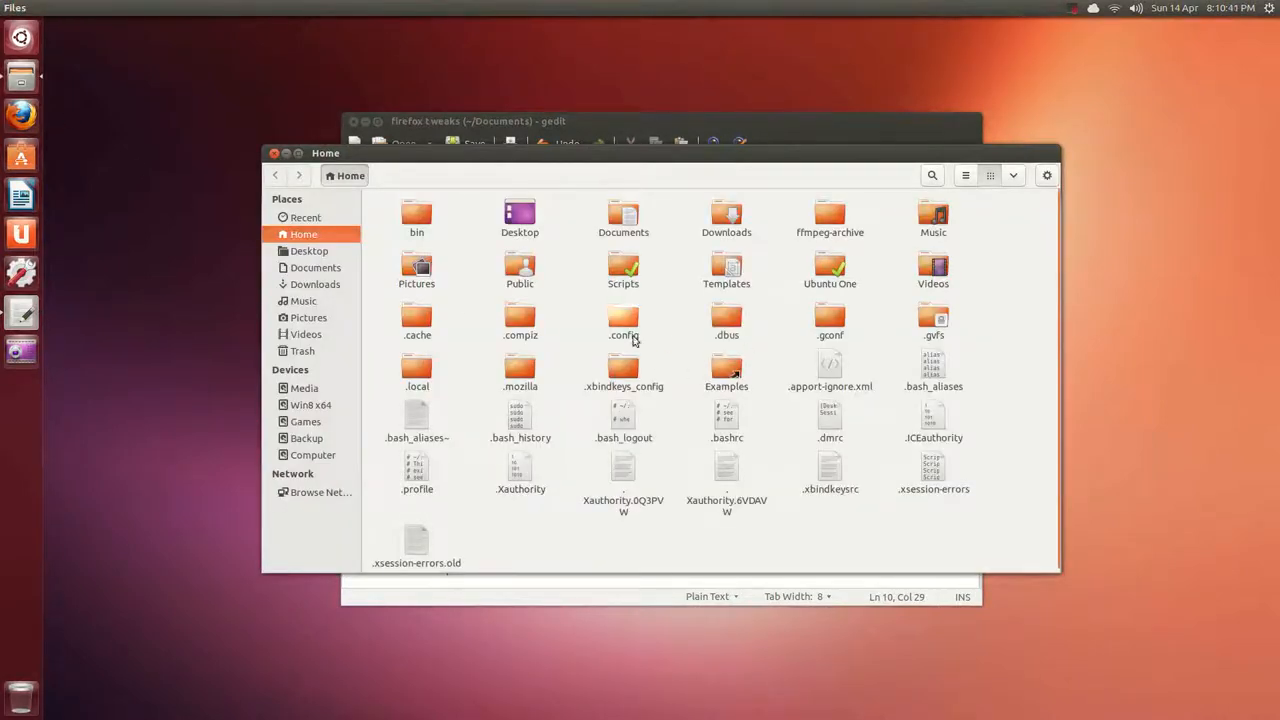
double_click(520, 370)
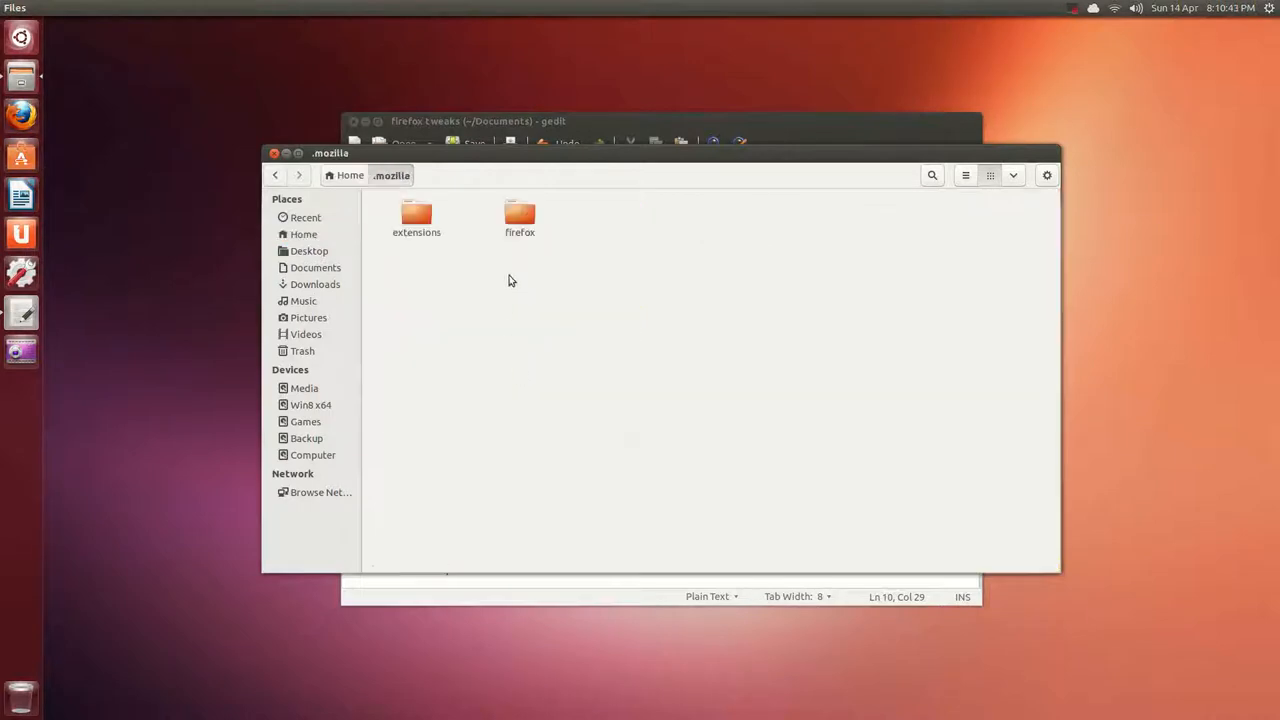
double_click(520, 216)
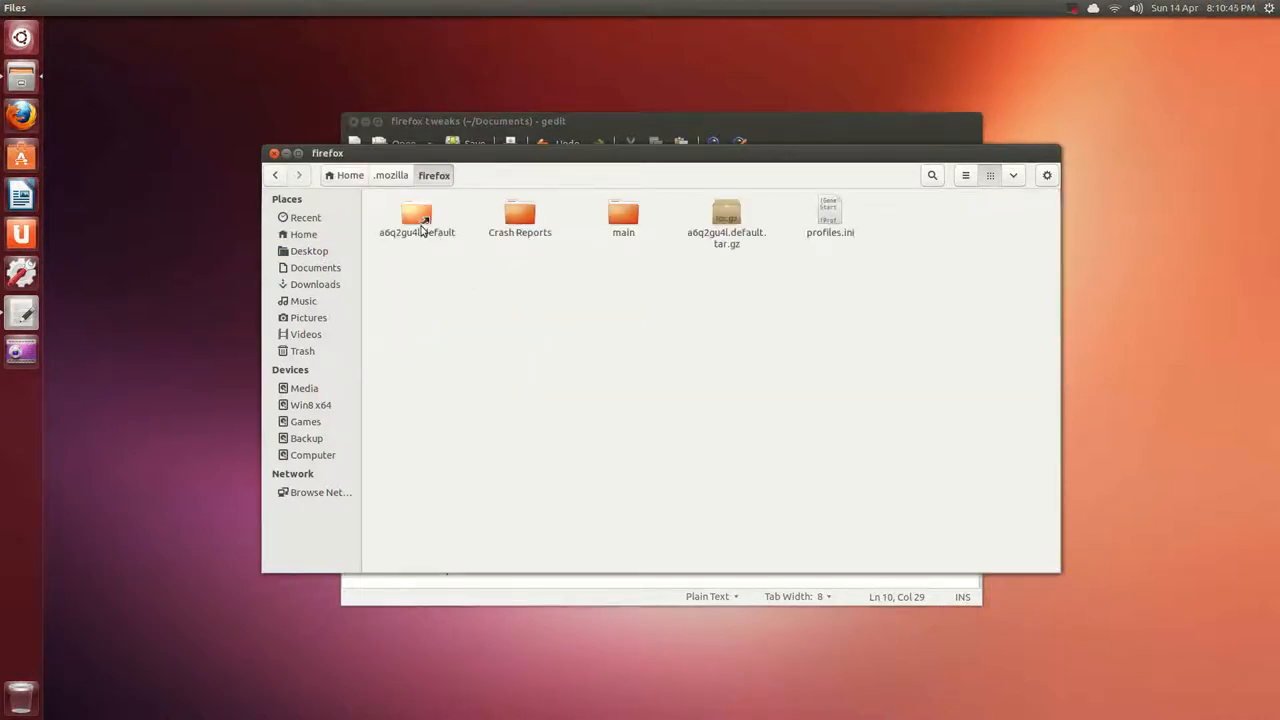
click(416, 216)
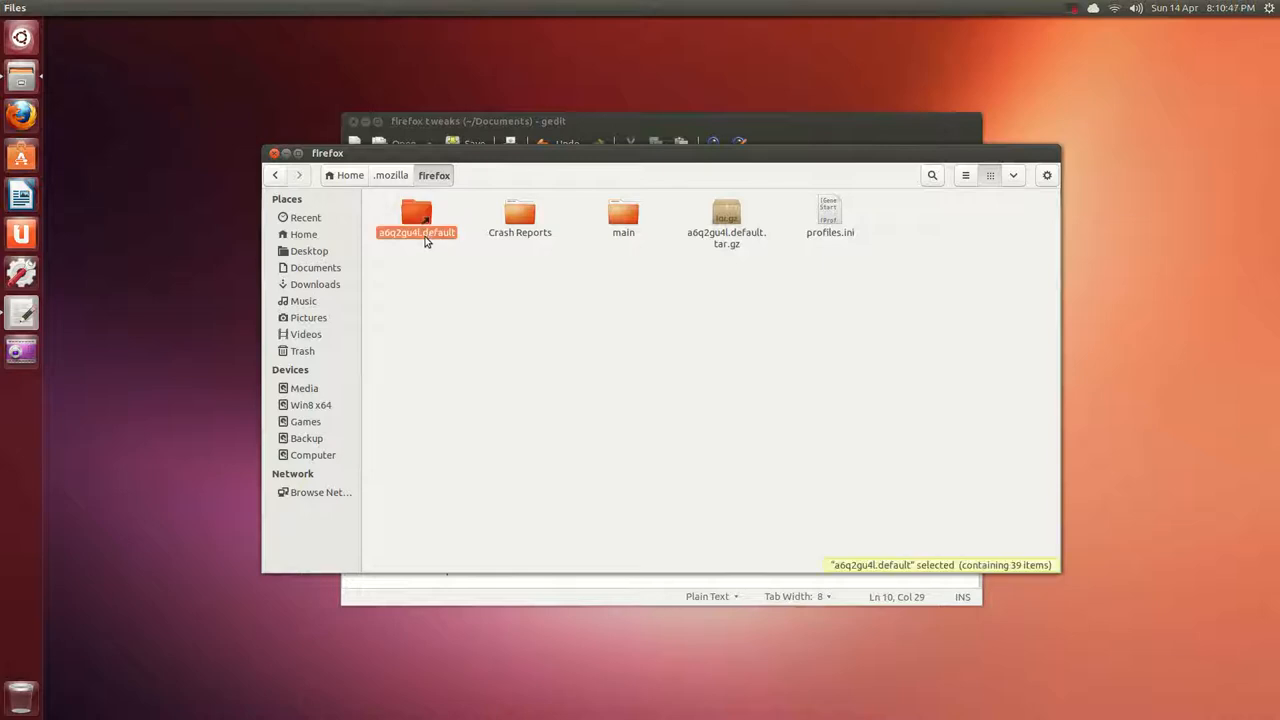
mouse_move(624, 216)
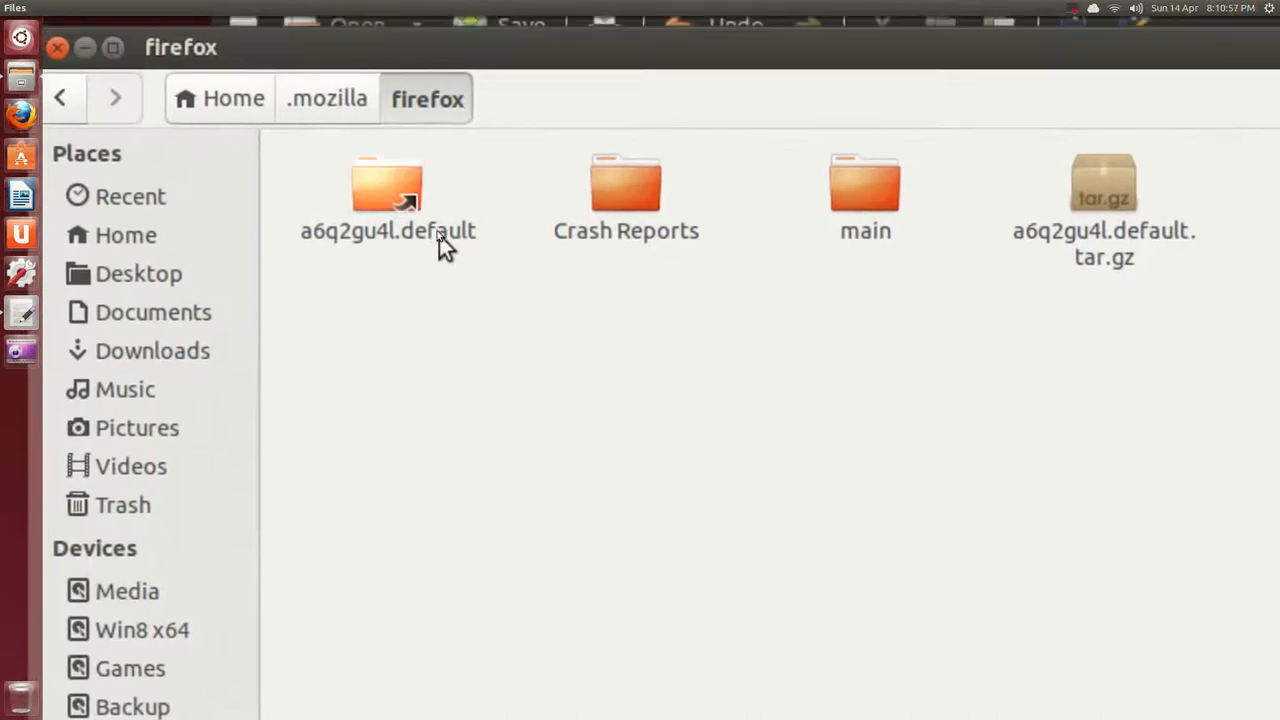
- Compress the profile folder into a6q2gu4l.default.tar.gz as a backup
right_click(388, 200)
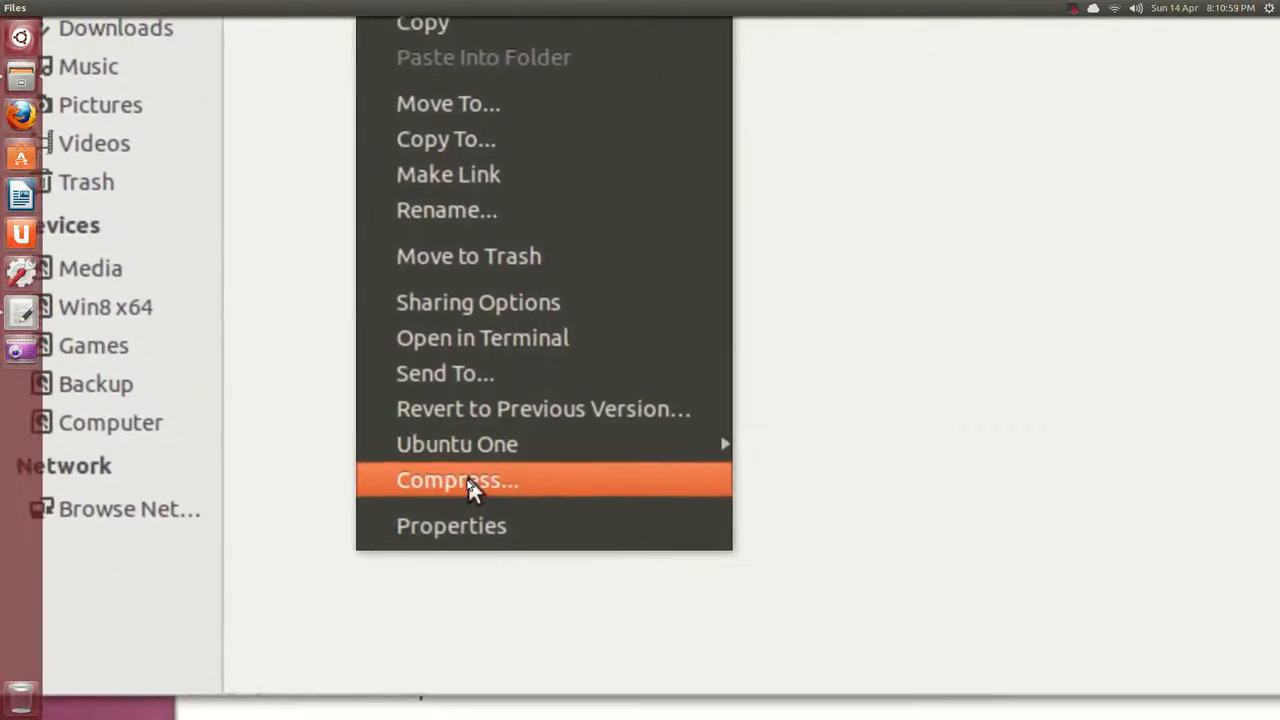
click(456, 480)
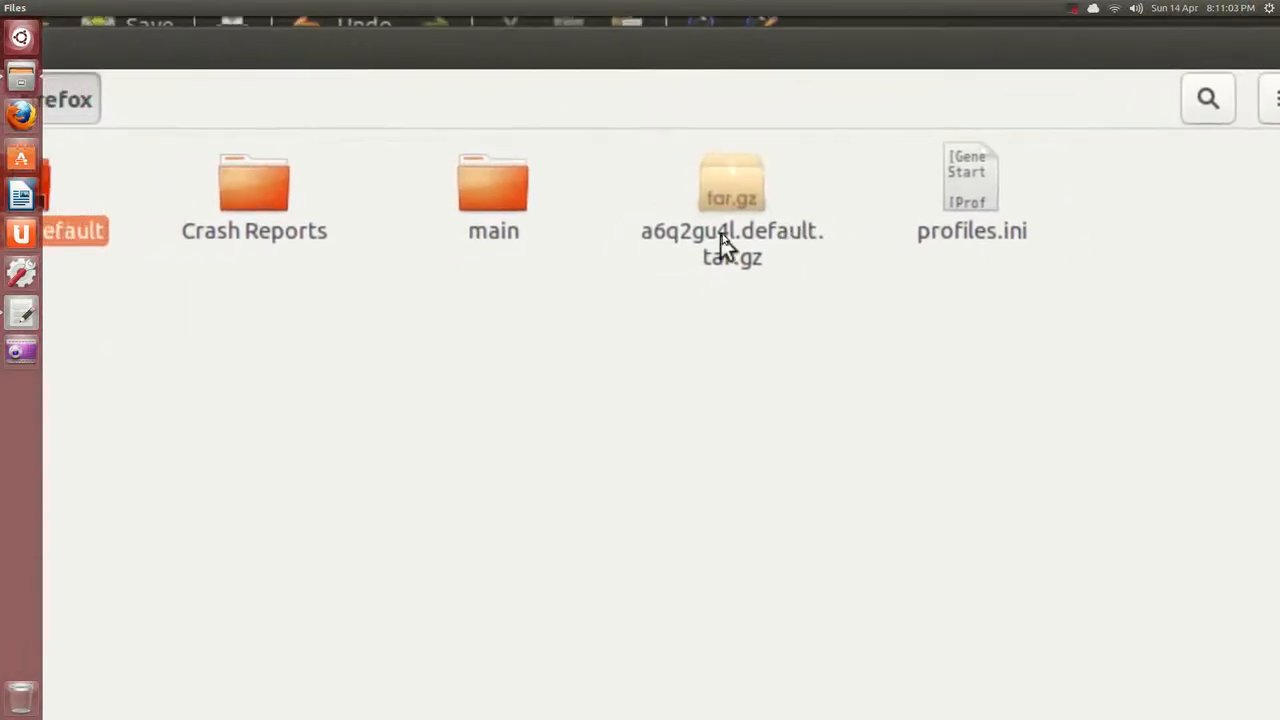
click(732, 190)
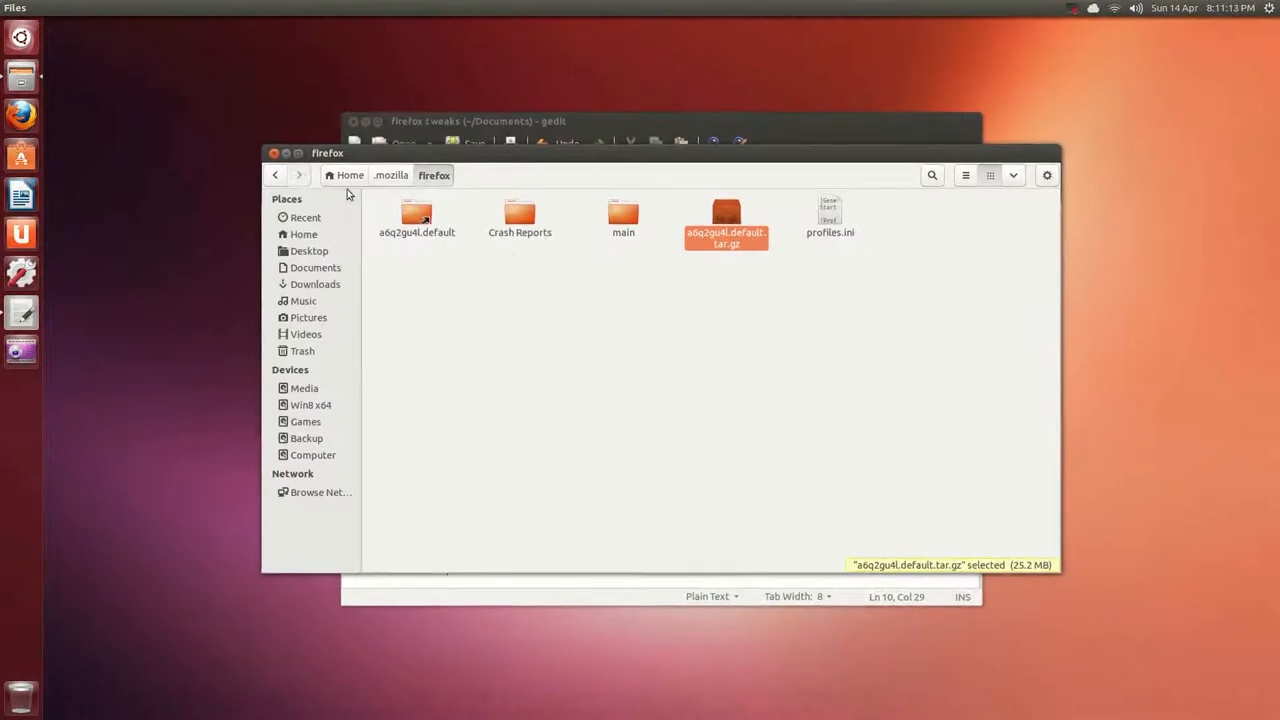
click(416, 216)
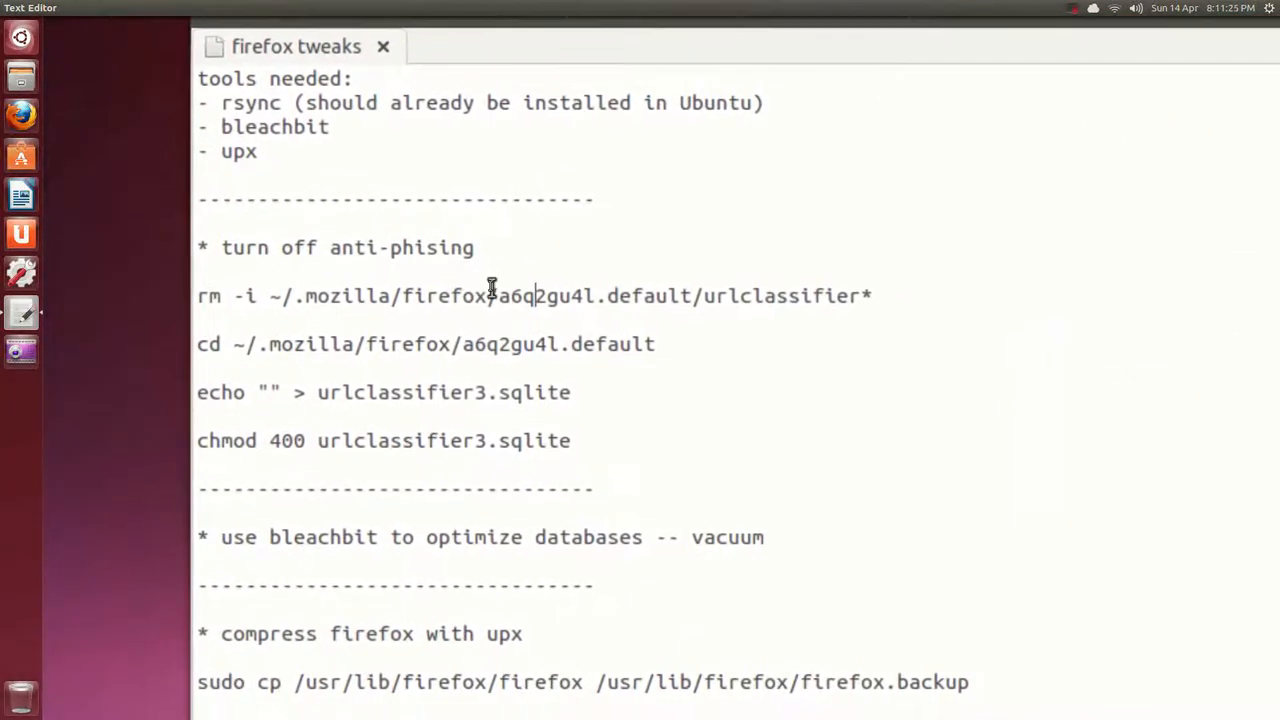
scroll(down, 3)
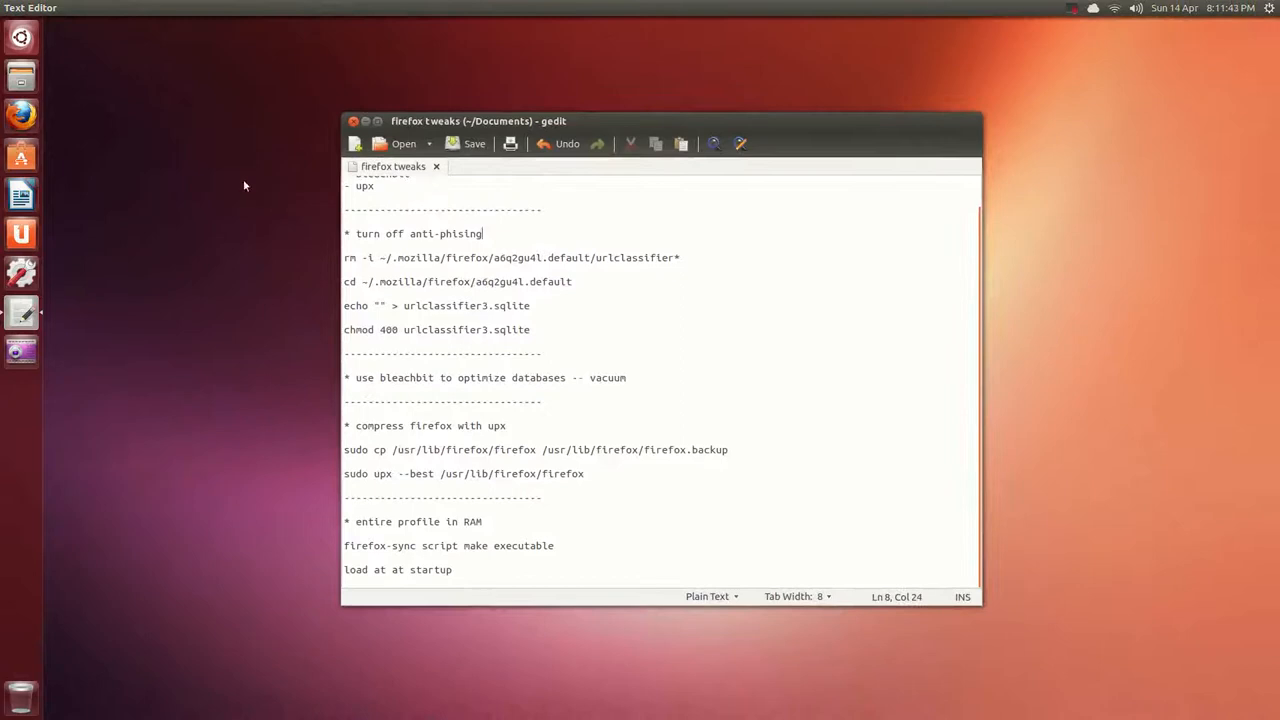
mouse_move(154, 140)
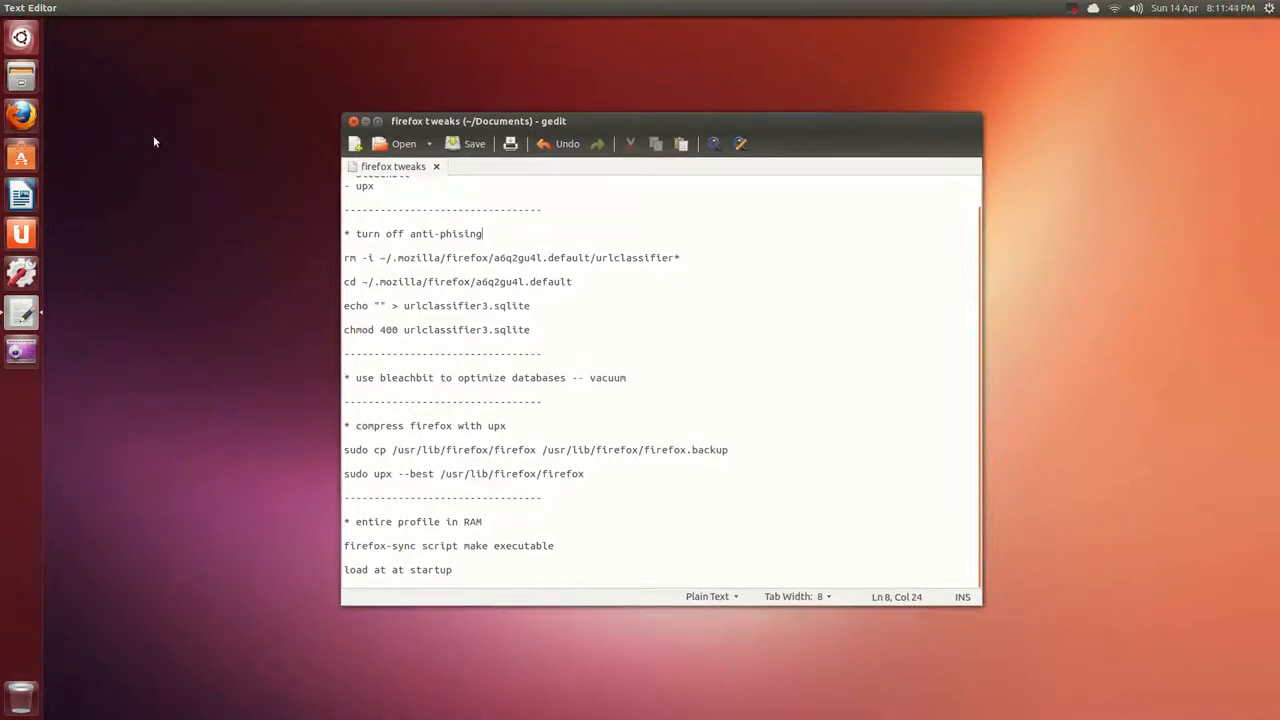
mouse_move(20, 116)
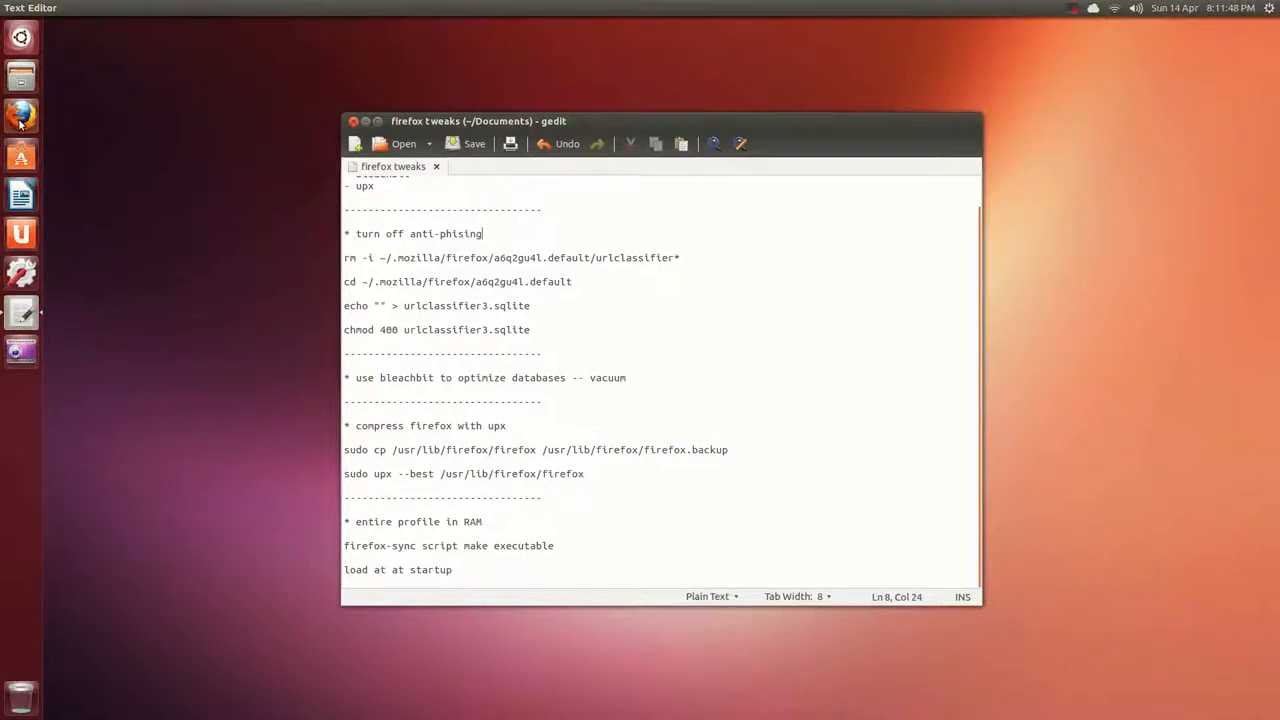
- Launch Firefox and show Edit > Preferences on the Privacy tab
click(20, 116)
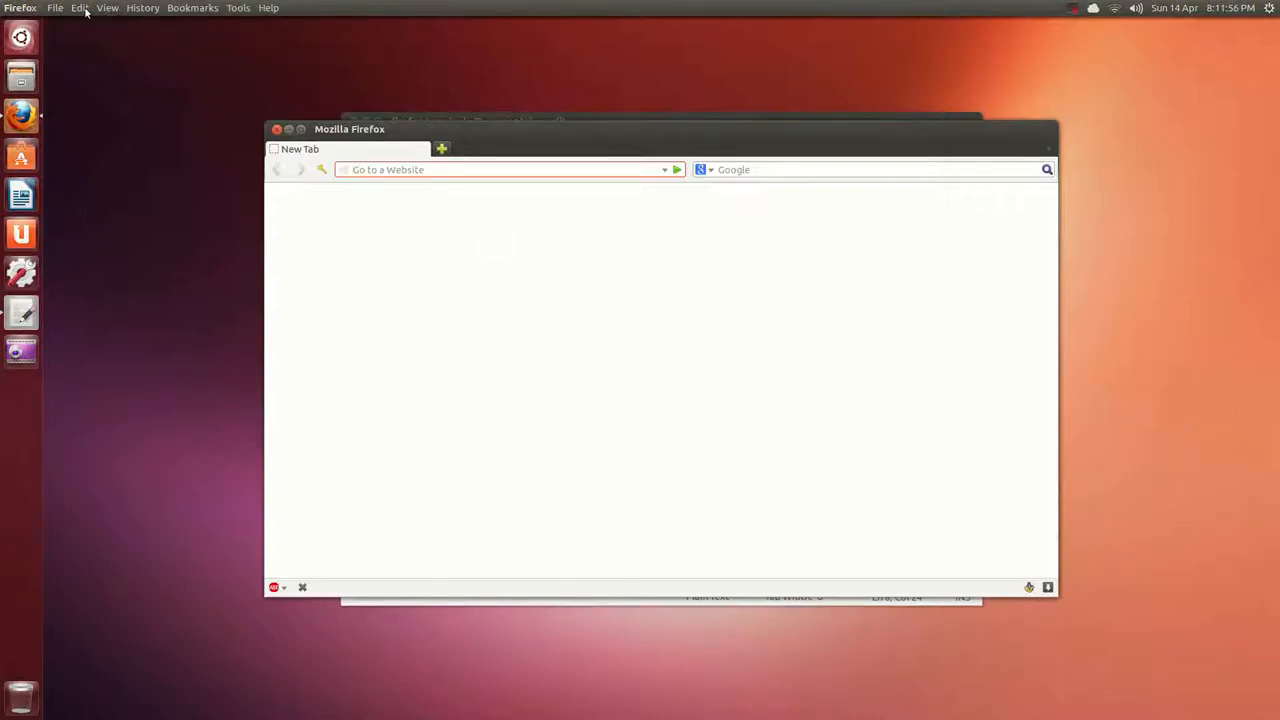
click(80, 8)
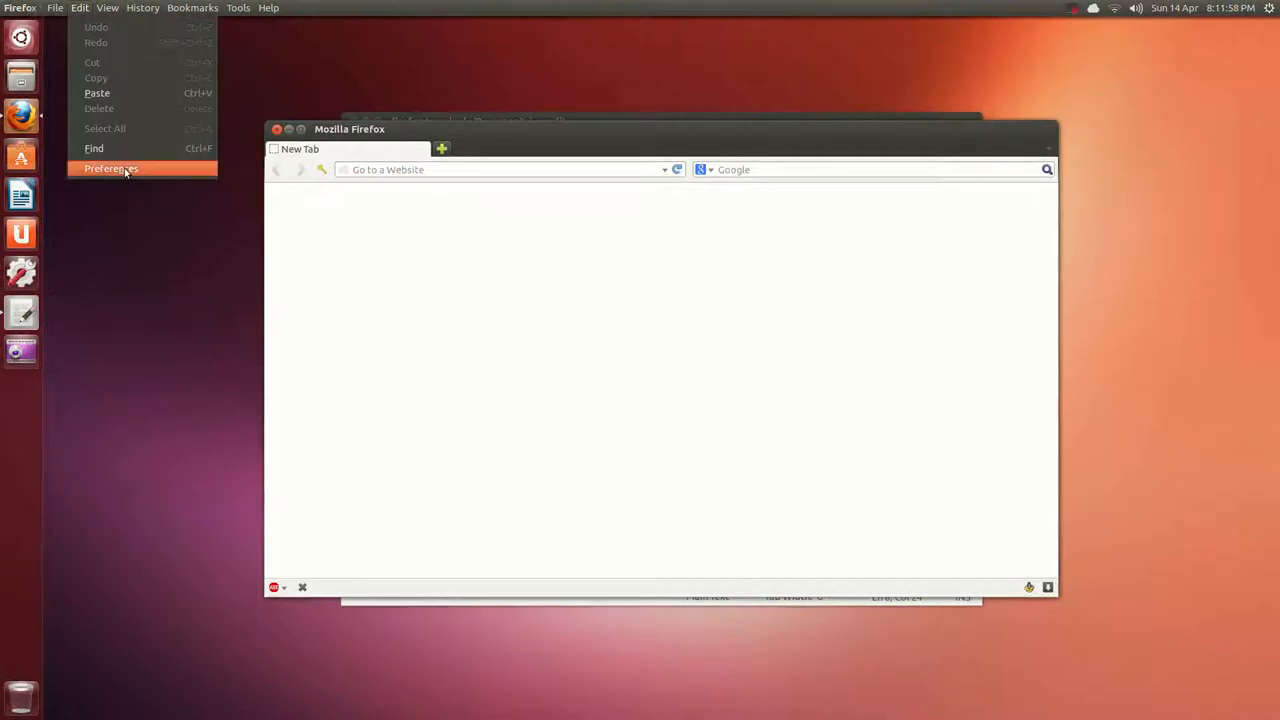
click(112, 168)
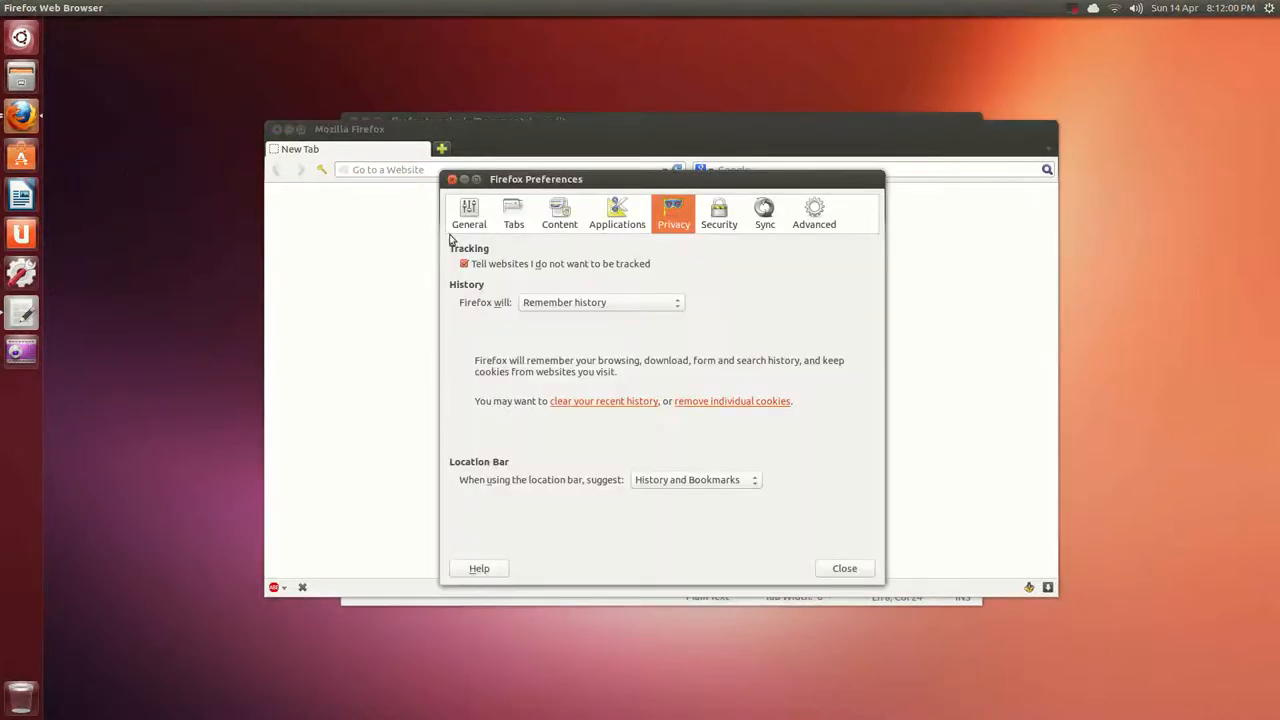
click(718, 212)
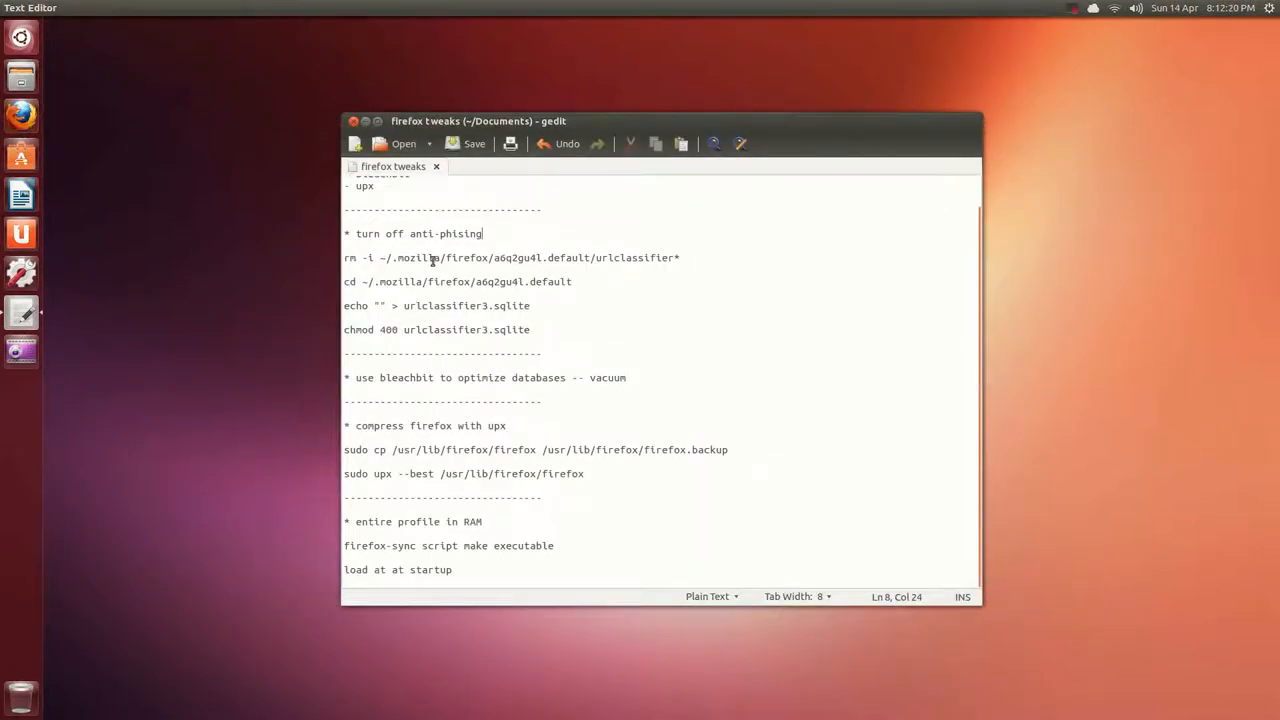
drag(480, 232, 548, 328)
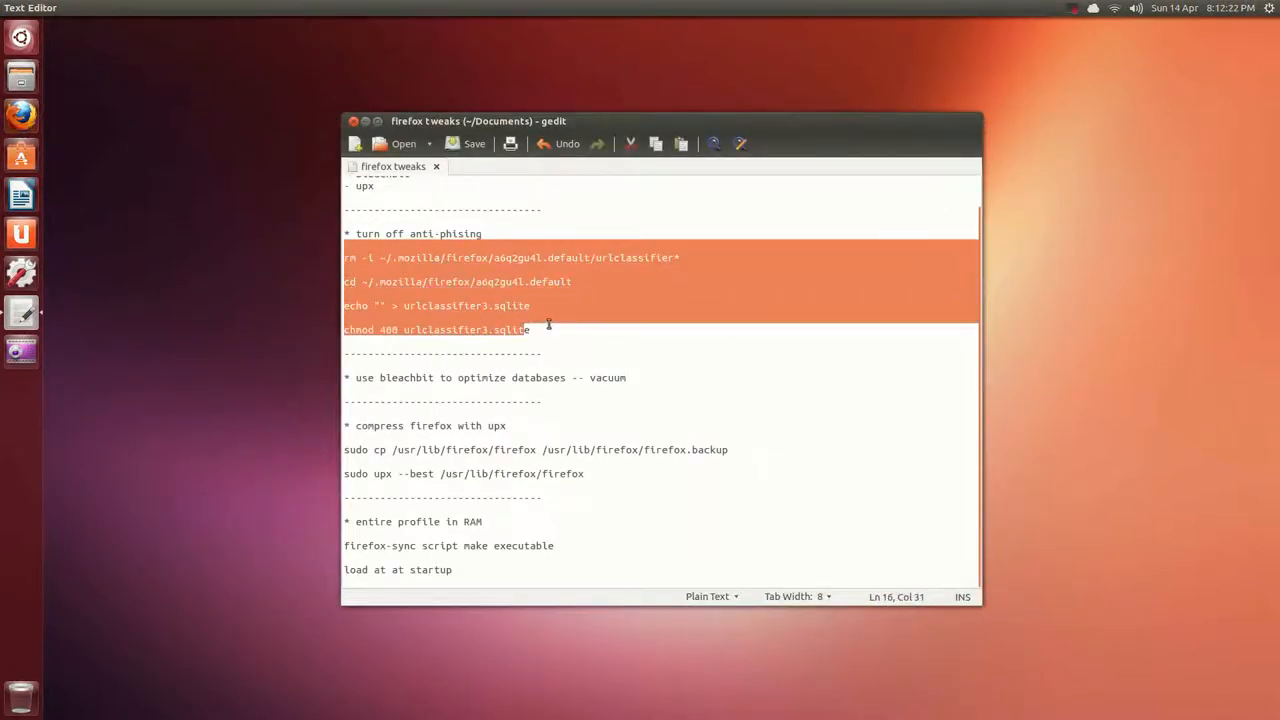
click(532, 328)
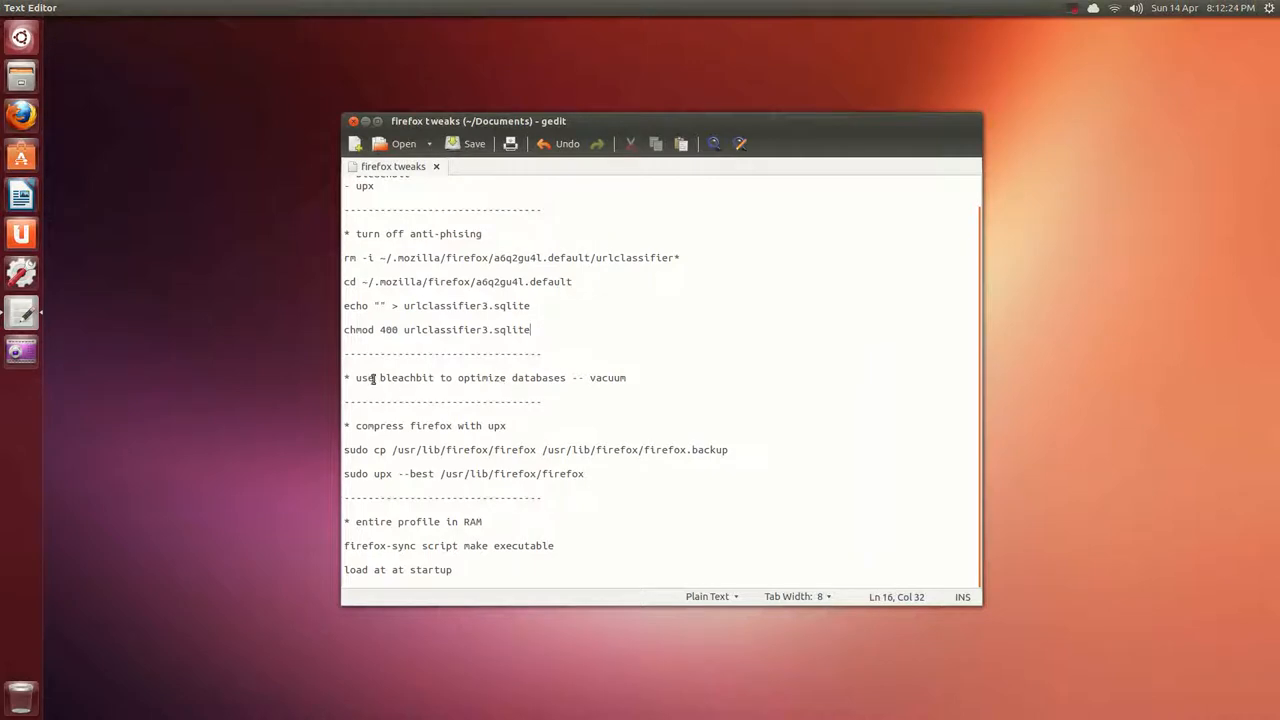
double_click(404, 376)
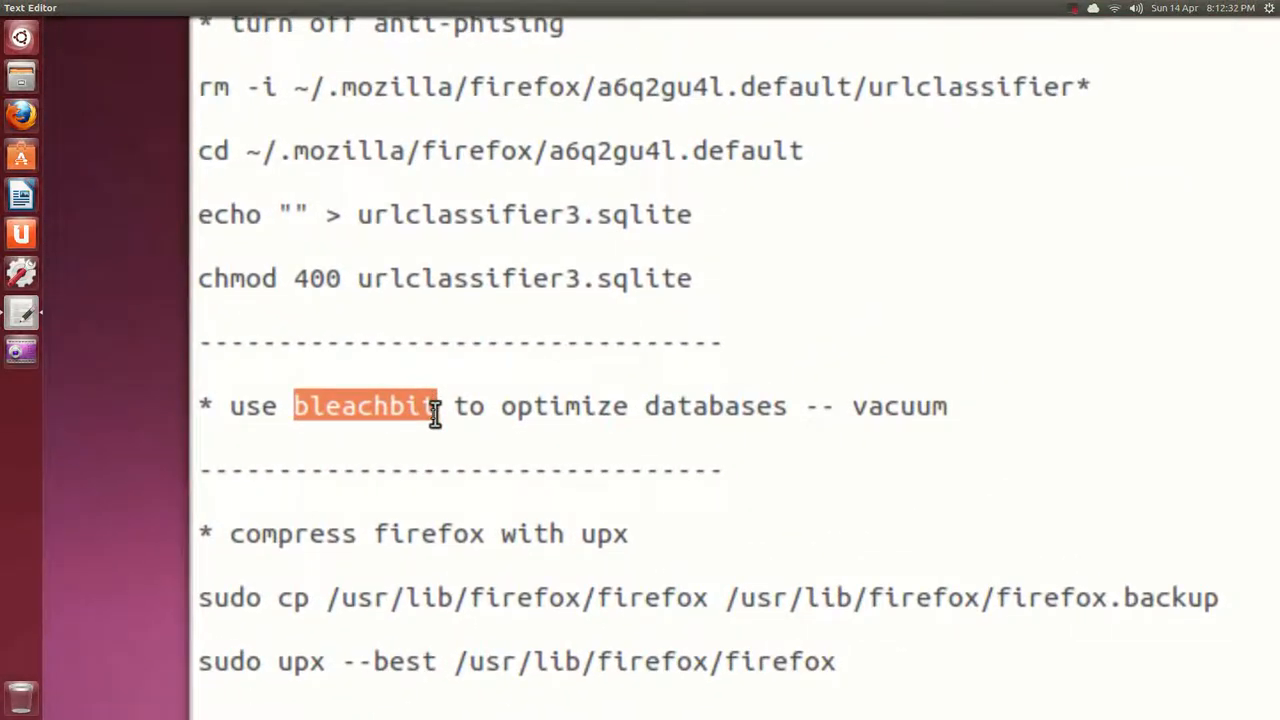
click(440, 406)
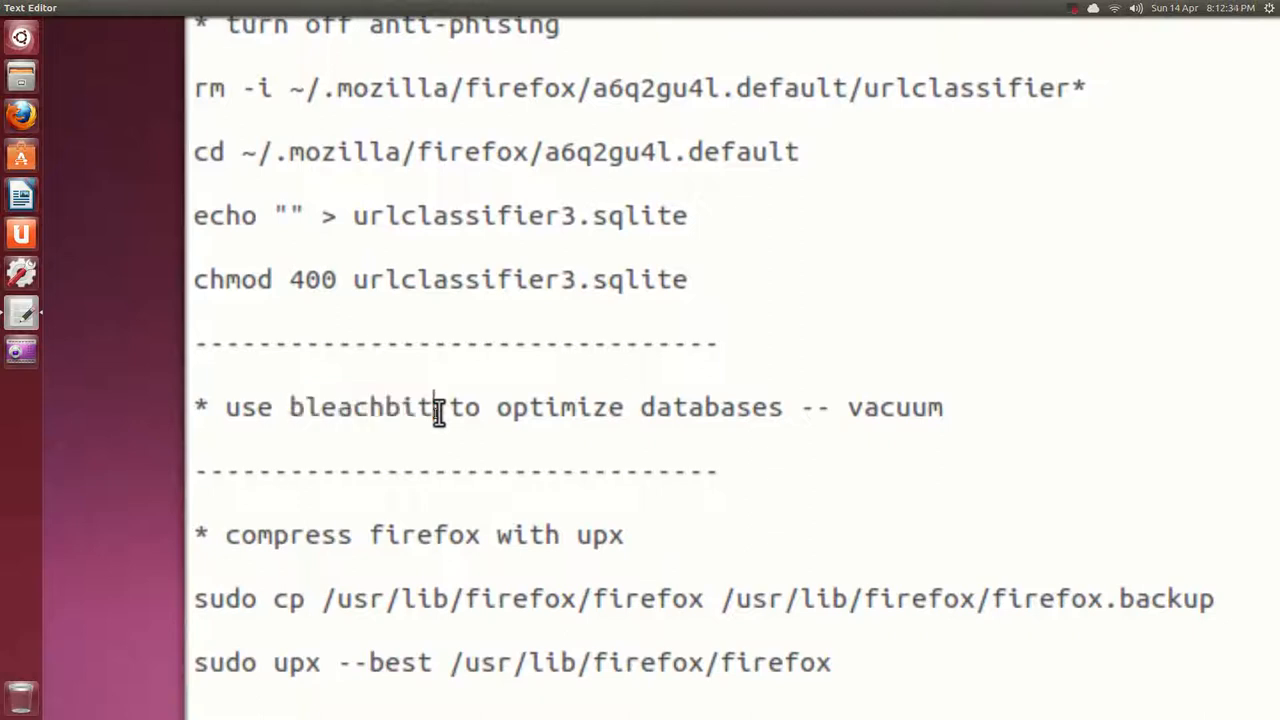
scroll(down, 3)
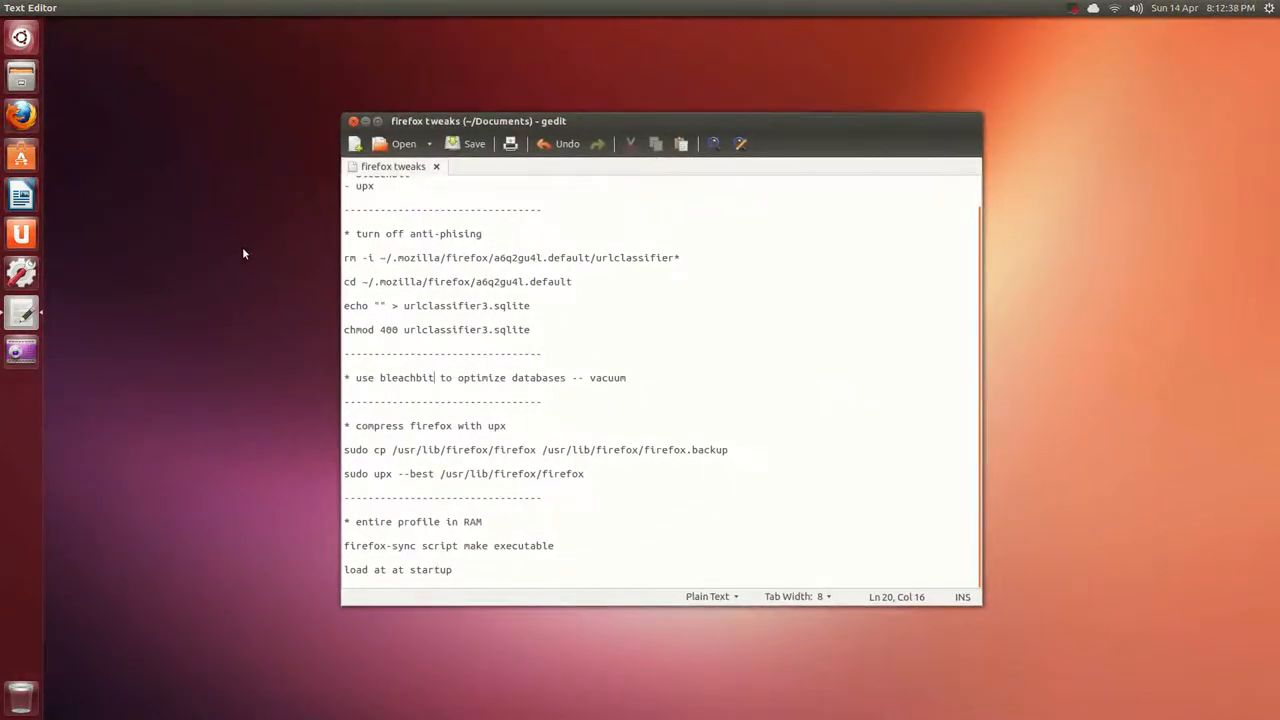
- Launch BleachBit and view Firefox's Vacuum cleaner option, confirming it is ticked
click(20, 36)
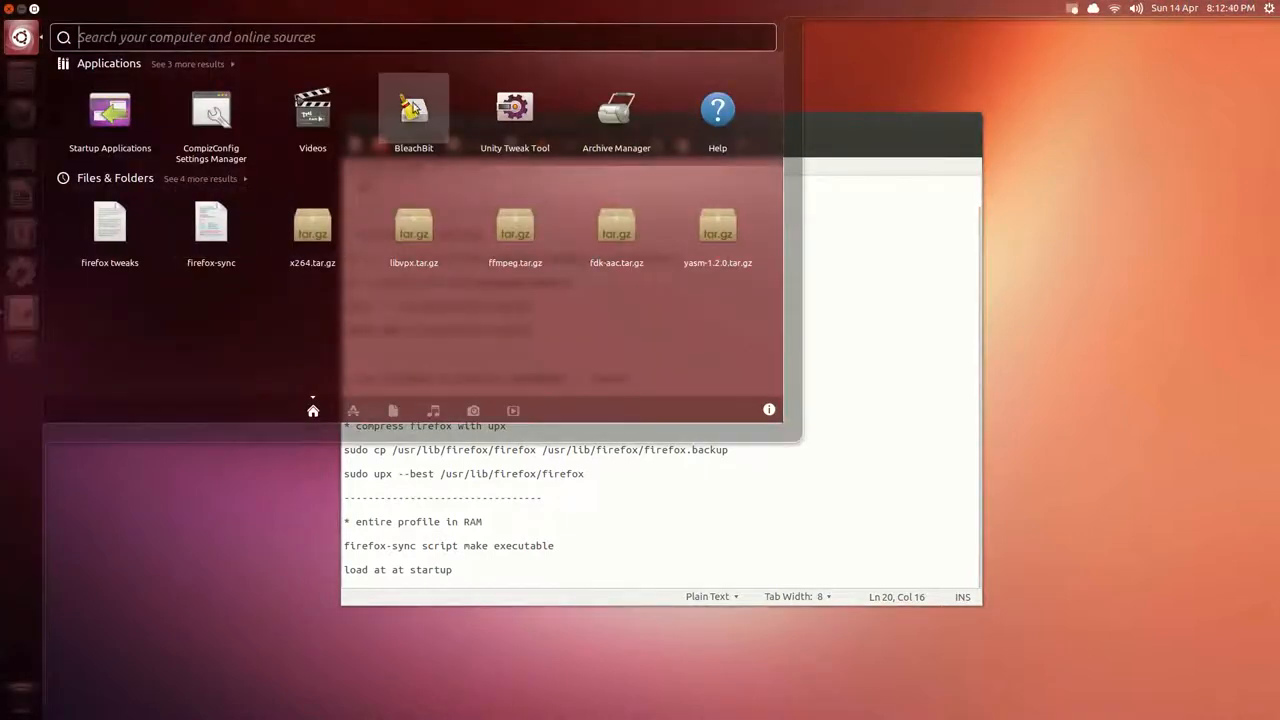
click(412, 108)
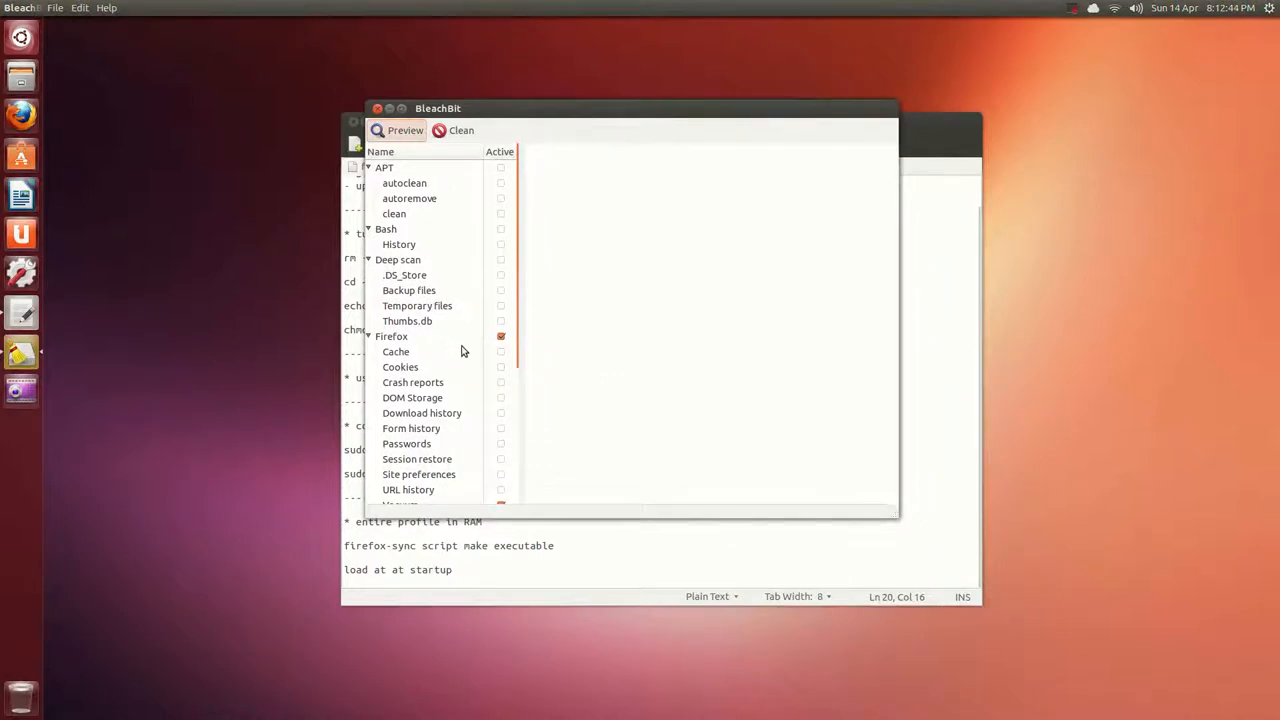
scroll(down, 3)
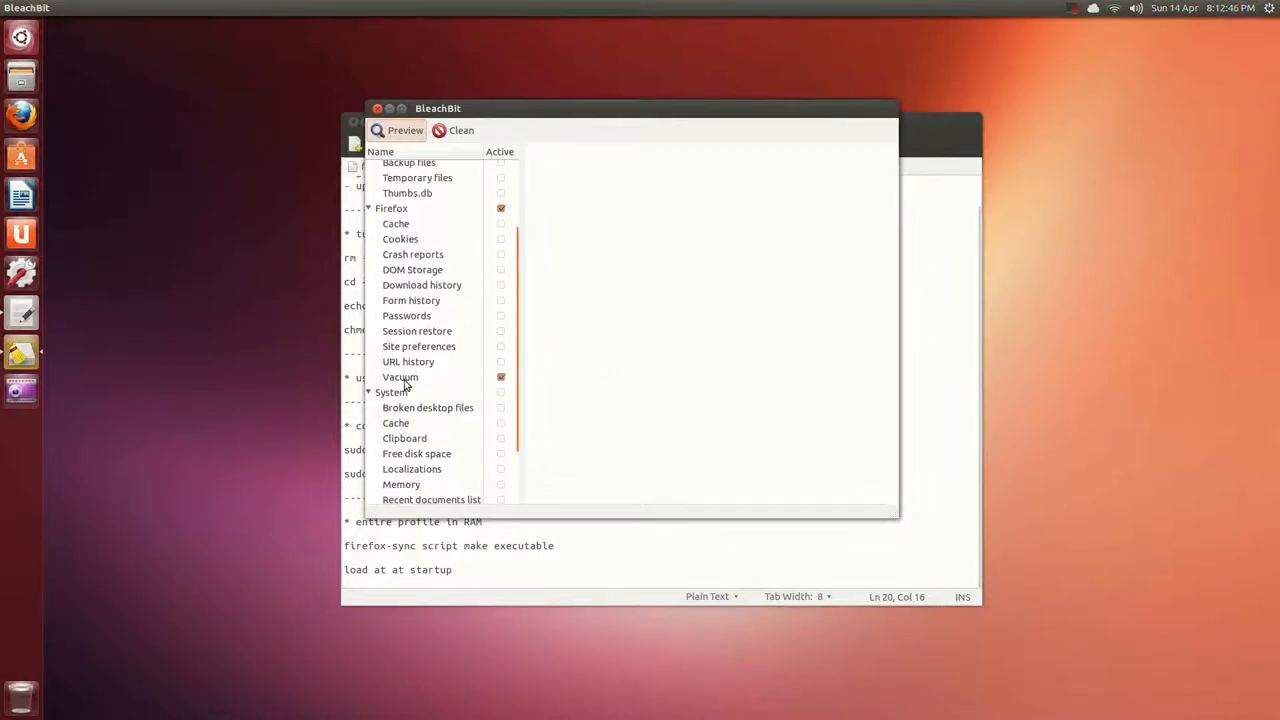
click(400, 376)
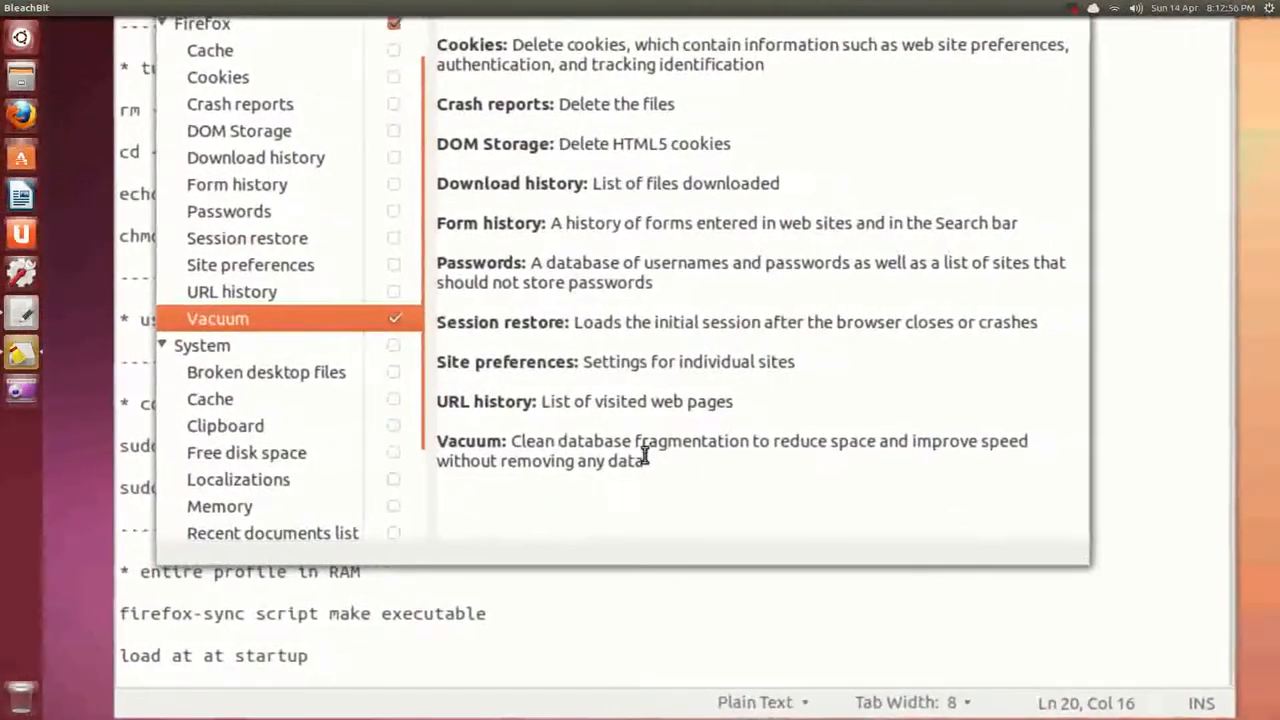
scroll(up, 3)
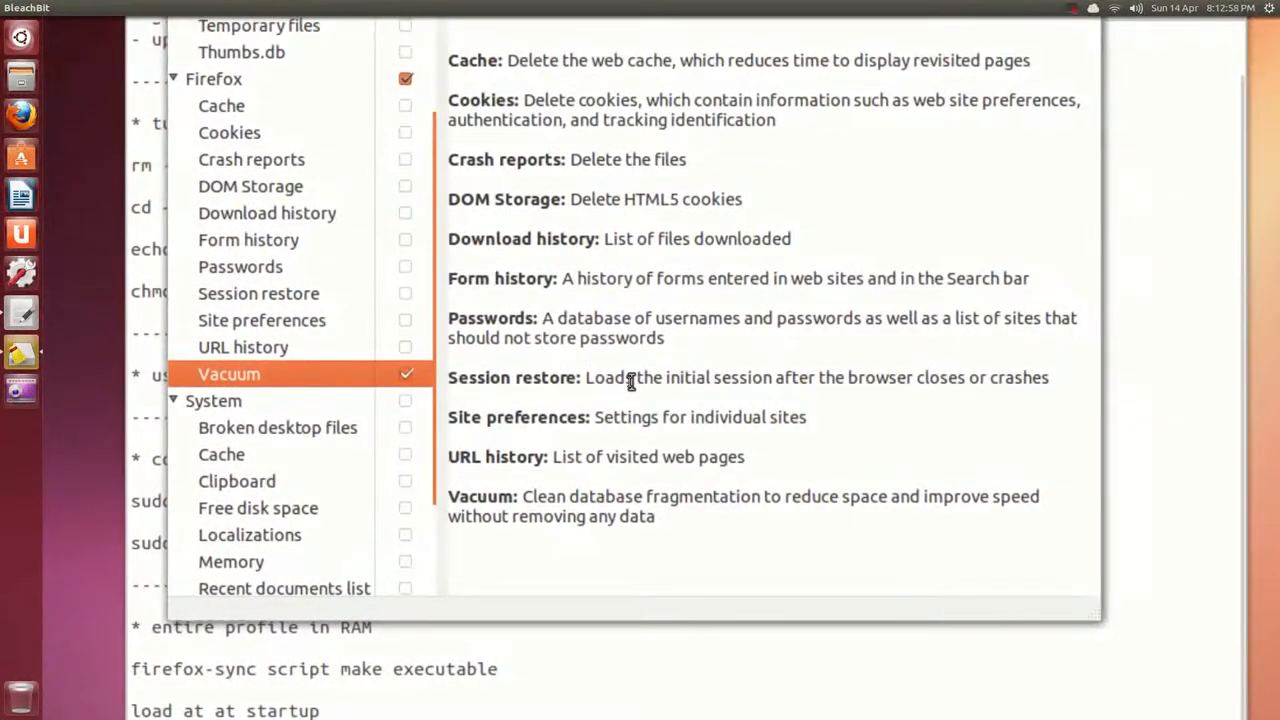
scroll(up, 3)
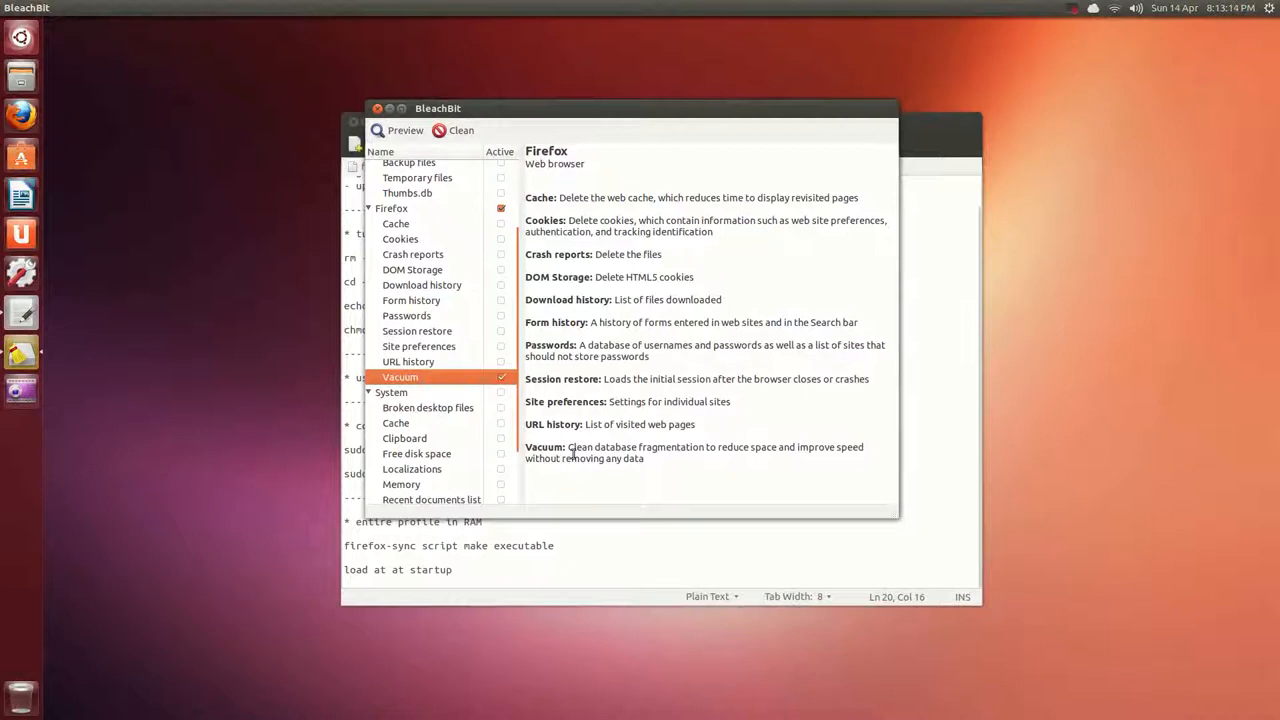
mouse_move(470, 184)
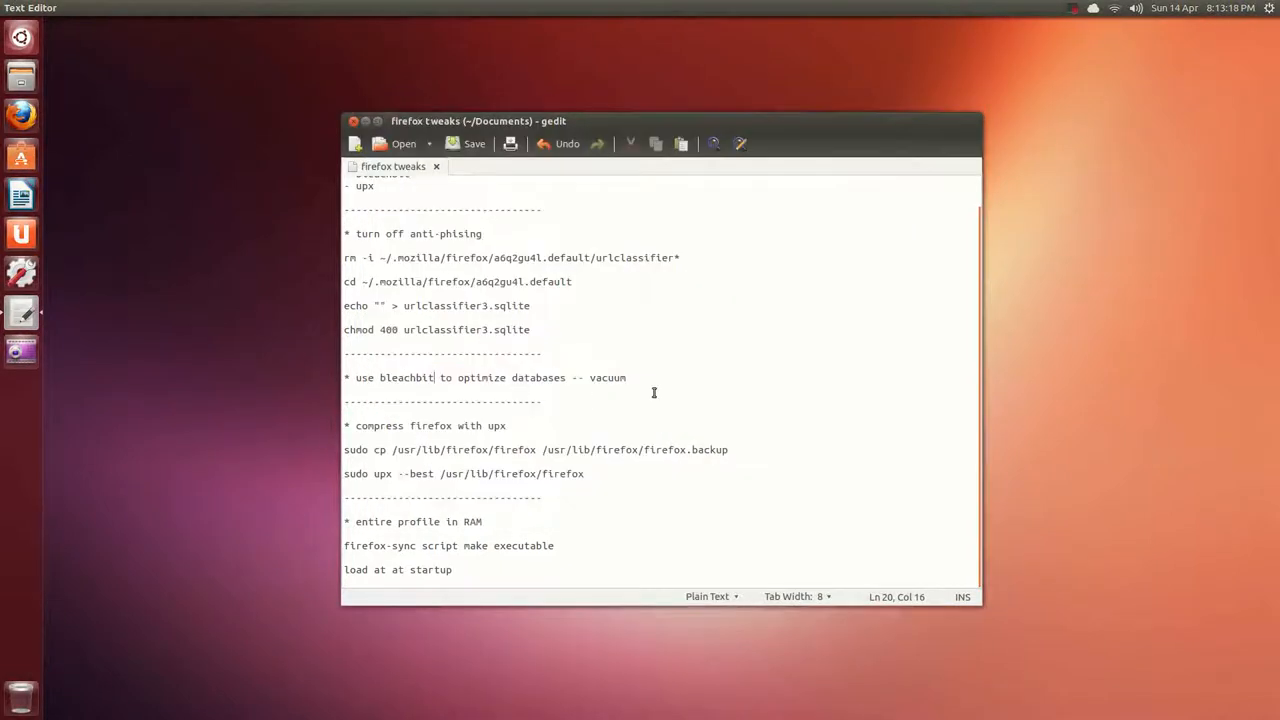
click(626, 380)
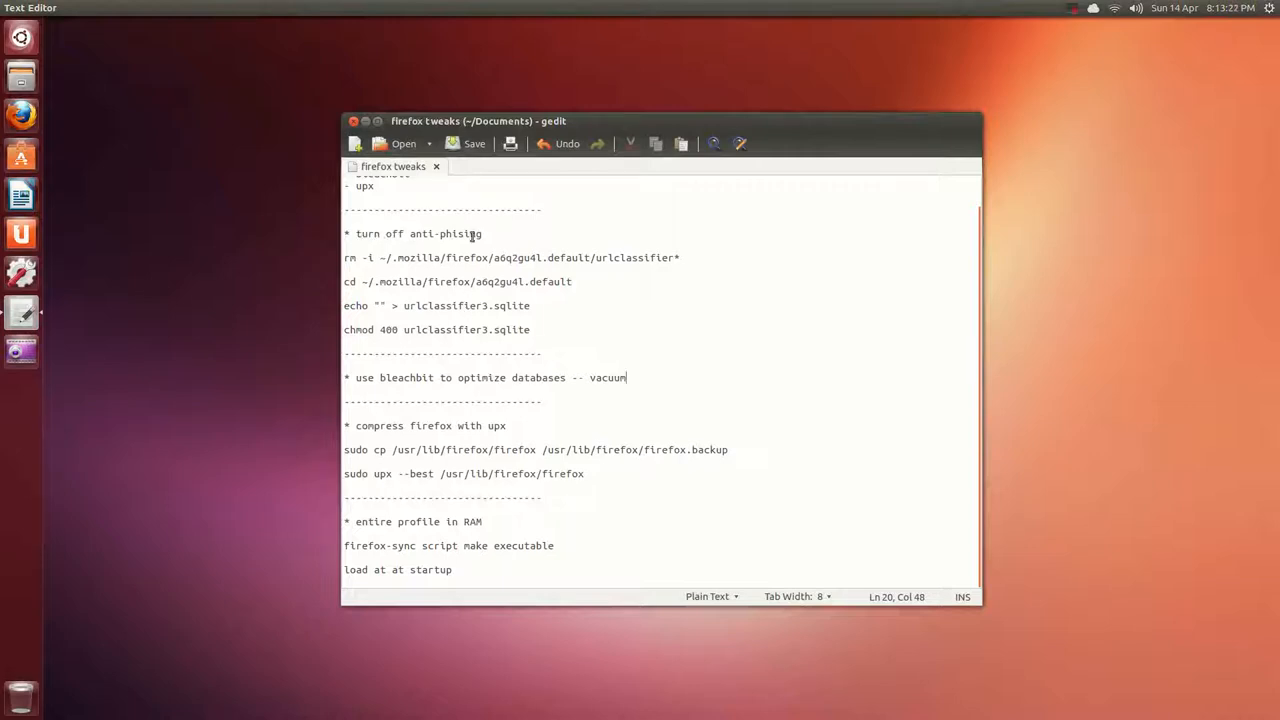
double_click(368, 376)
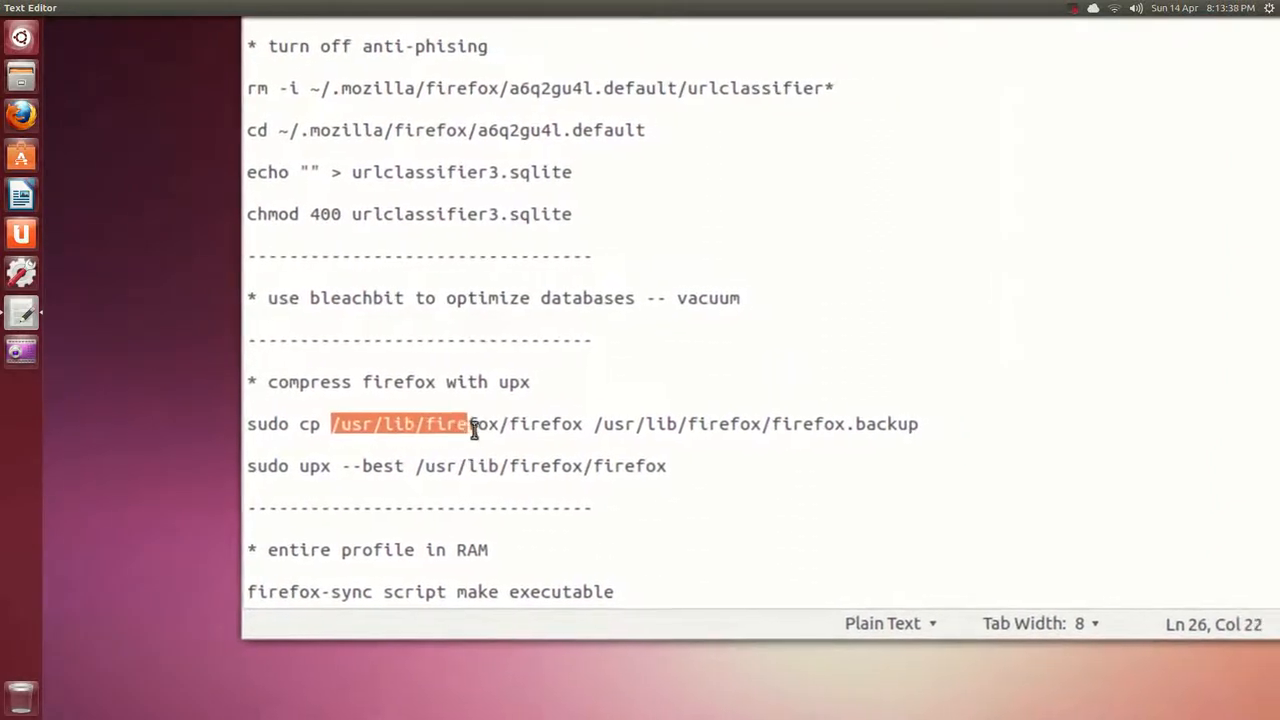
drag(464, 424, 536, 426)
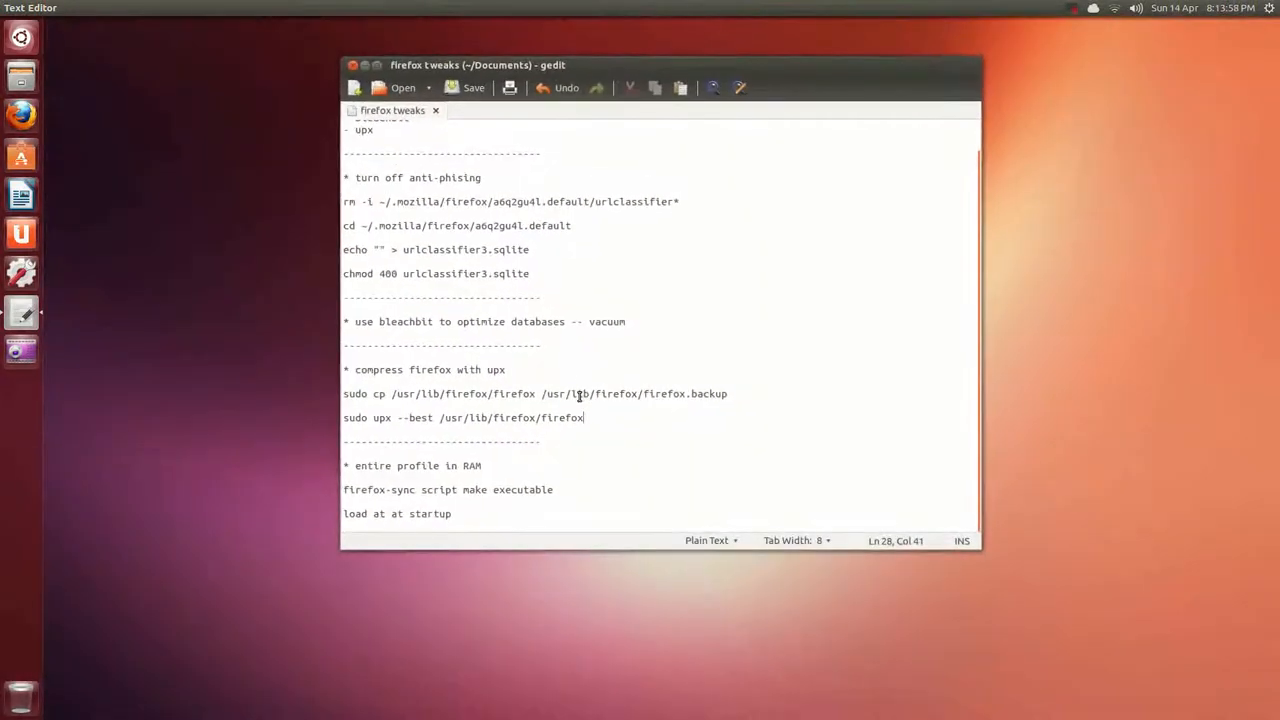
scroll(up, 3)
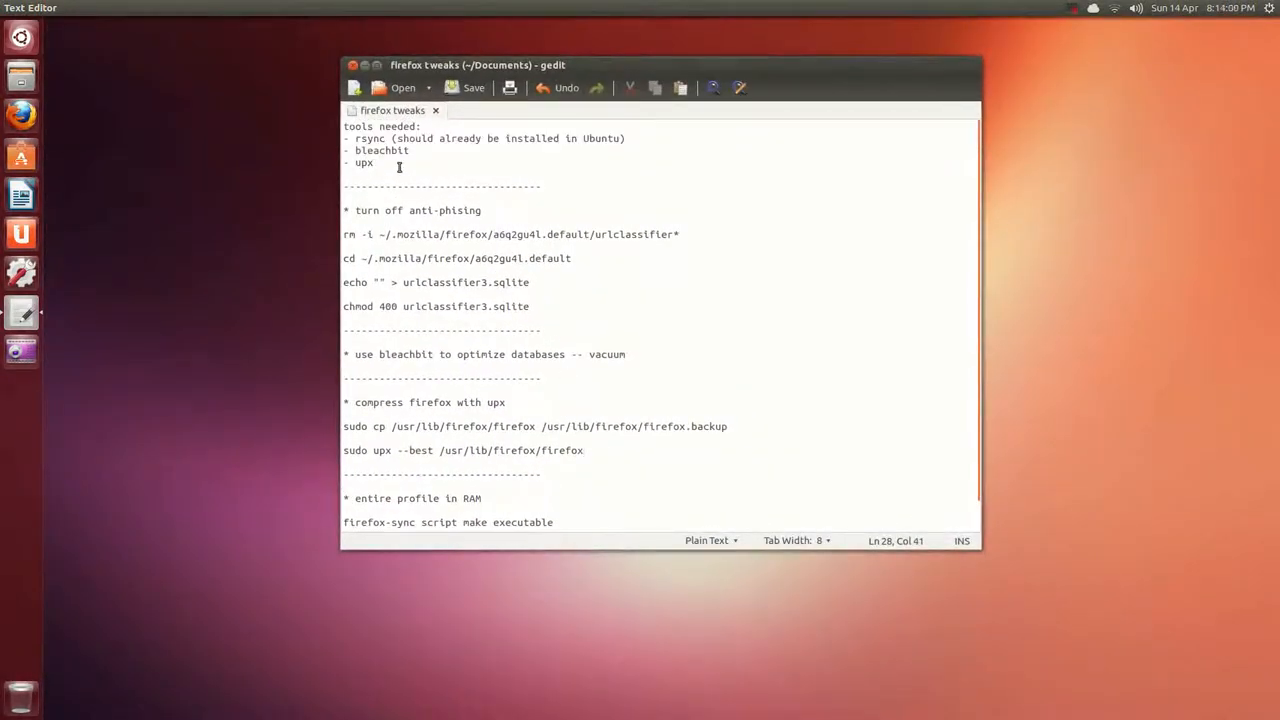
click(376, 164)
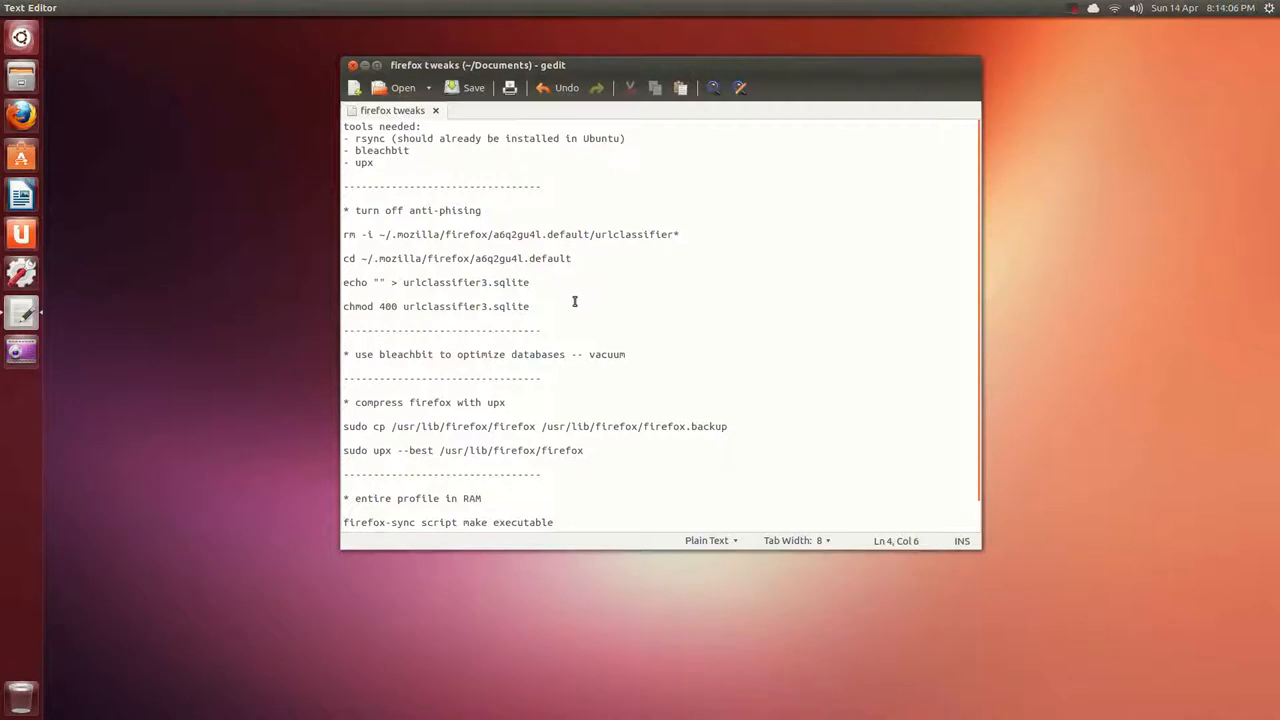
scroll(down, 3)
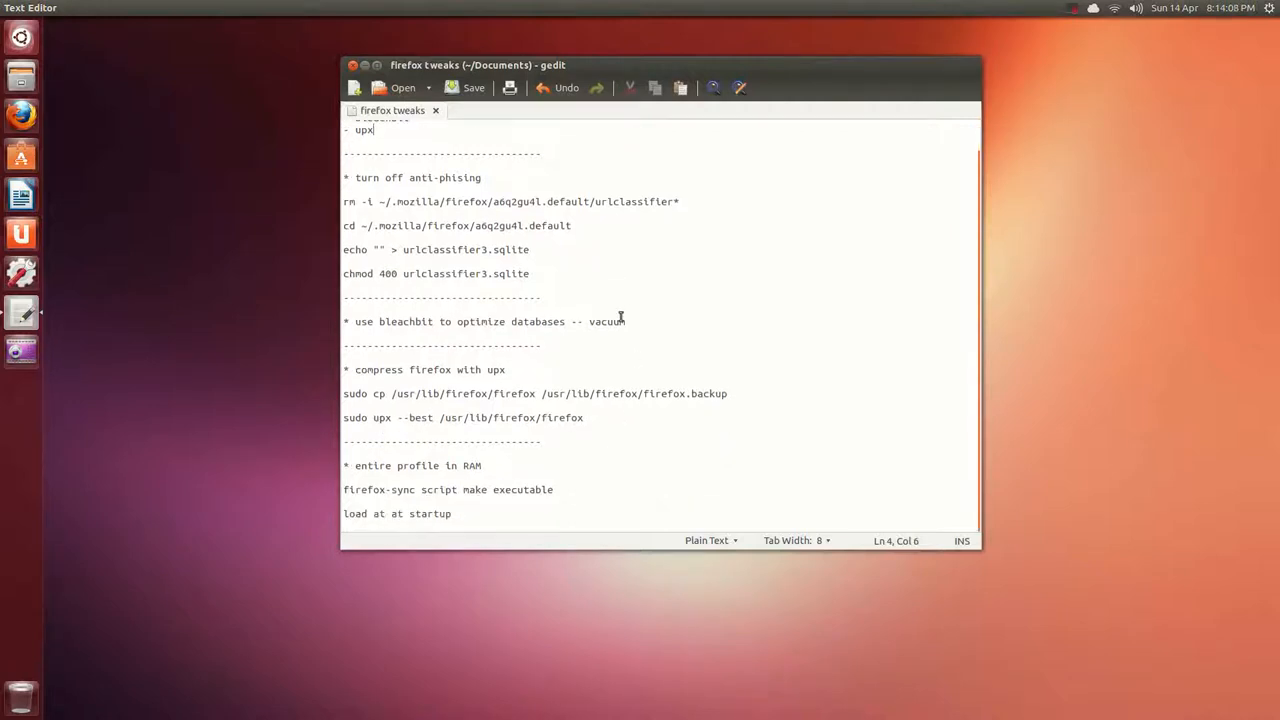
mouse_move(504, 510)
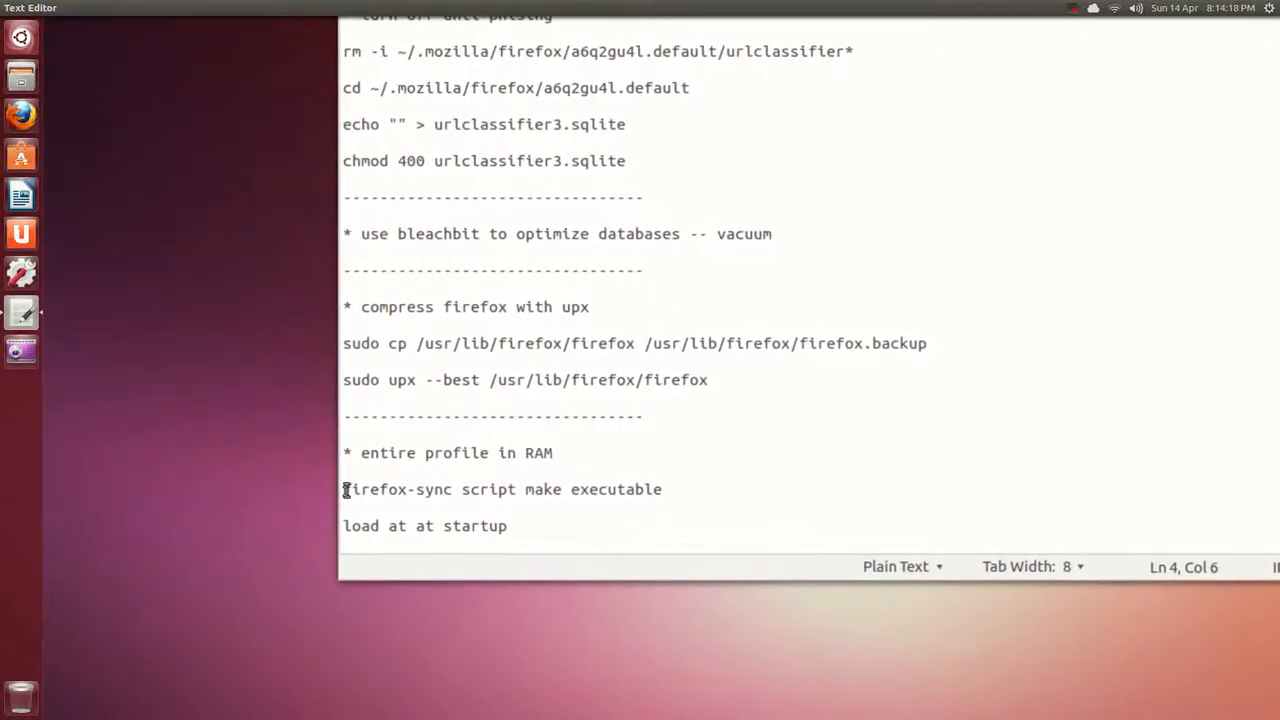
double_click(380, 488)
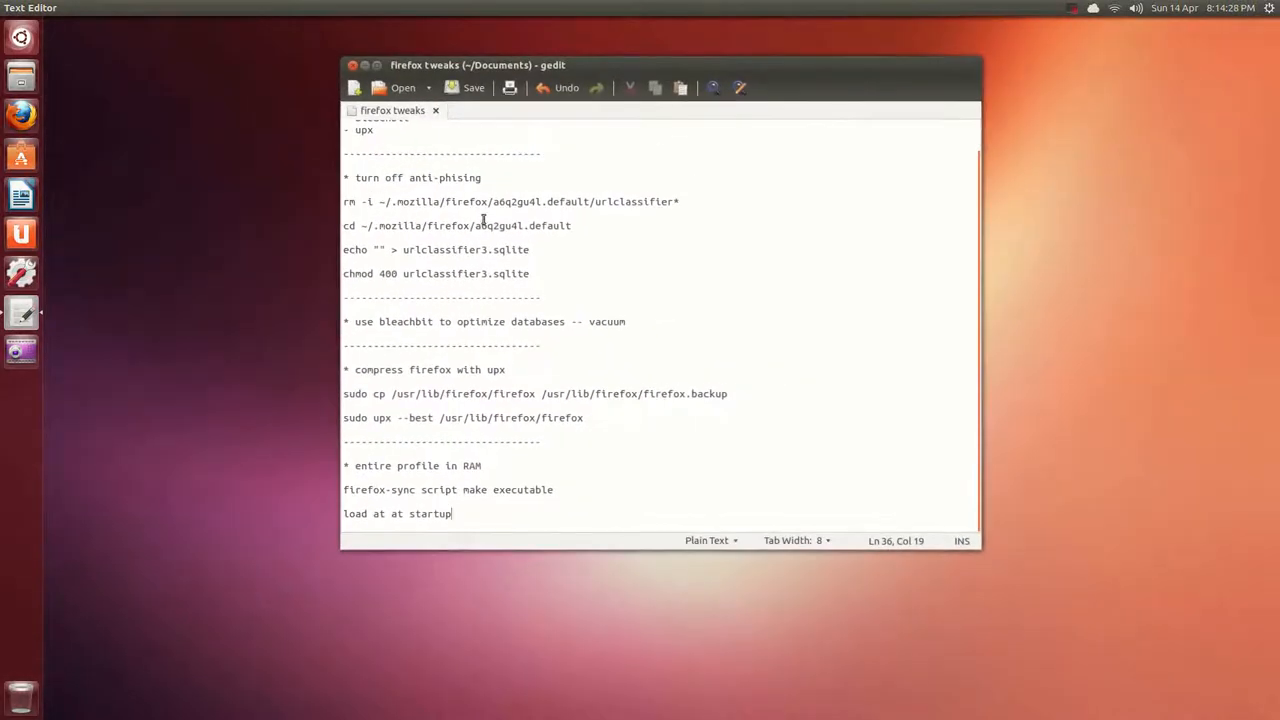
- Open the recent firefox-sync script and highlight the a6q2gu4l.default id on its link= line
click(428, 88)
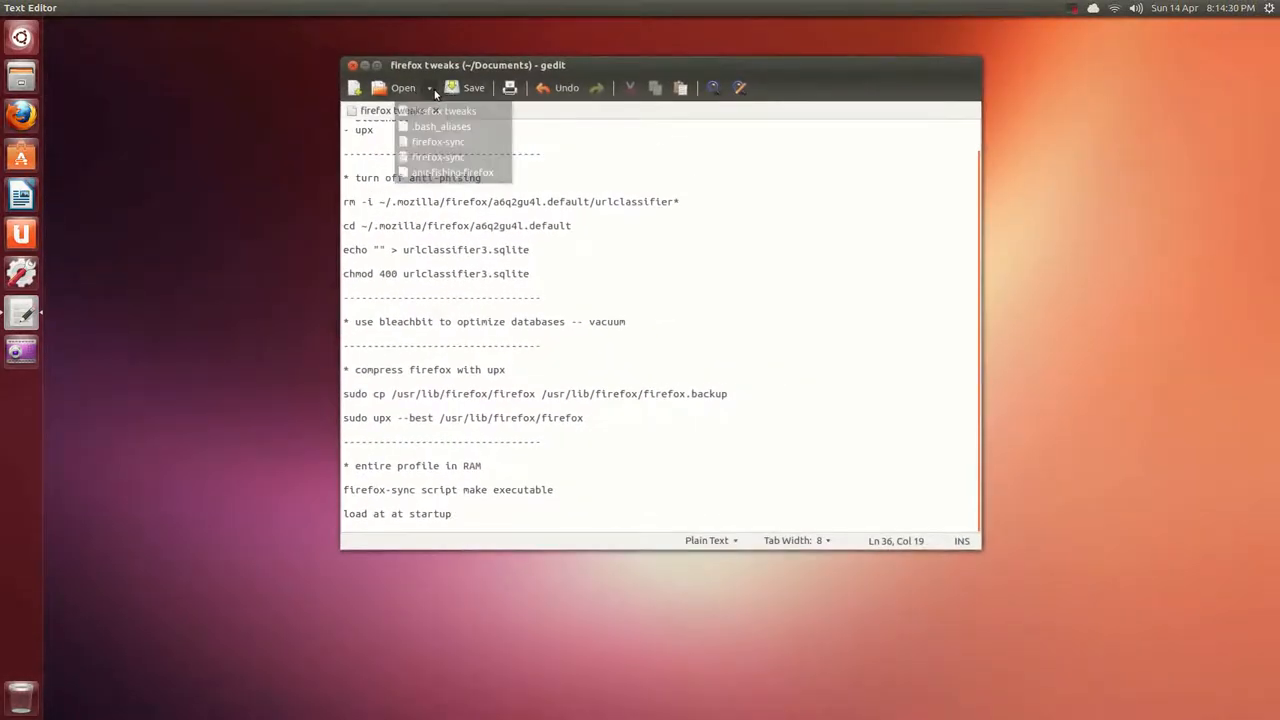
click(436, 140)
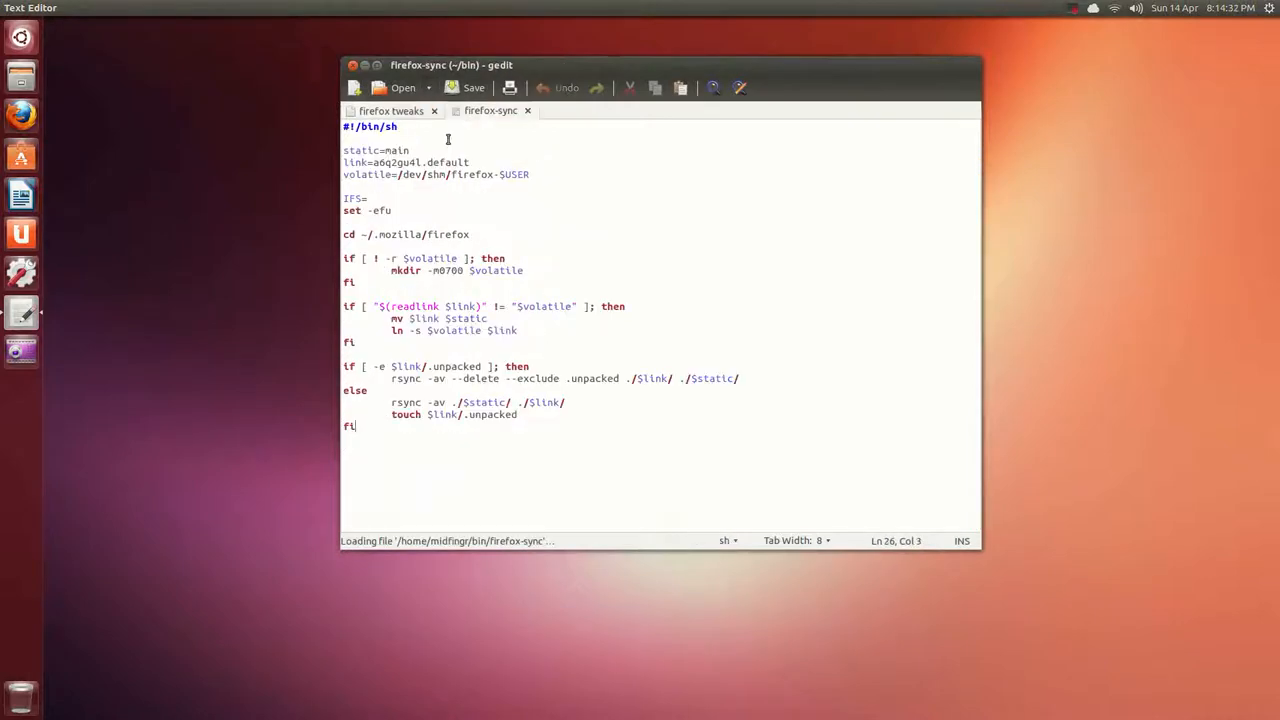
mouse_move(534, 216)
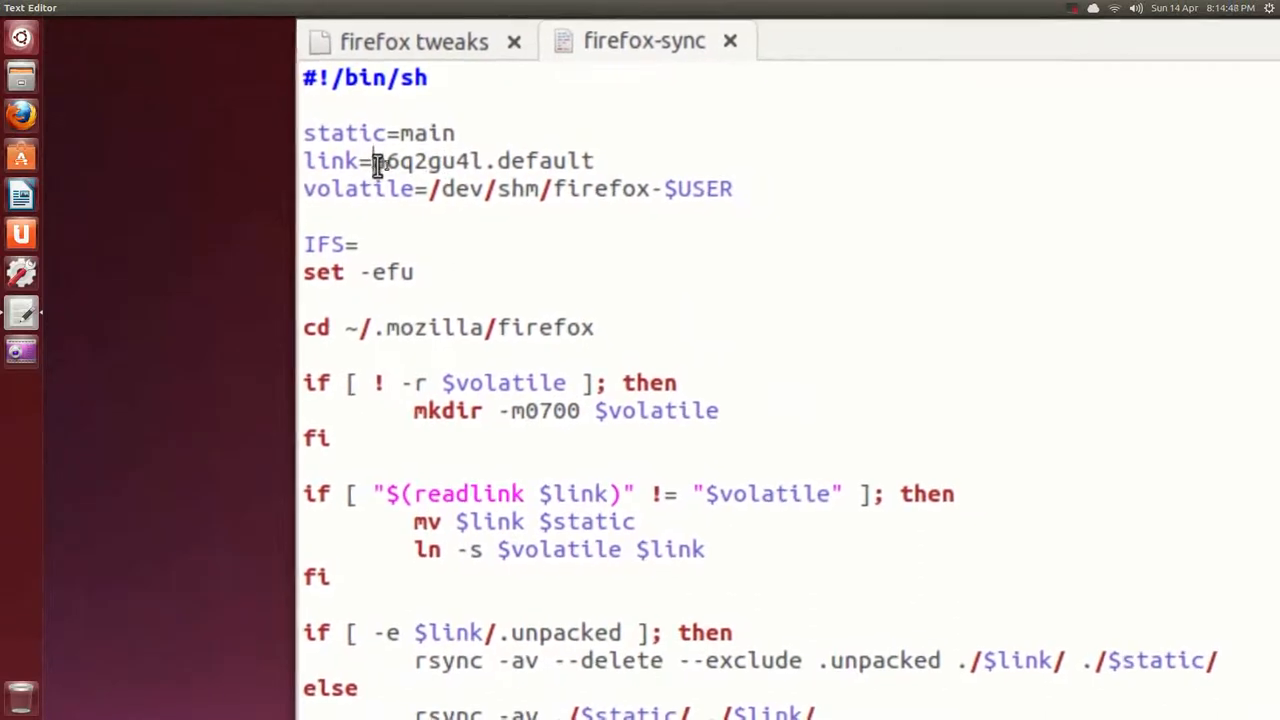
double_click(400, 160)
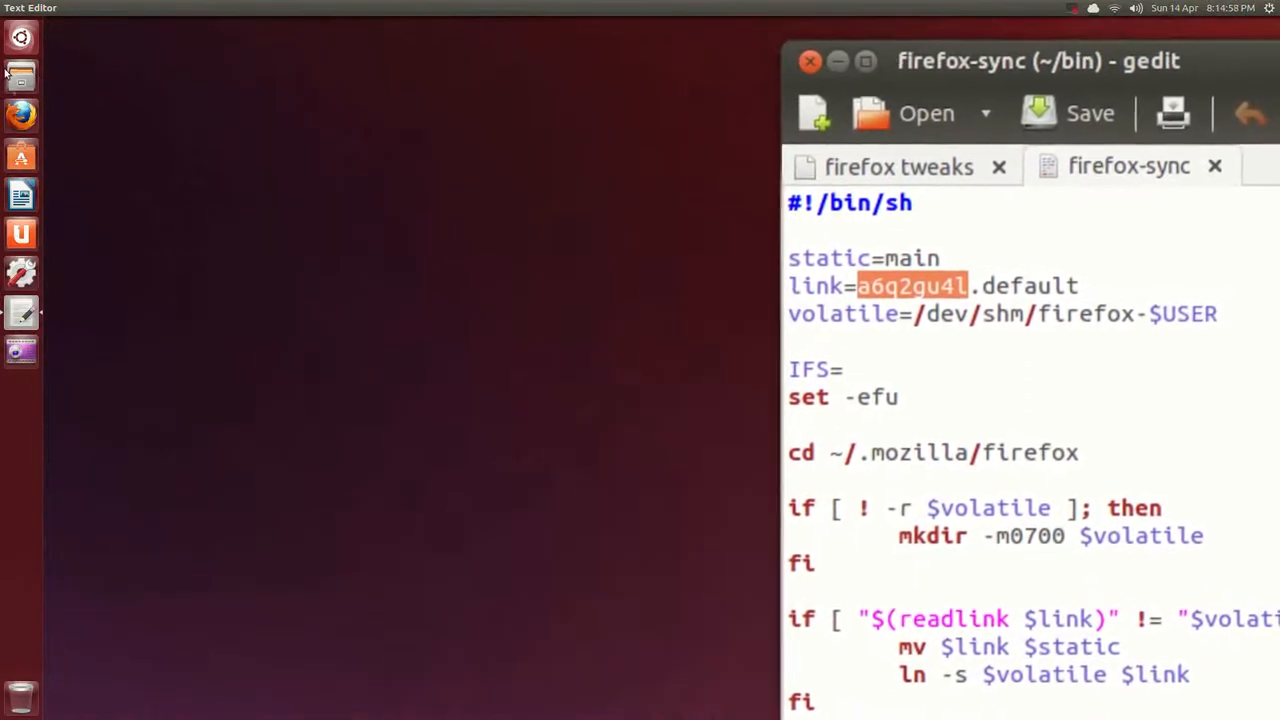
click(864, 60)
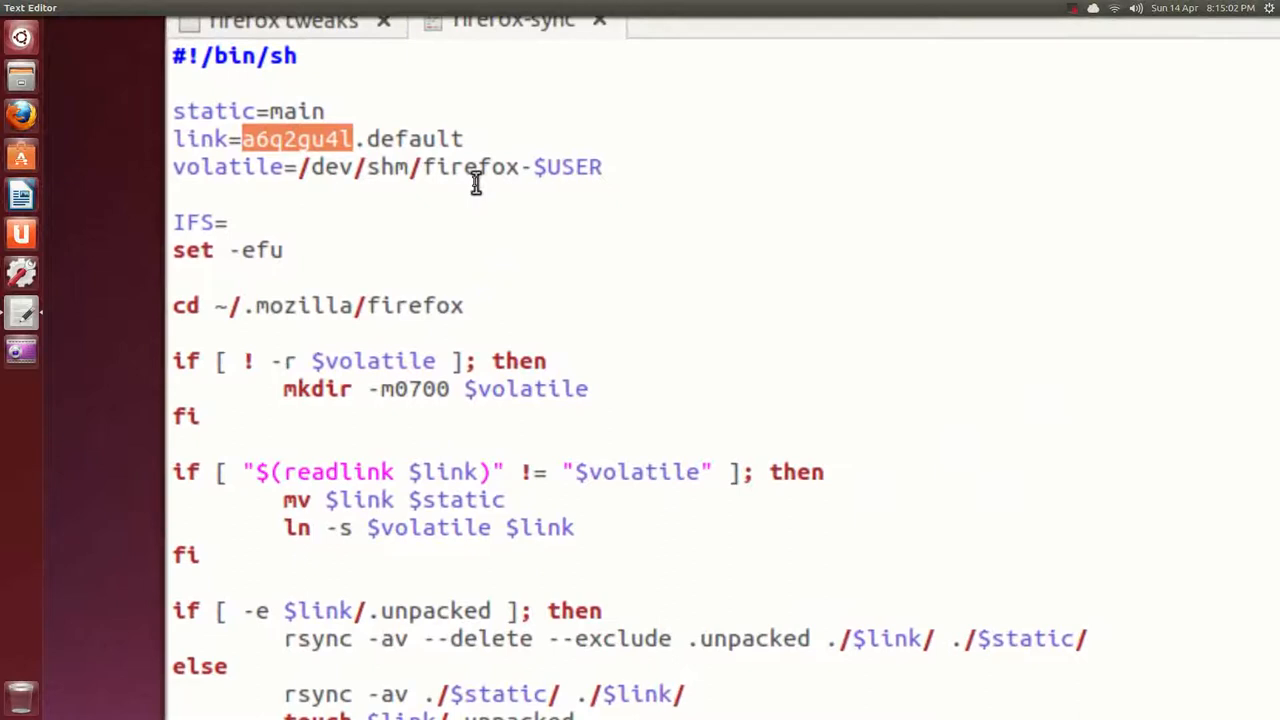
scroll(down, 3)
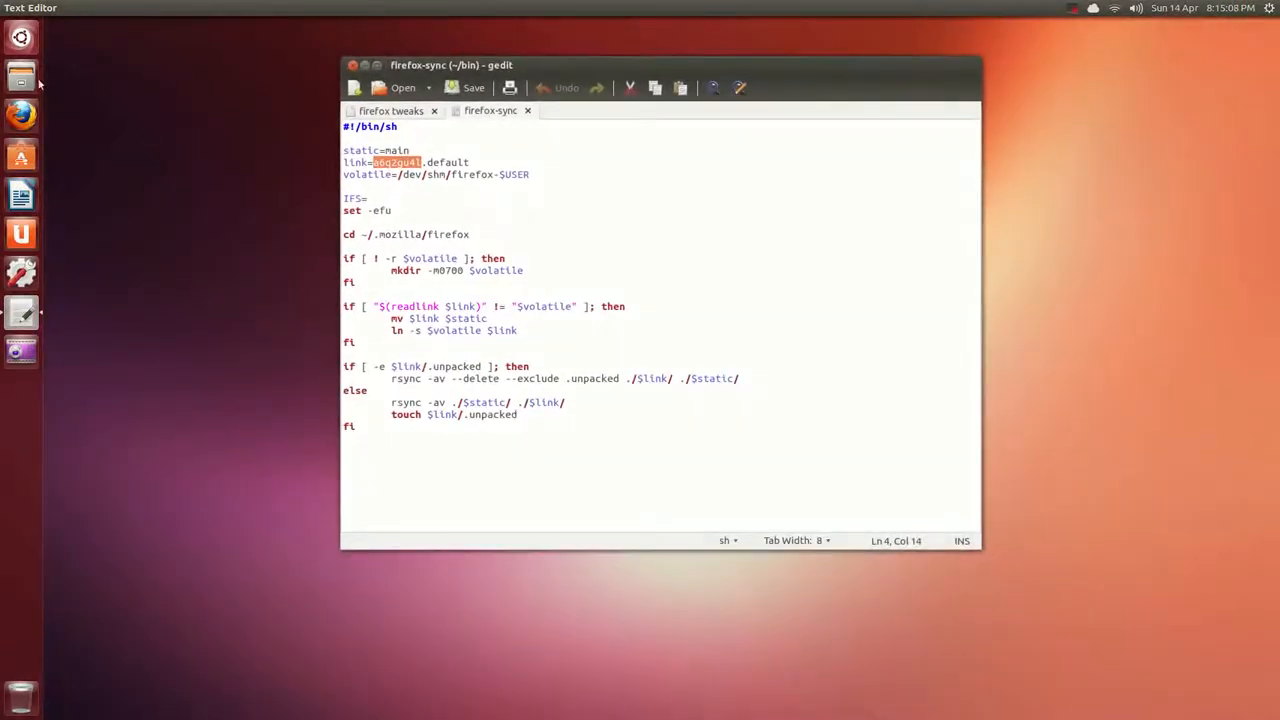
click(20, 76)
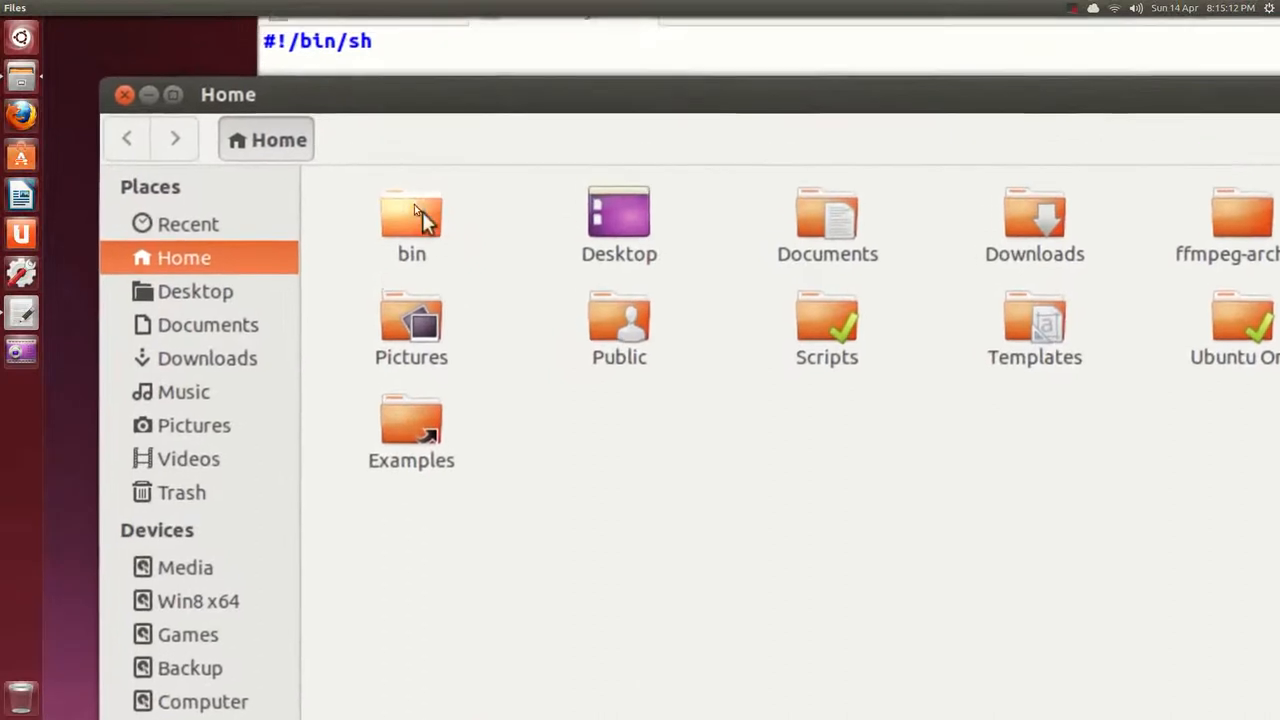
- In ~/bin, set firefox-sync's permissions to allow executing the file as a program
double_click(412, 220)
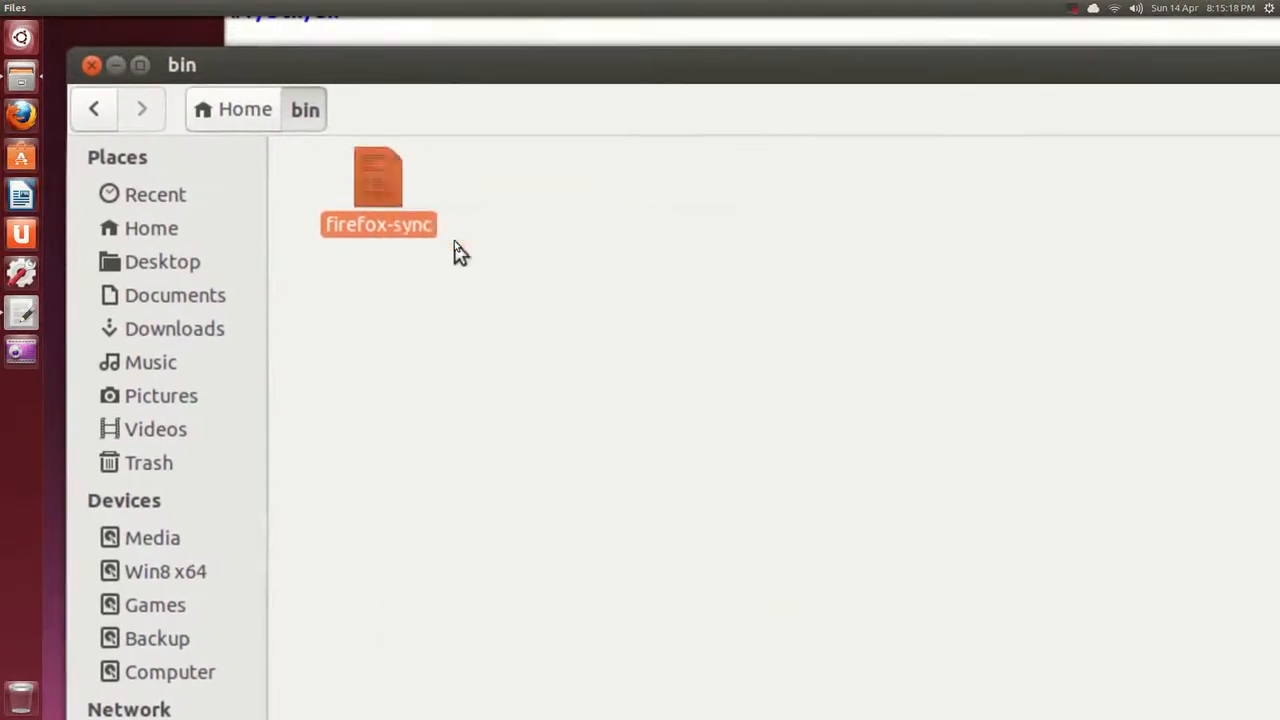
double_click(378, 190)
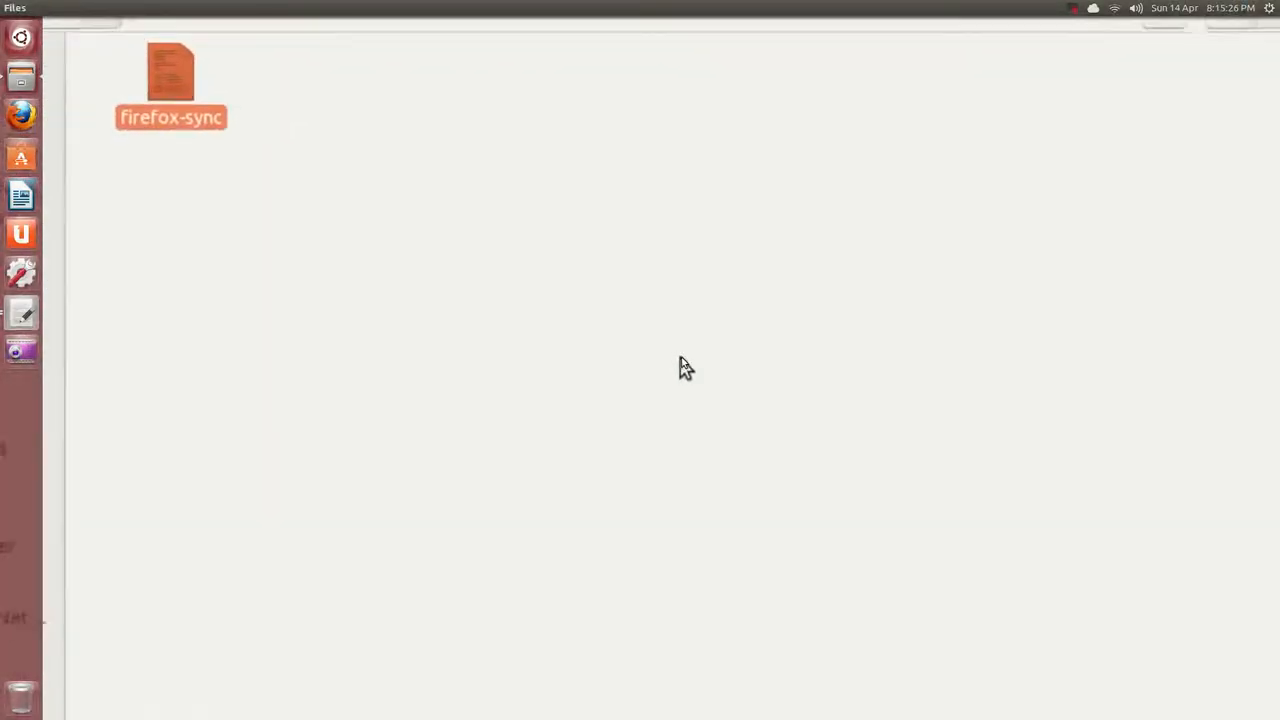
right_click(416, 210)
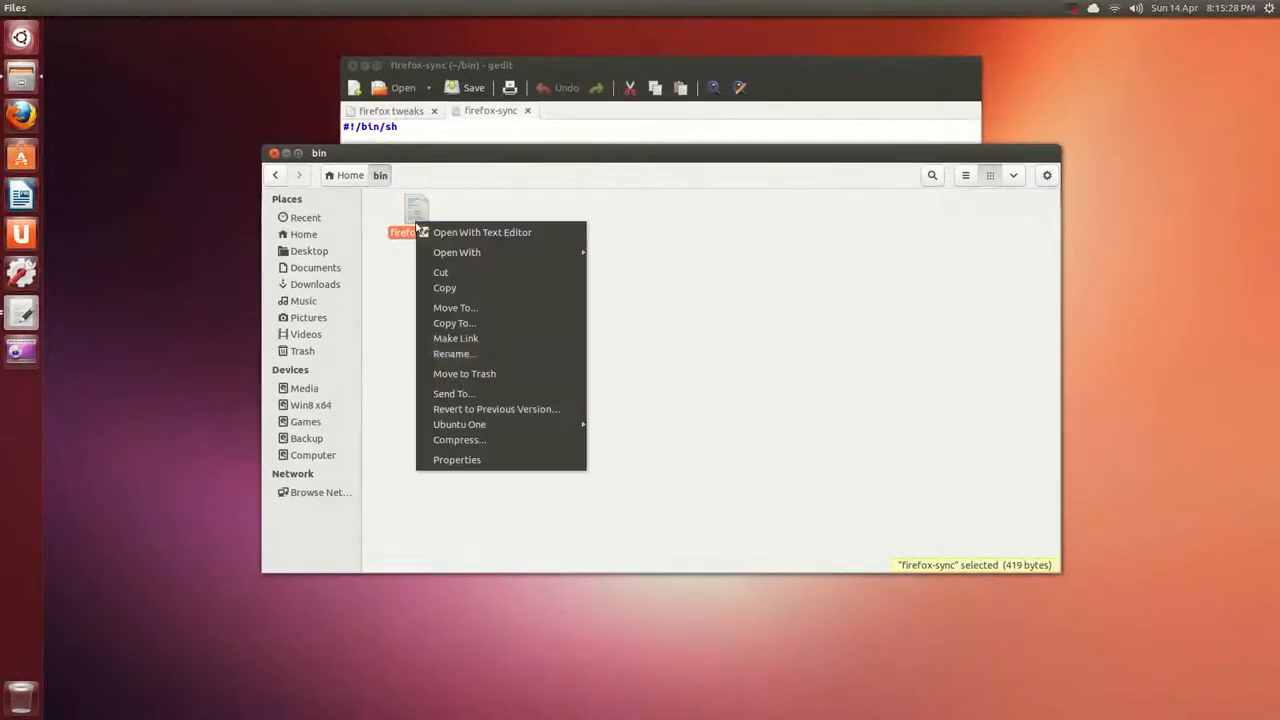
click(456, 458)
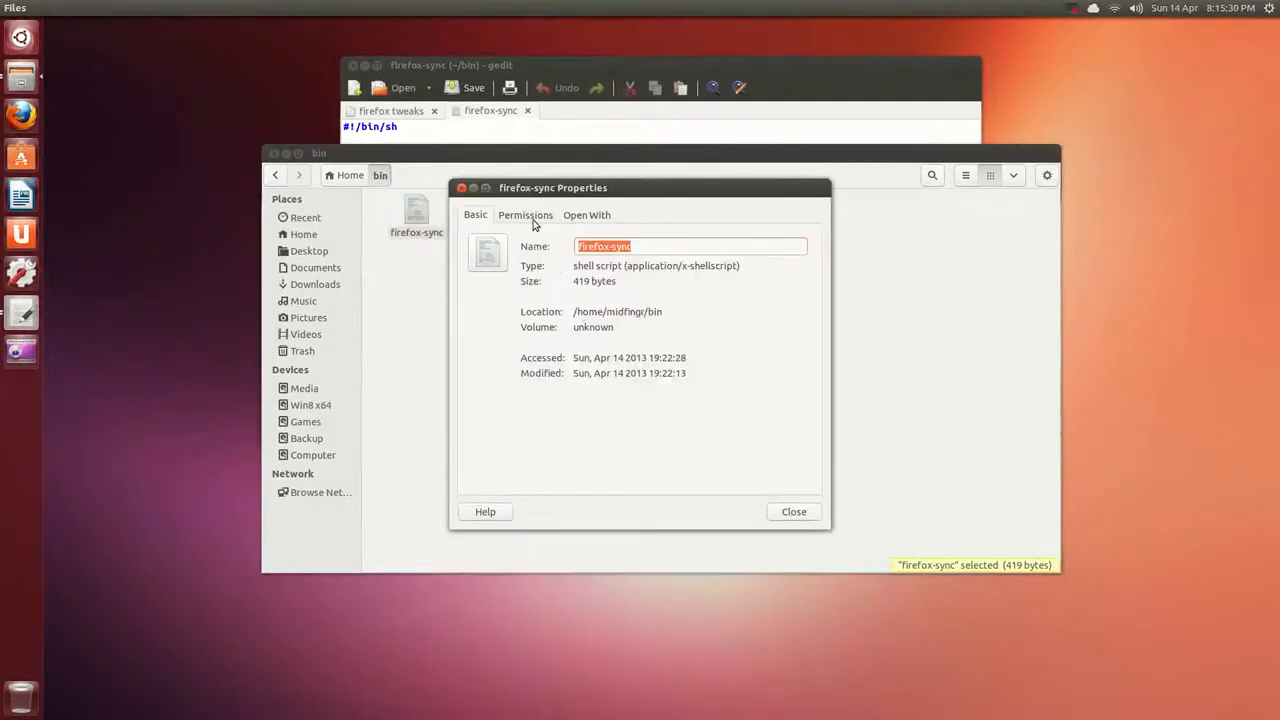
click(524, 216)
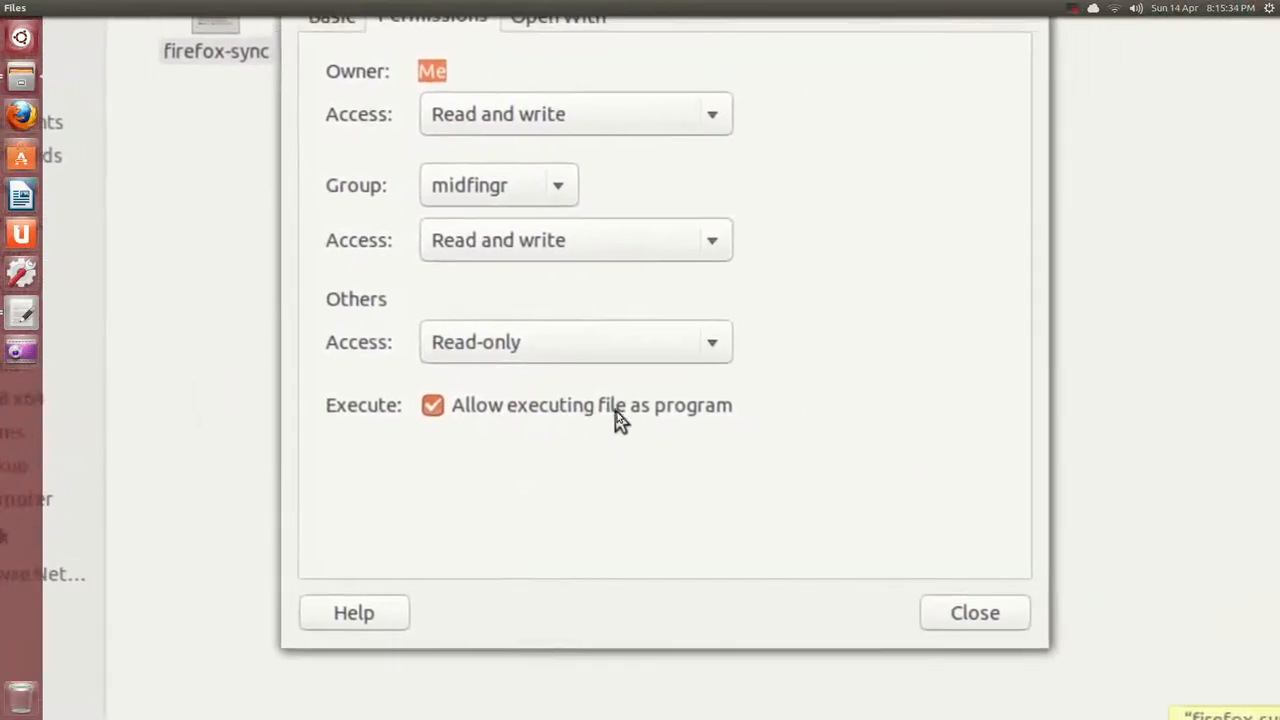
click(972, 612)
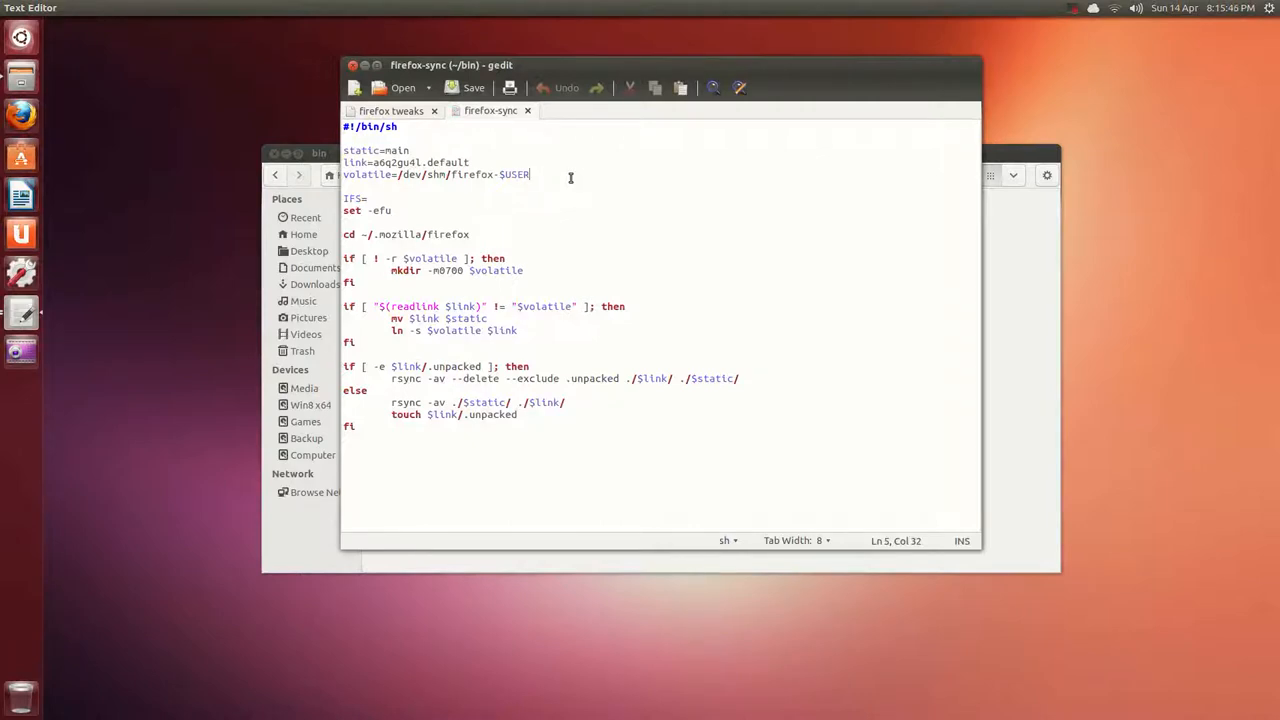
mouse_move(548, 192)
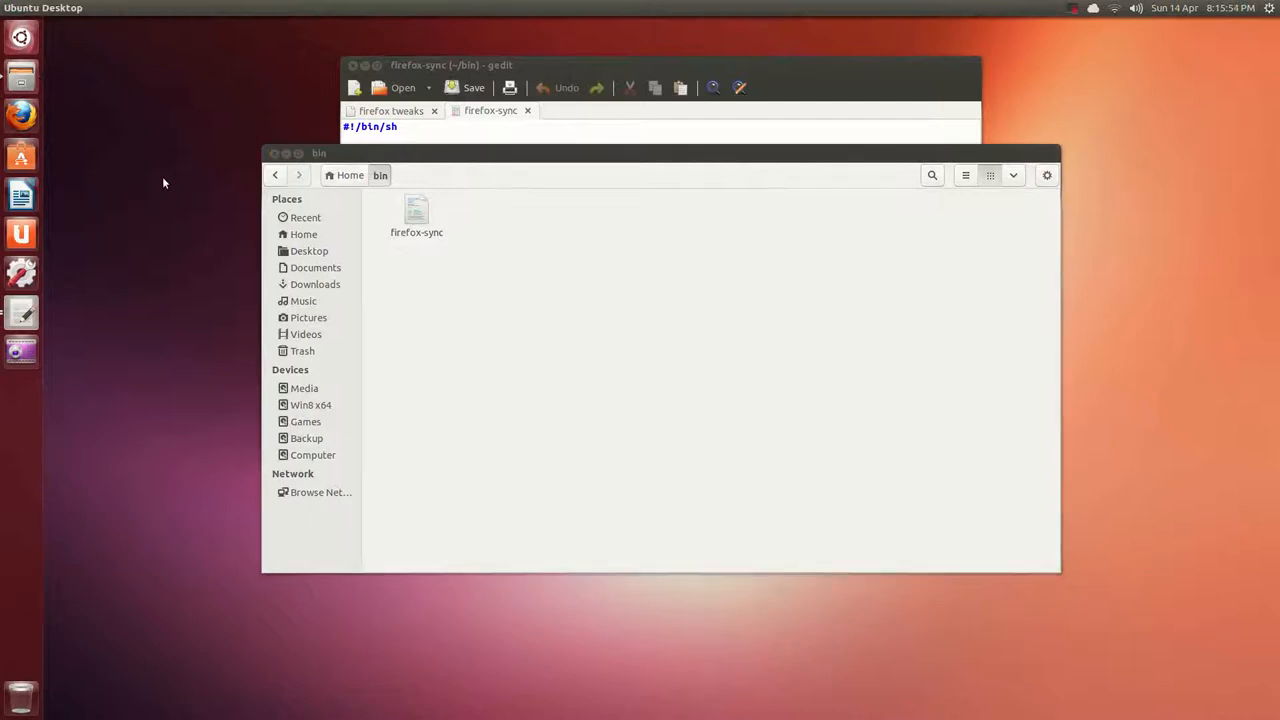
- Open a terminal and cd into the ~/bin folder
click(20, 352)
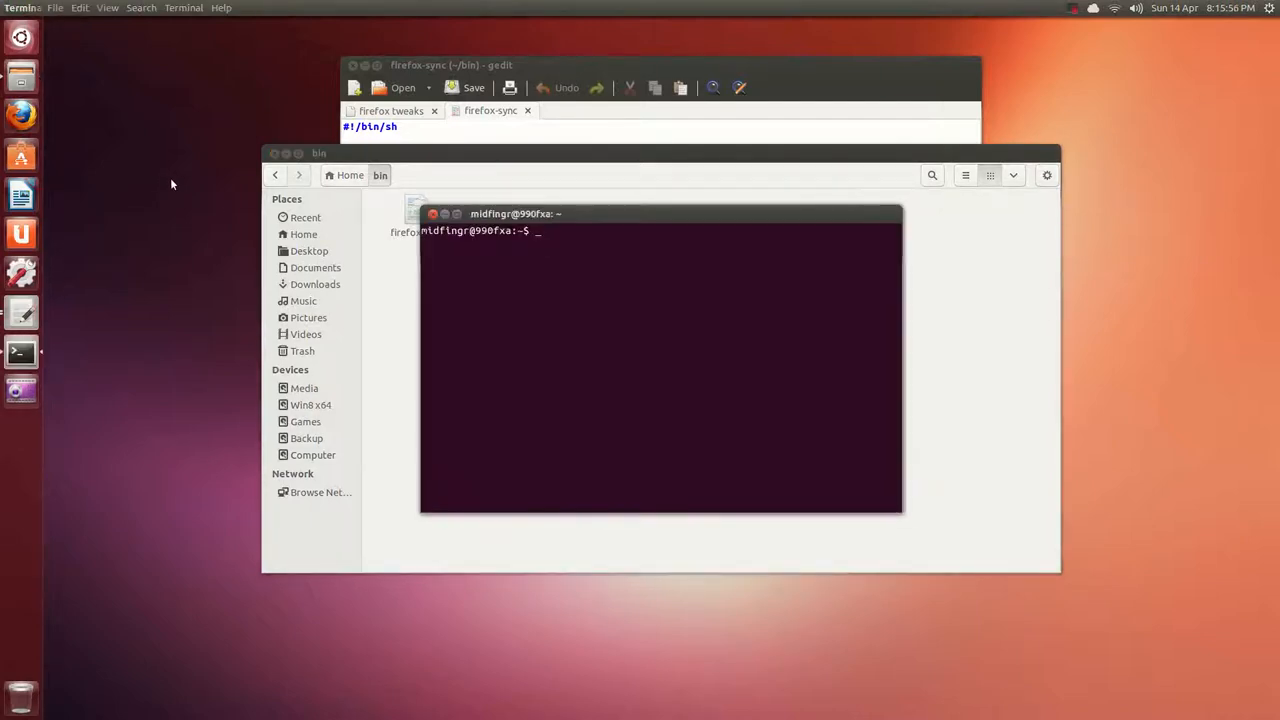
text(cd)
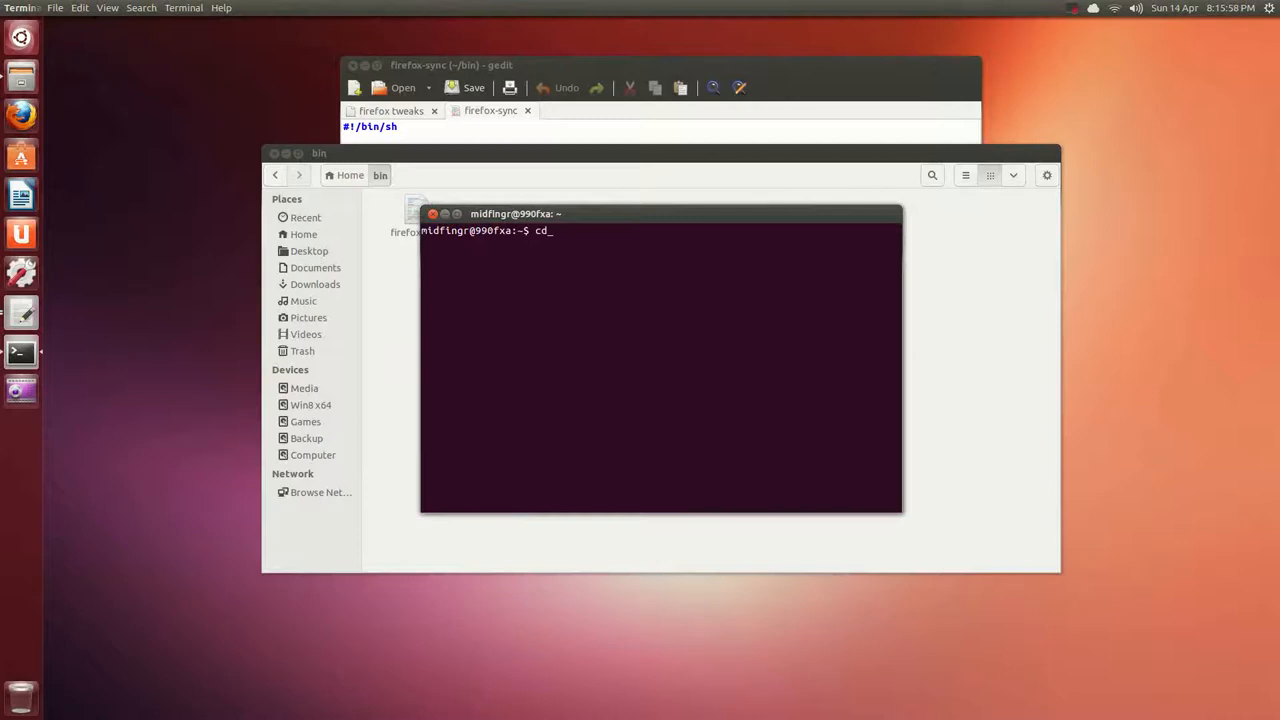
text(/bin)
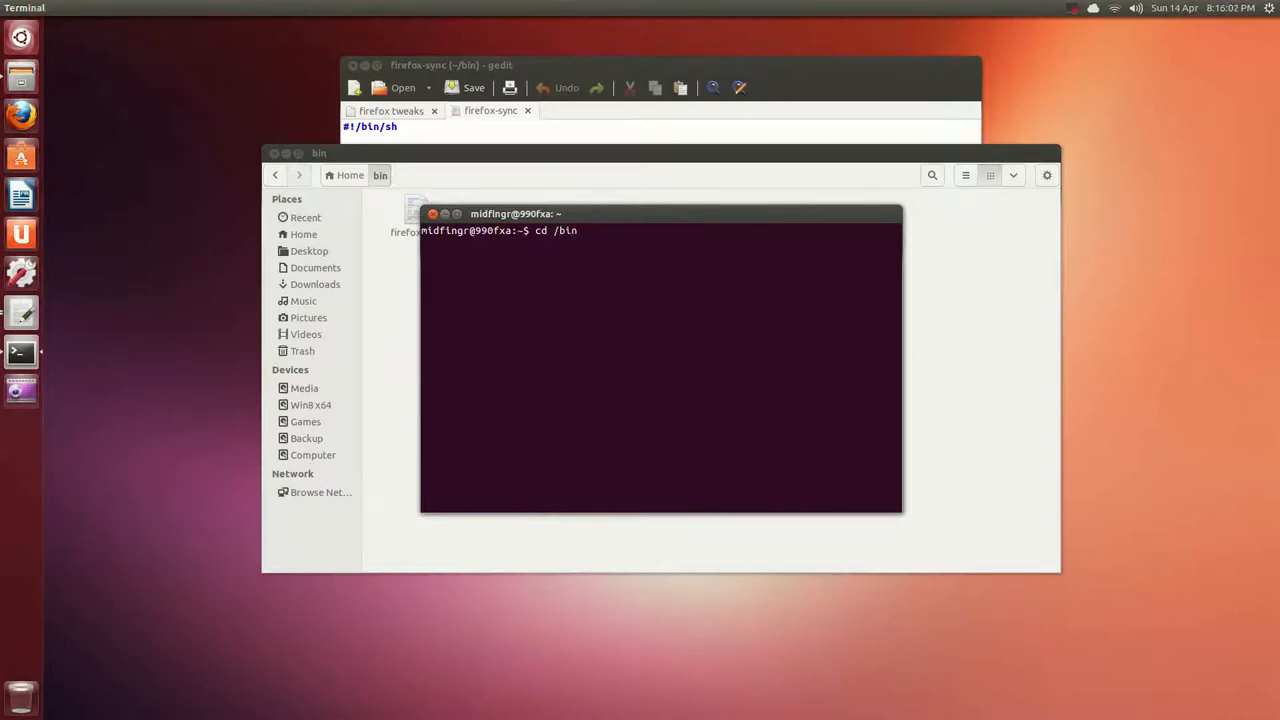
key(Return)
text(ls)
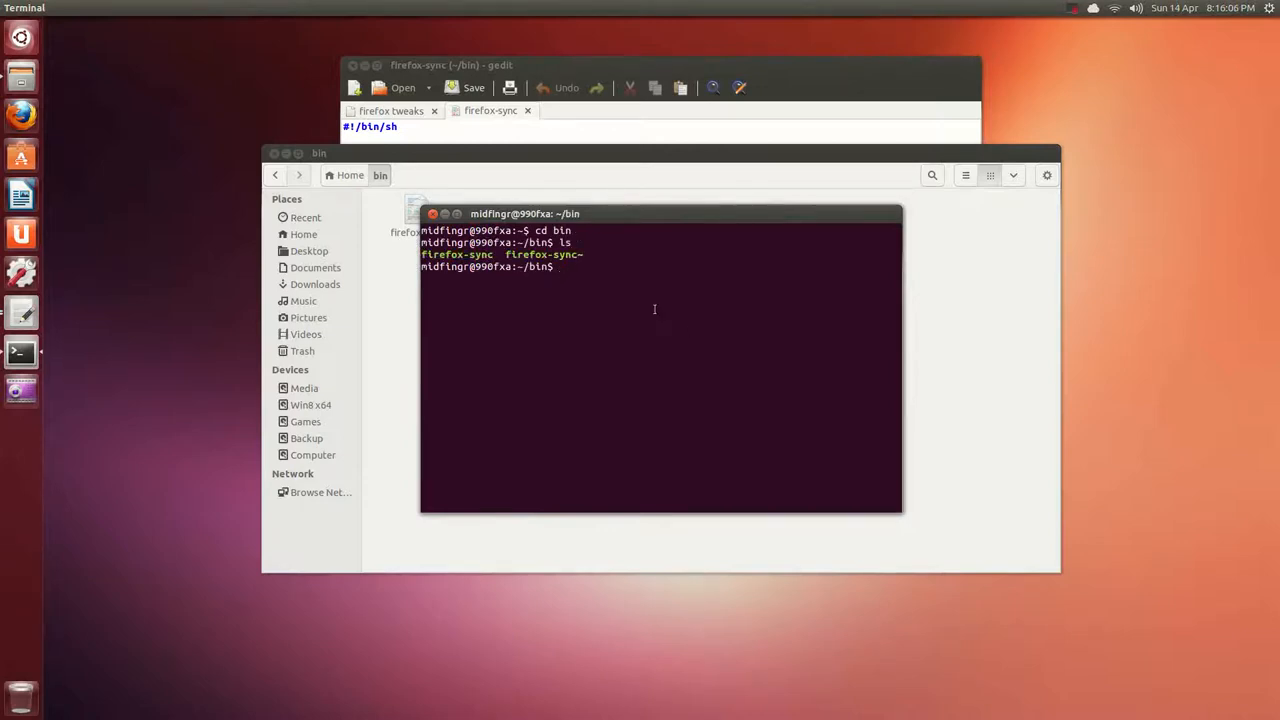
- Run firefox-sync to rsync the Firefox profile, then close the terminal
double_click(456, 254)
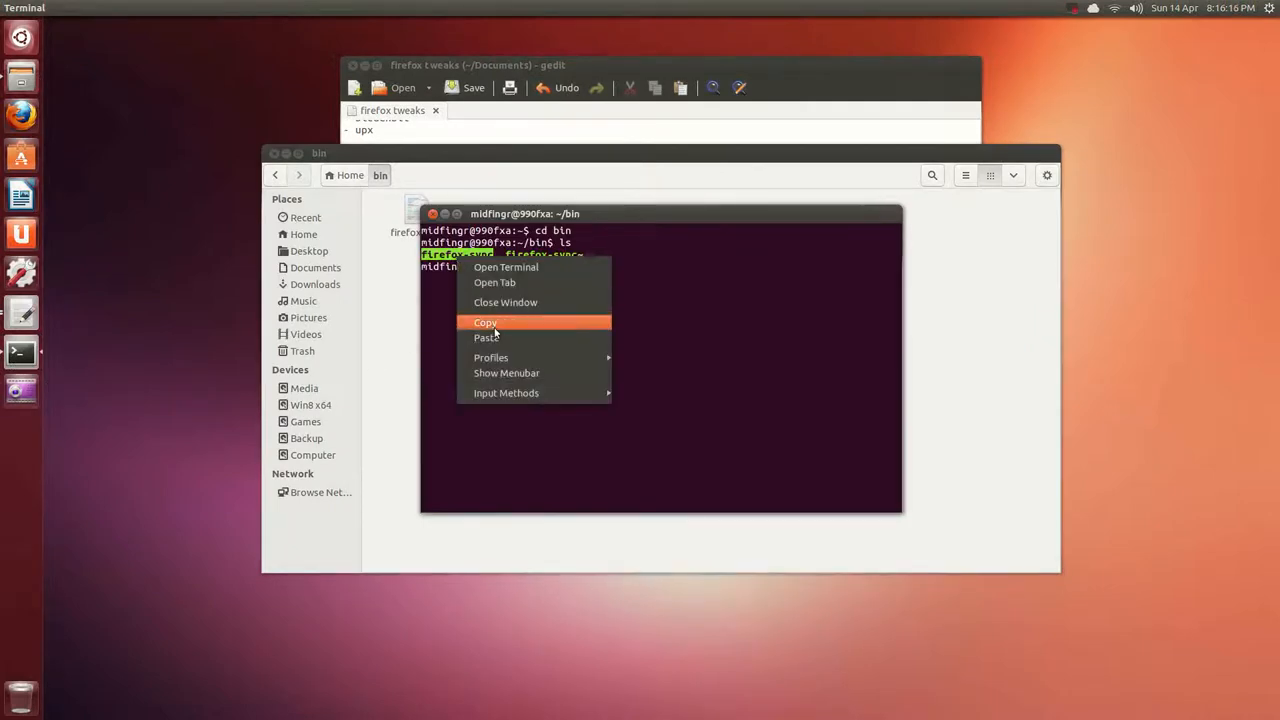
click(484, 322)
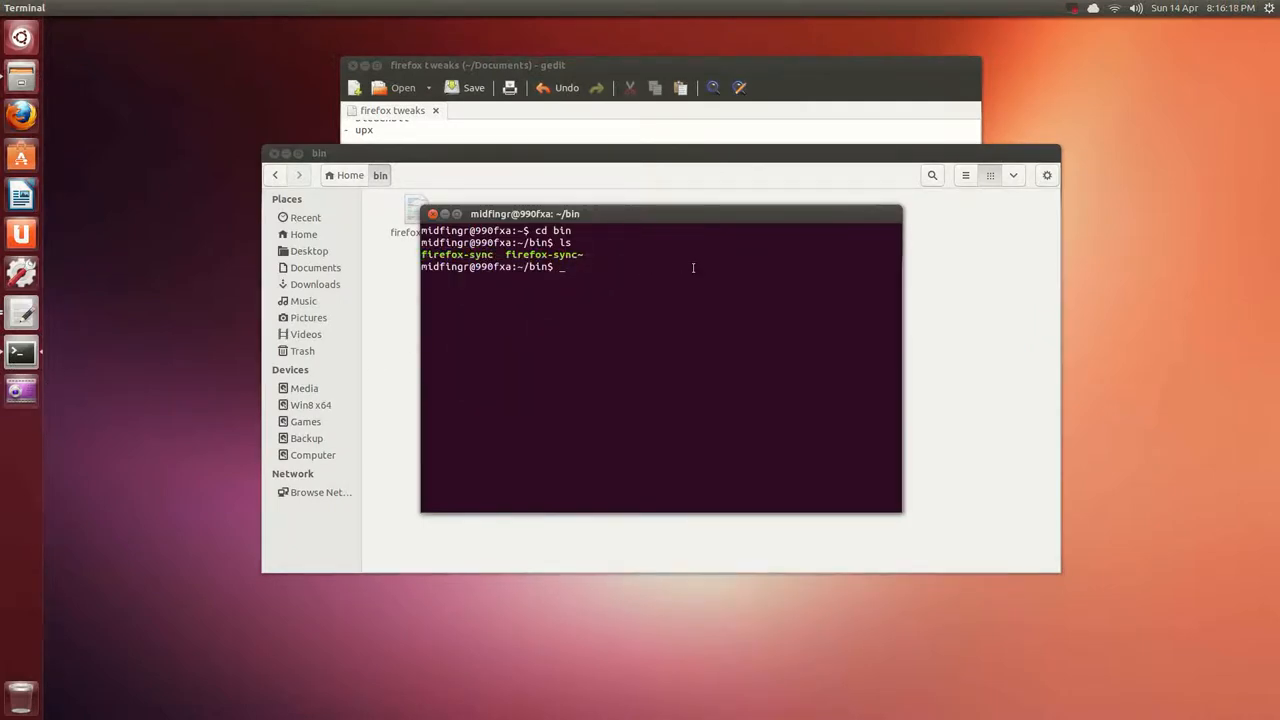
text(firefox-sync)
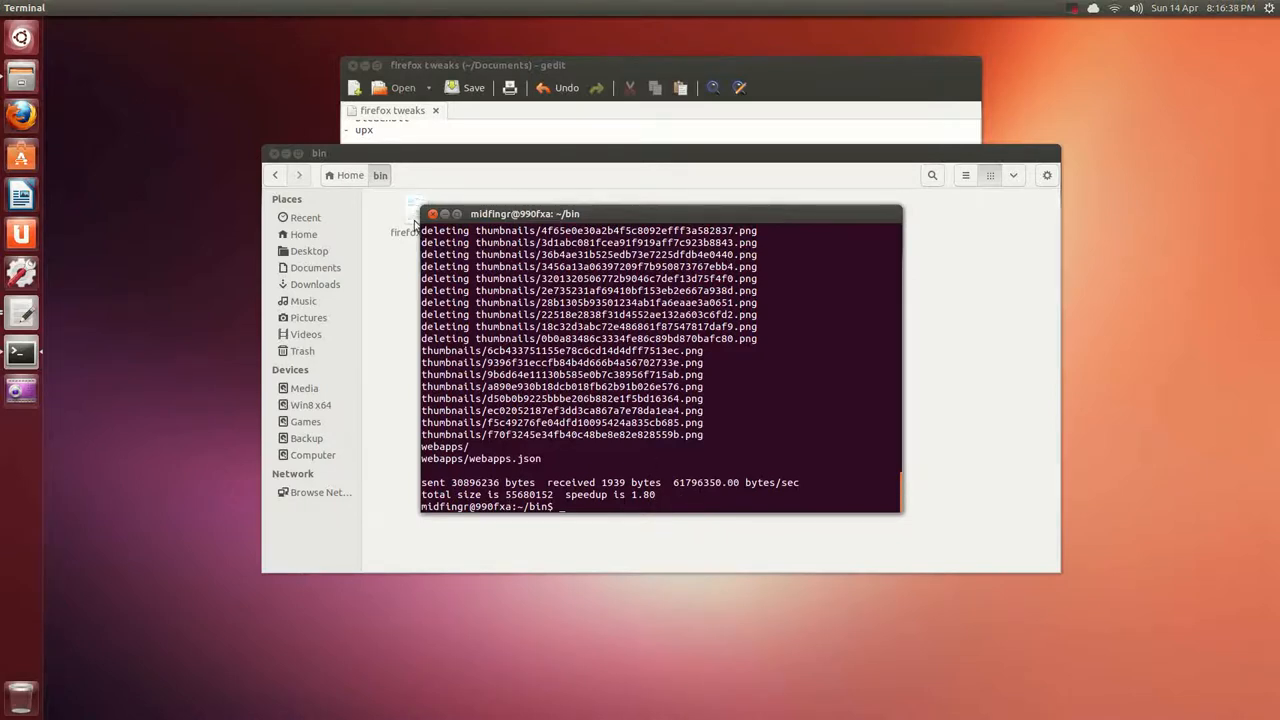
click(432, 212)
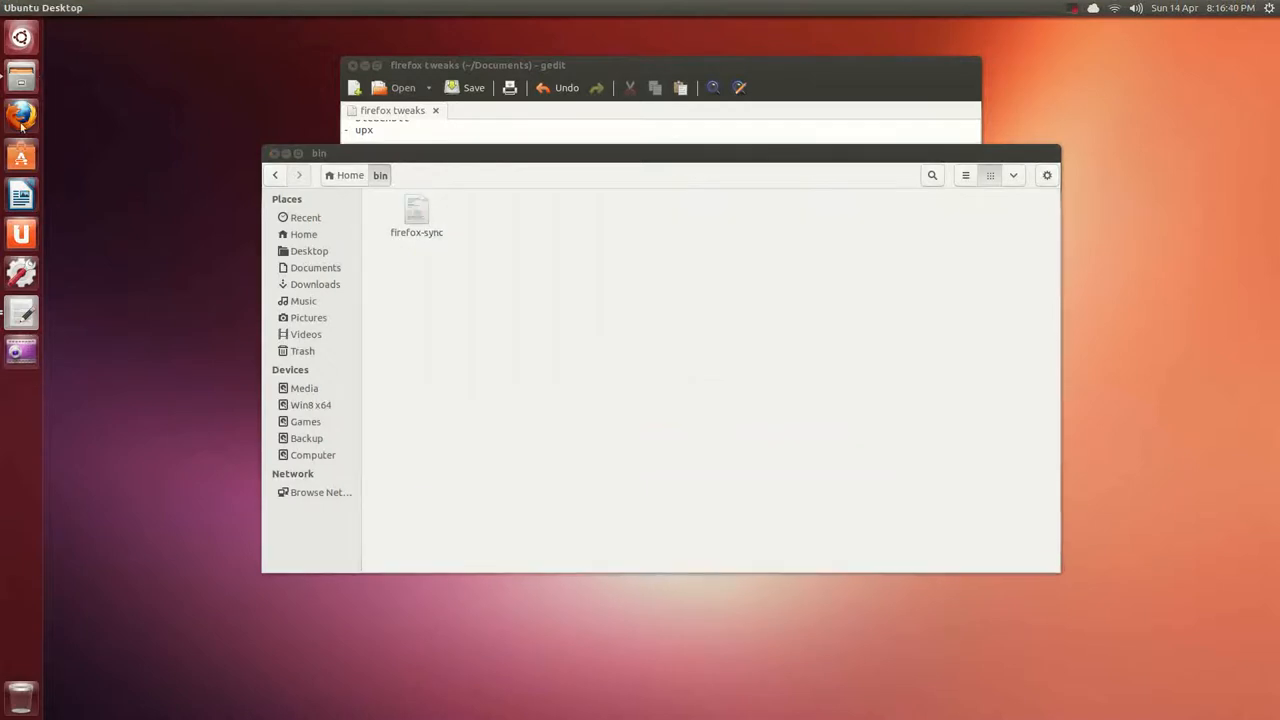
- Select firefox-sync in bin, return to the tweaks note, and bring up the Dash search
click(20, 114)
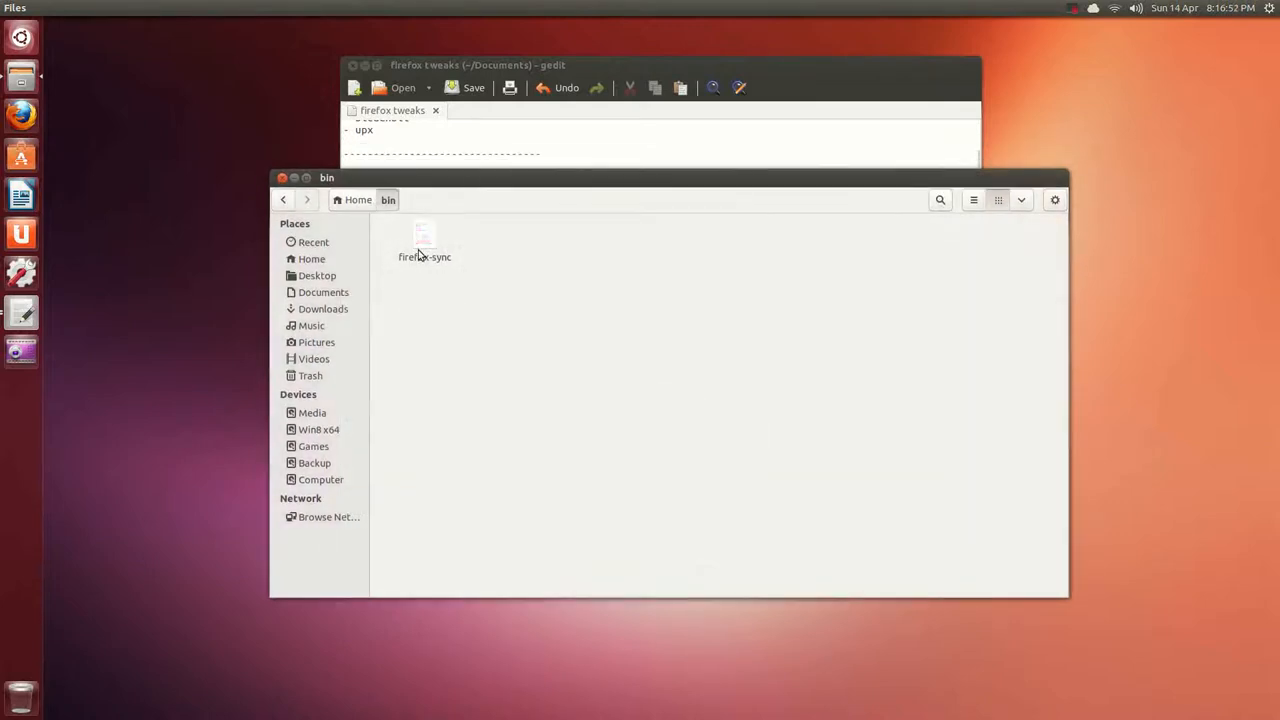
click(424, 240)
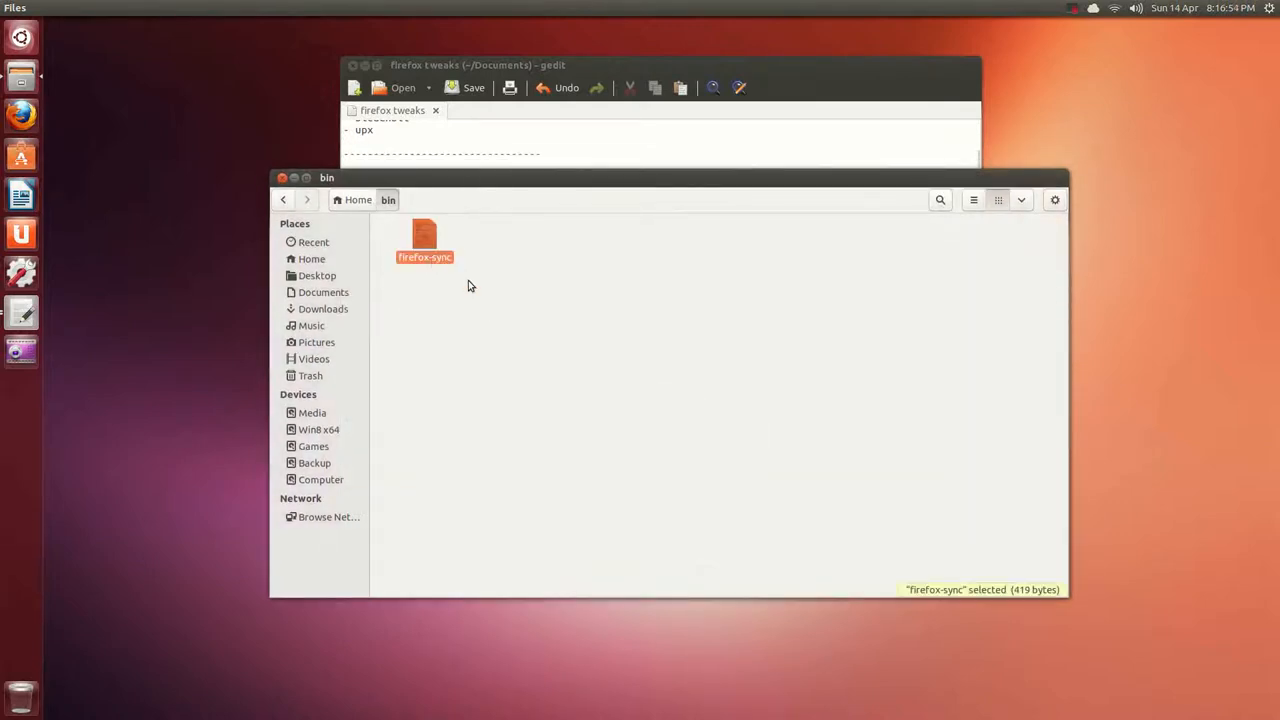
click(470, 286)
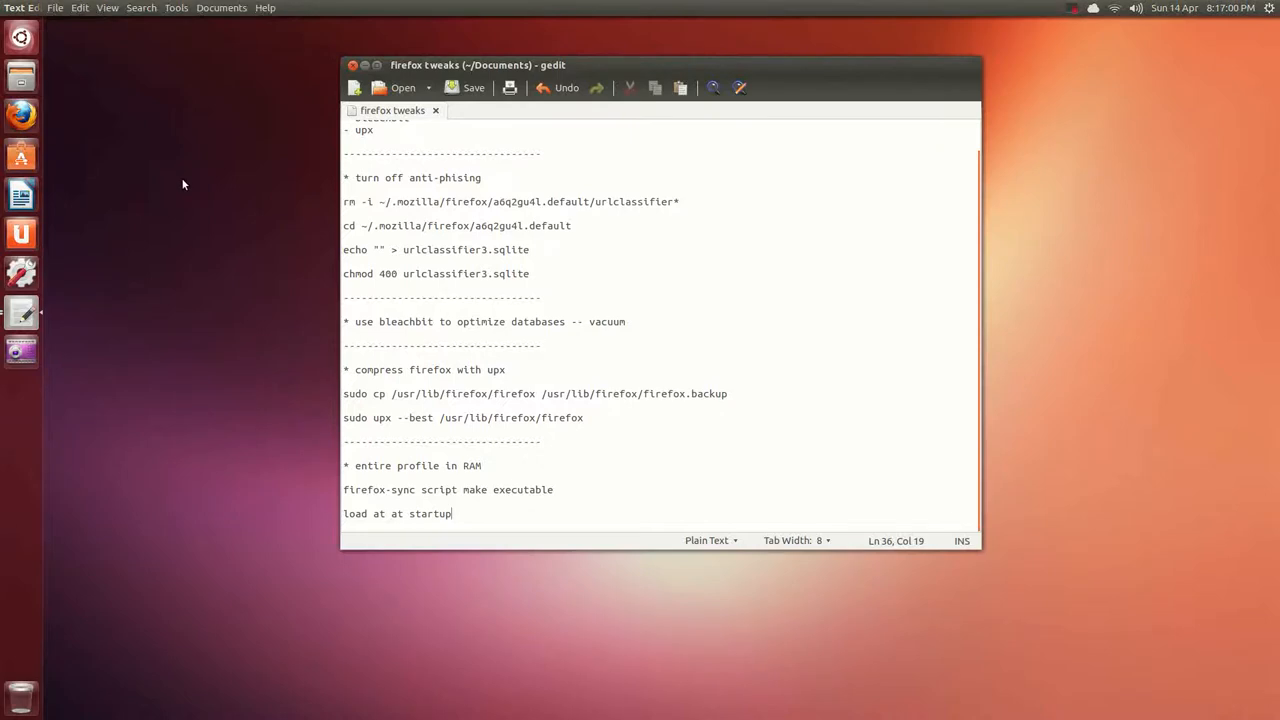
click(20, 36)
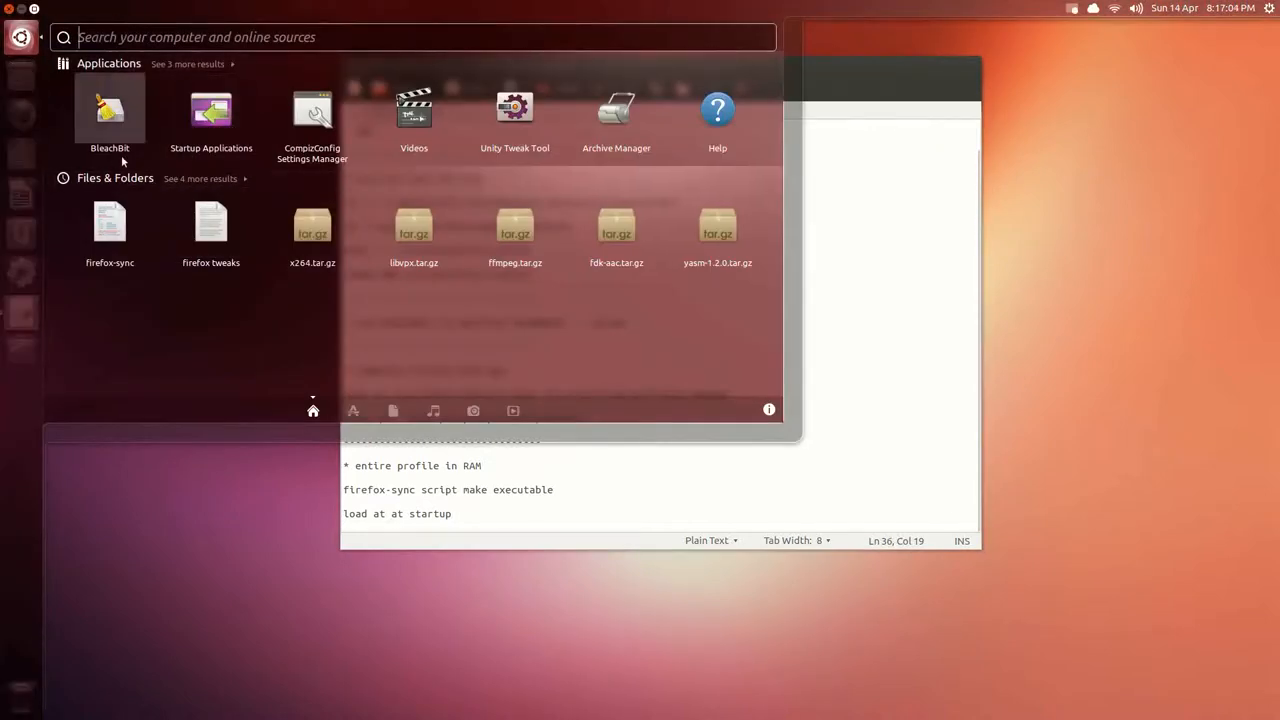
- In Startup Applications, edit the Firefox Sync entry and browse for its command file
click(212, 114)
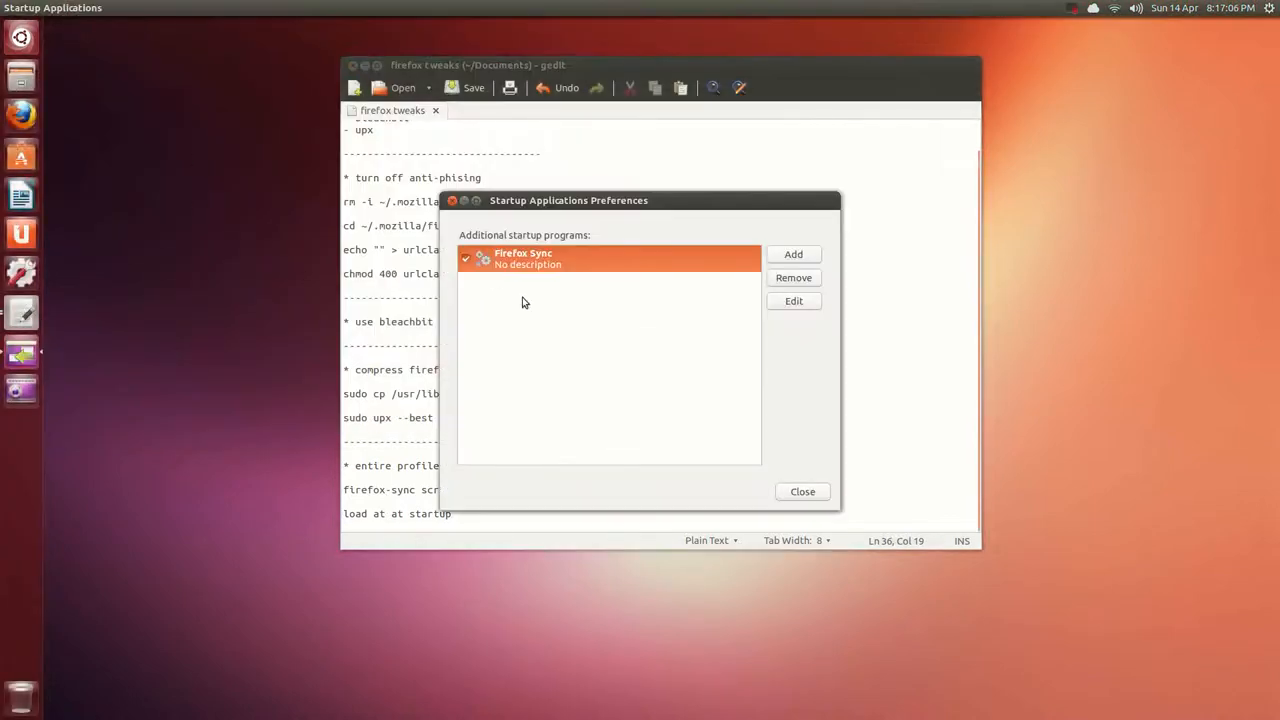
mouse_move(568, 268)
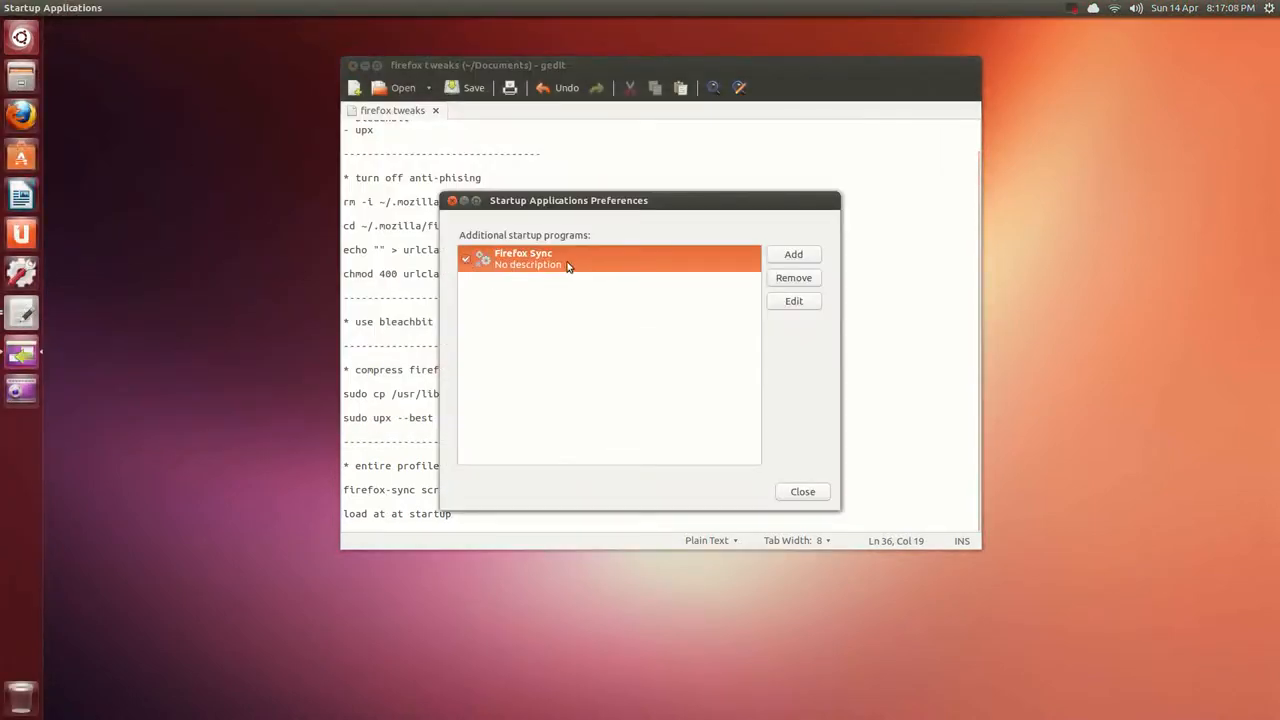
click(792, 300)
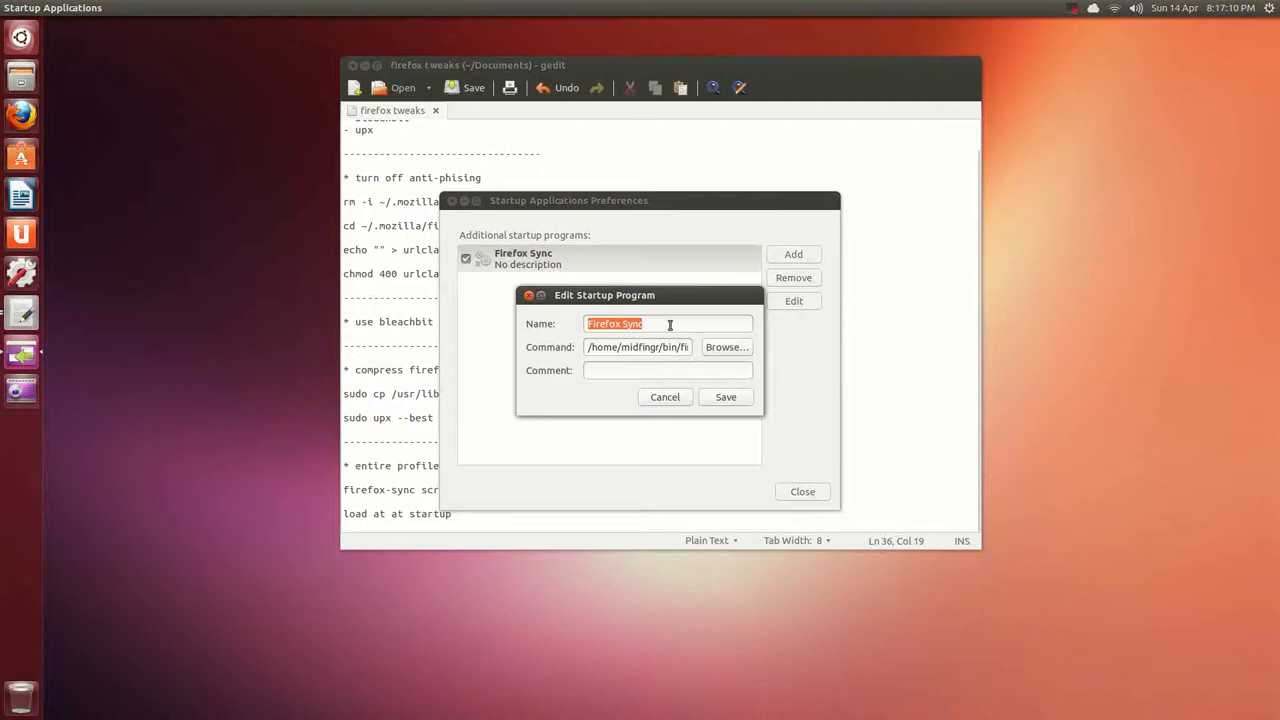
click(664, 324)
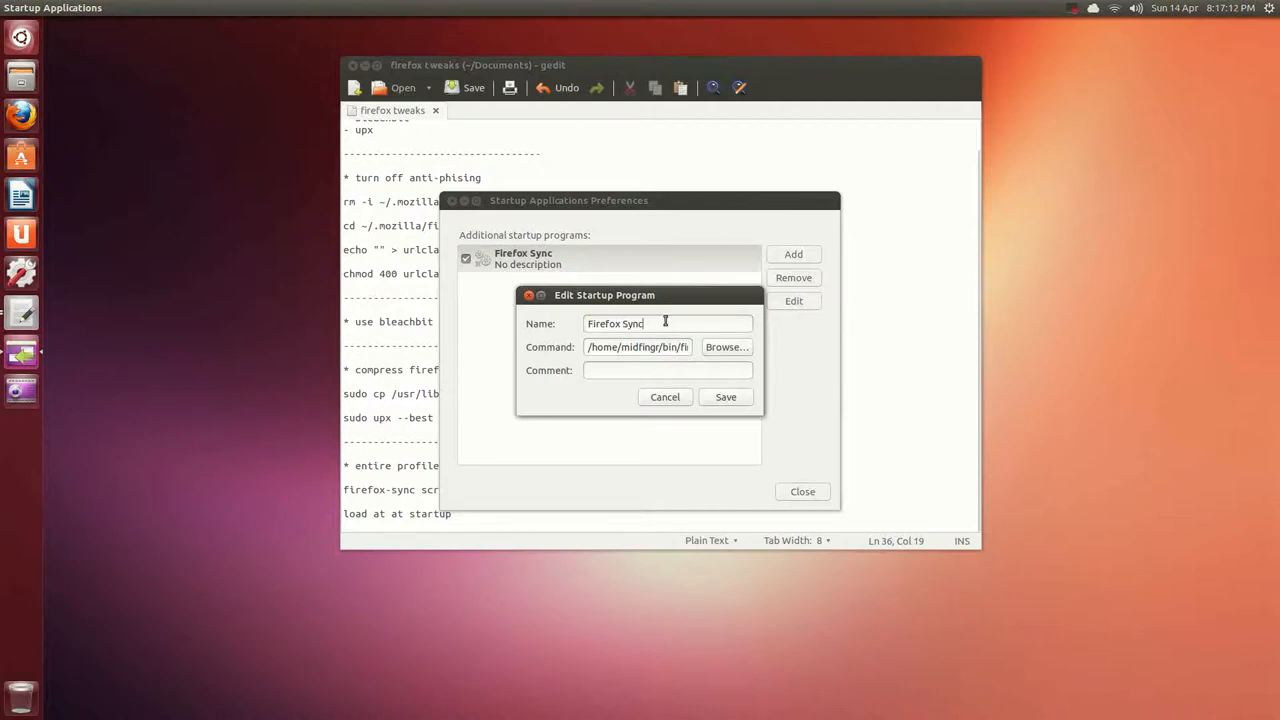
click(726, 348)
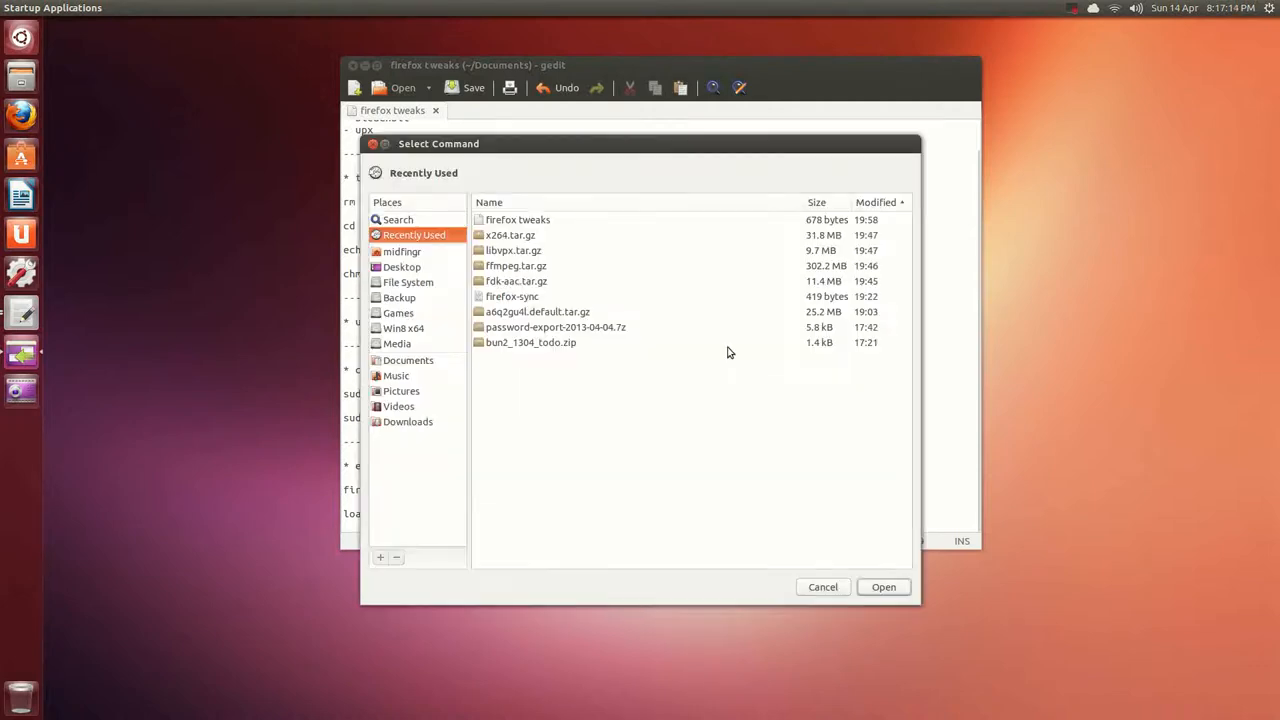
- Confirm the command points to ~/bin/firefox-sync, cancel the chooser and close the preferences
click(402, 252)
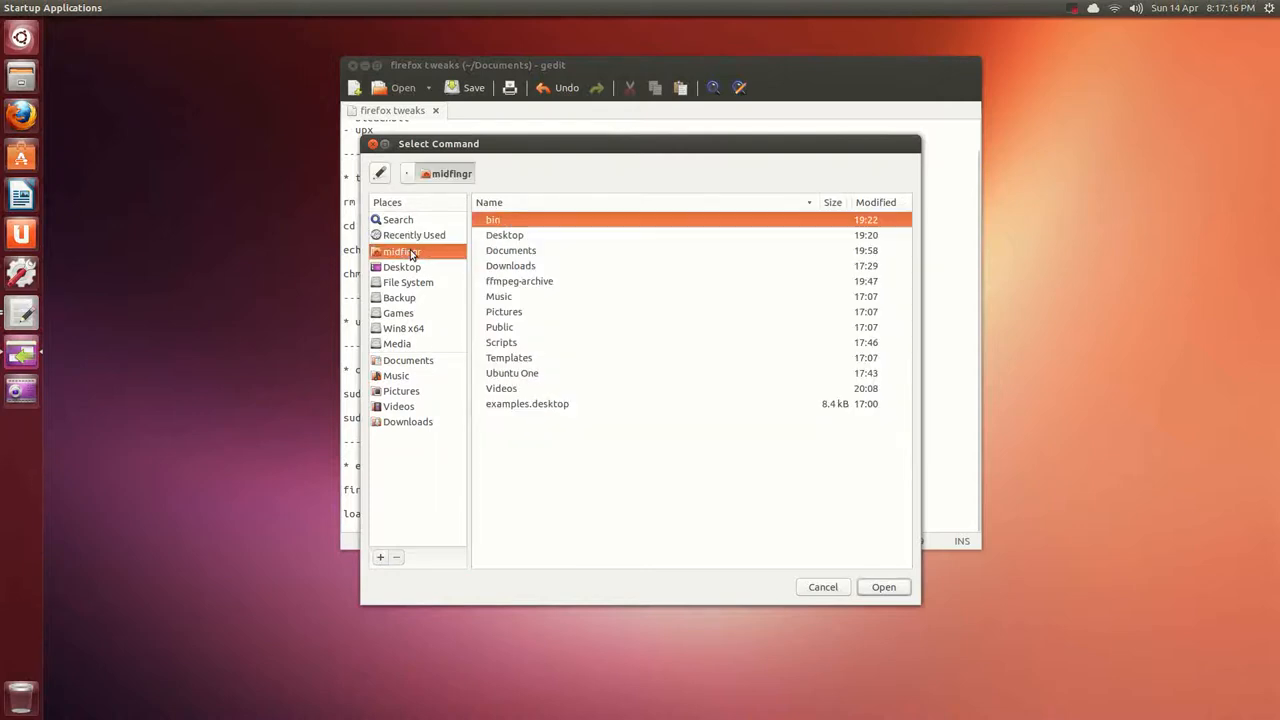
double_click(492, 218)
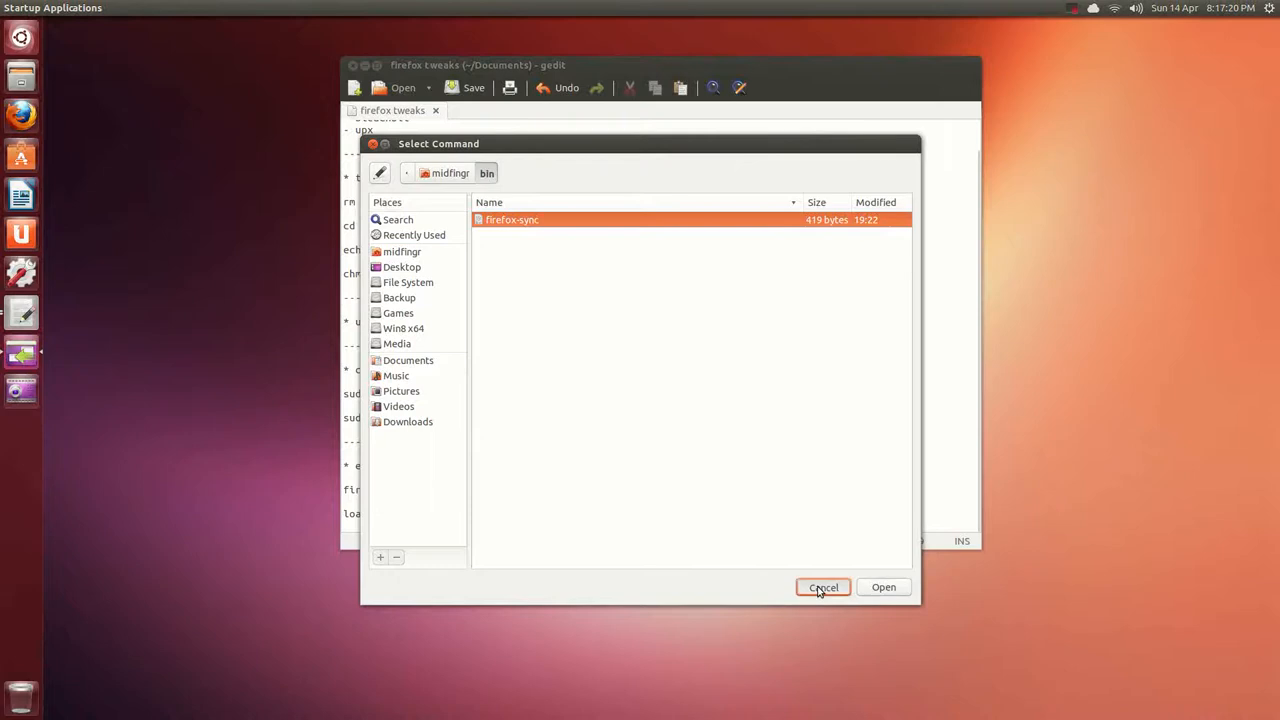
click(824, 588)
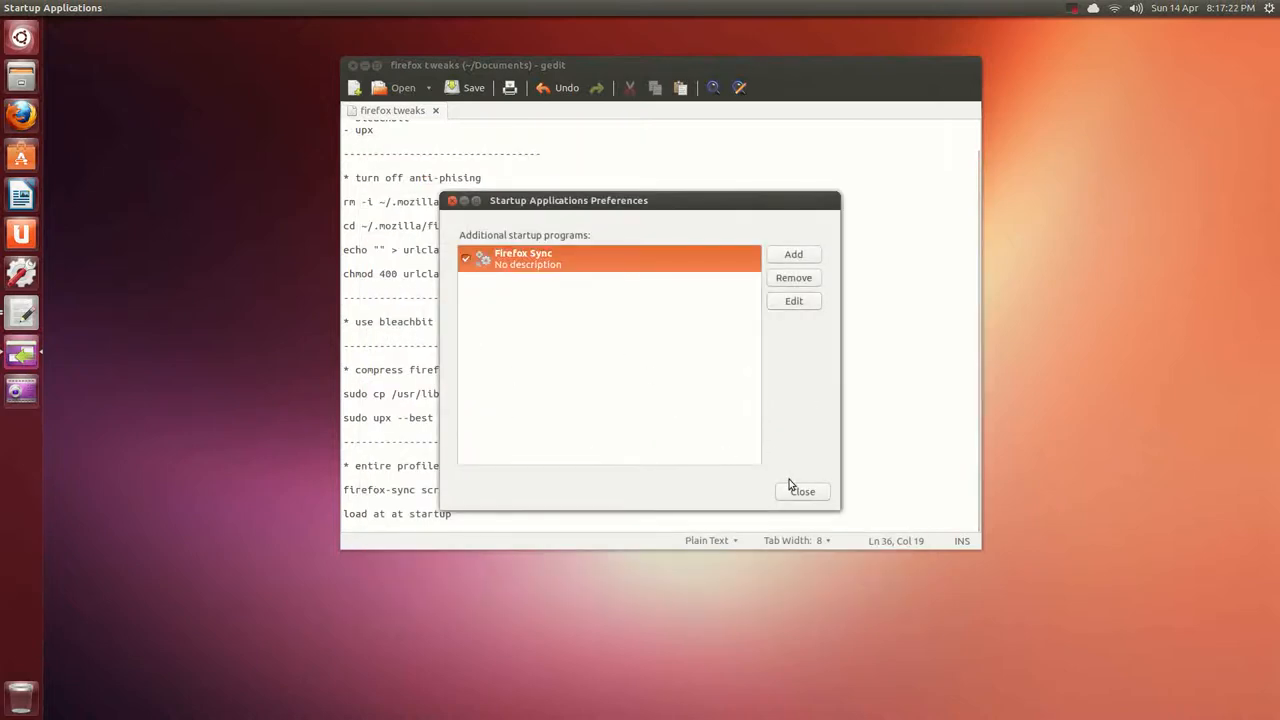
click(802, 492)
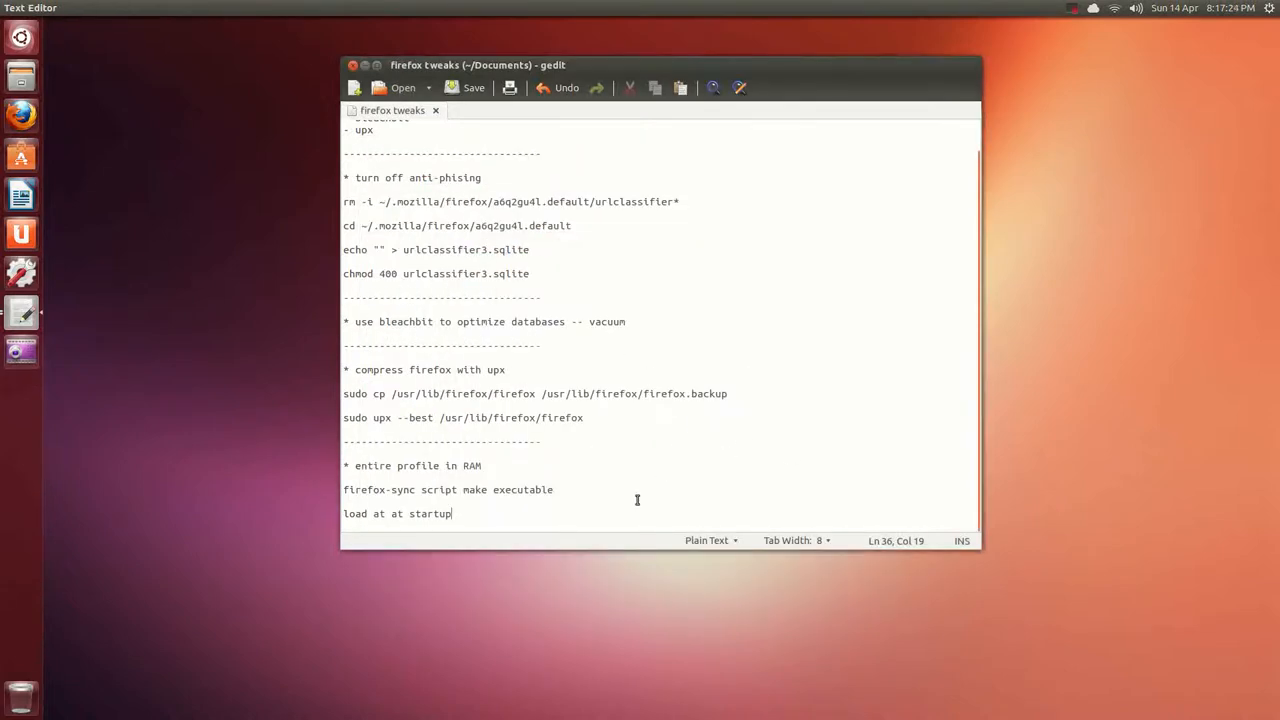
mouse_move(420, 514)
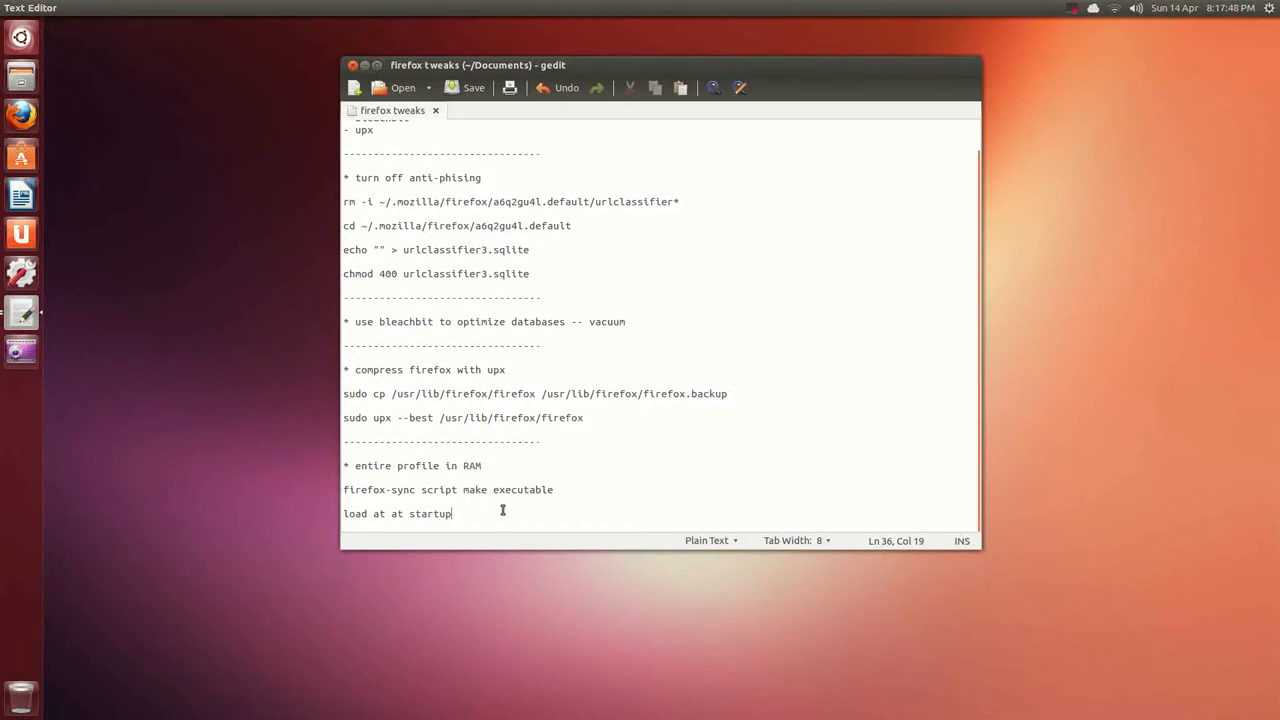
mouse_move(488, 520)
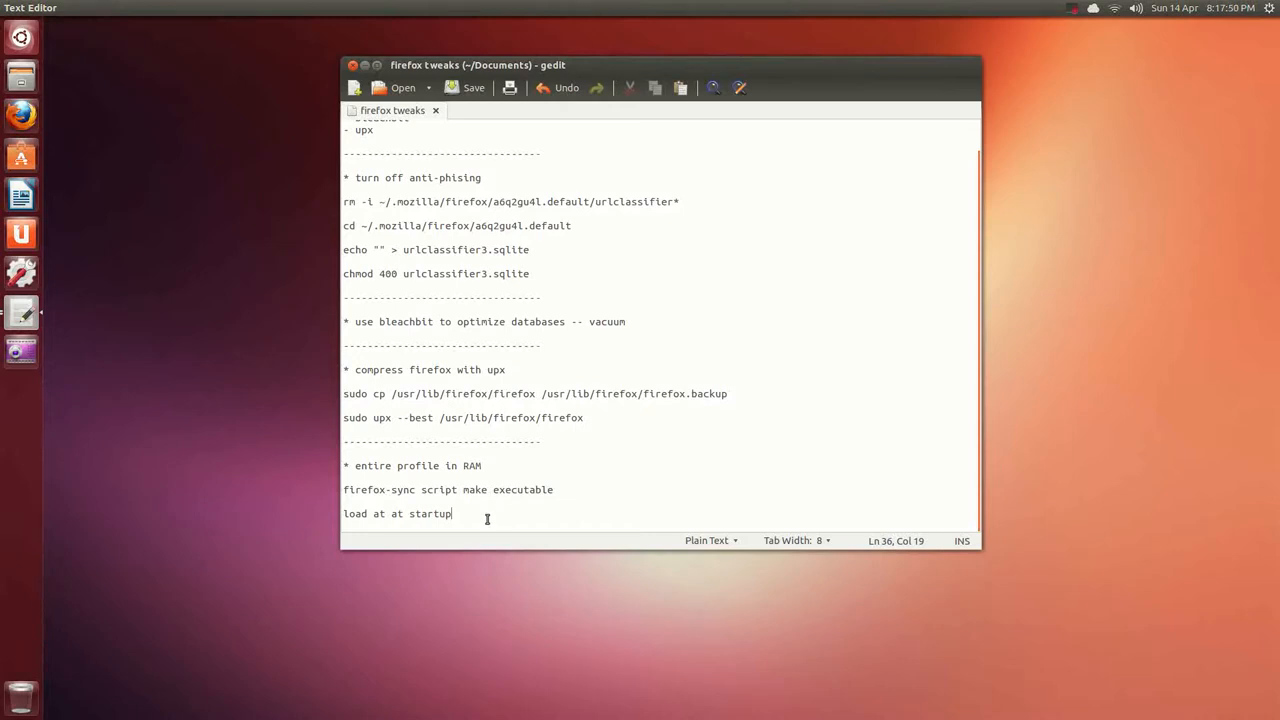
mouse_move(610, 432)
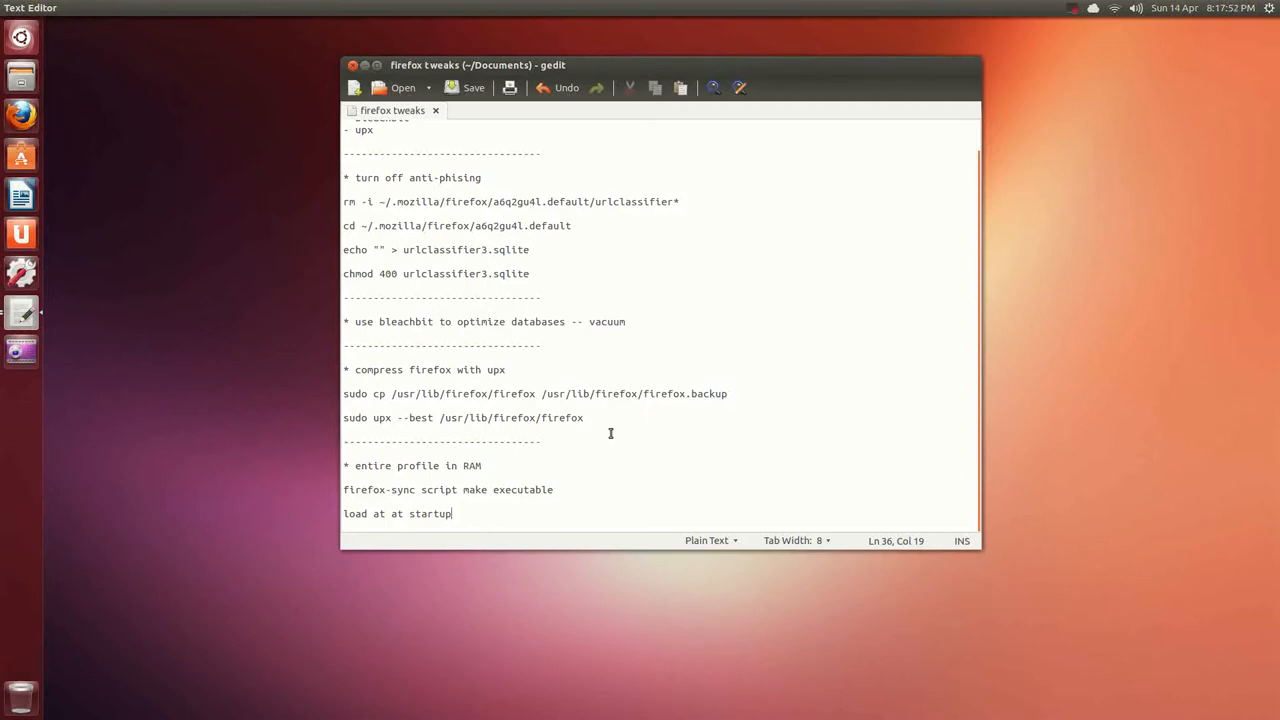
- Scroll back to the top of the tweaks note and close gedit
scroll(up, 3)
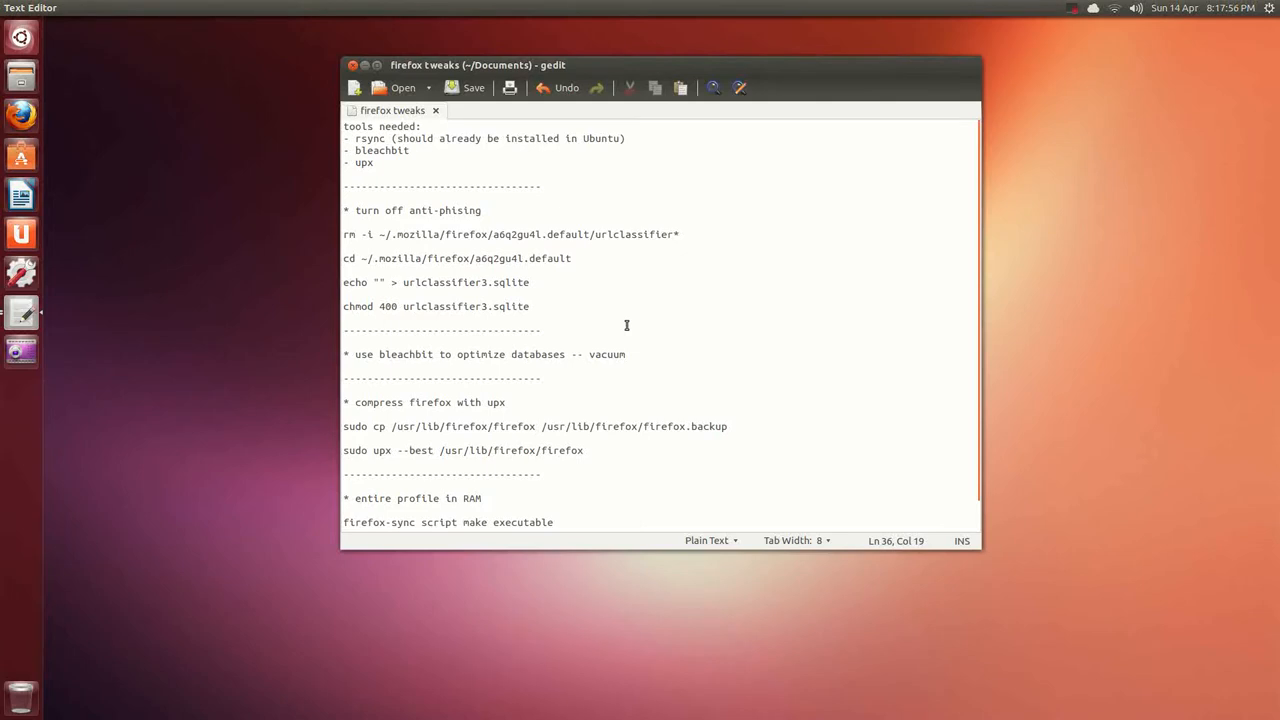
mouse_move(734, 344)
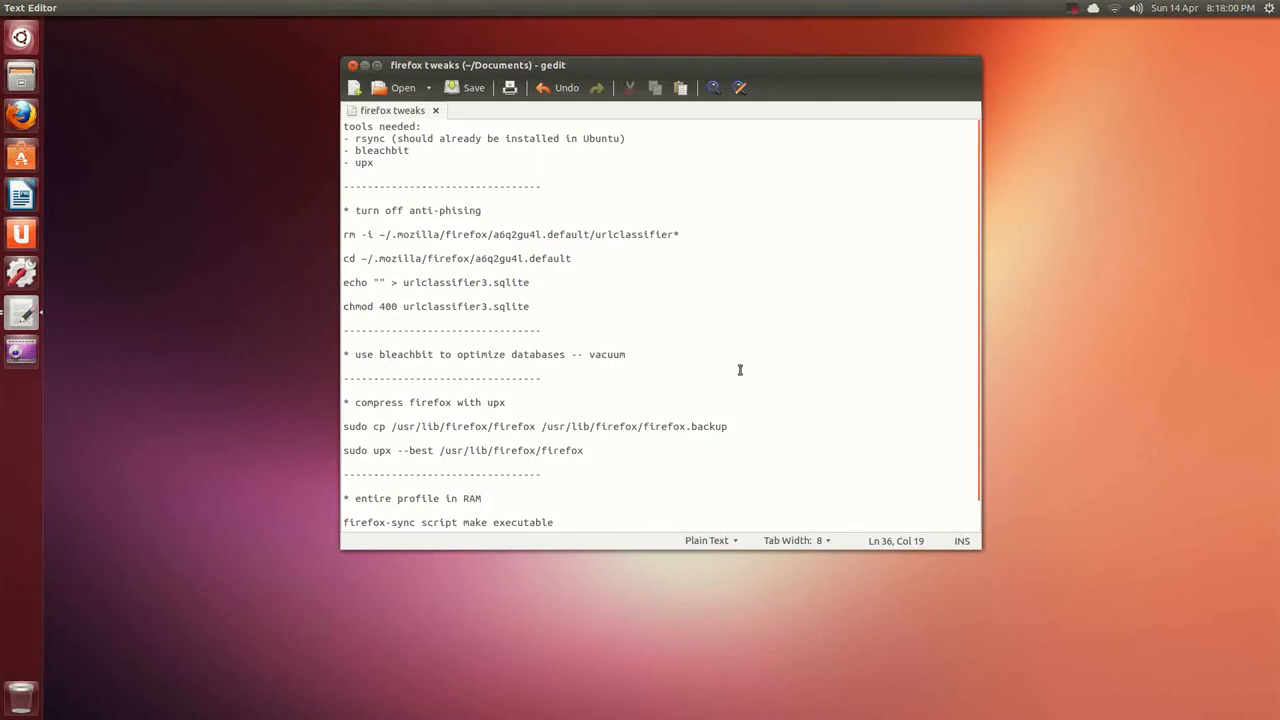
mouse_move(832, 174)
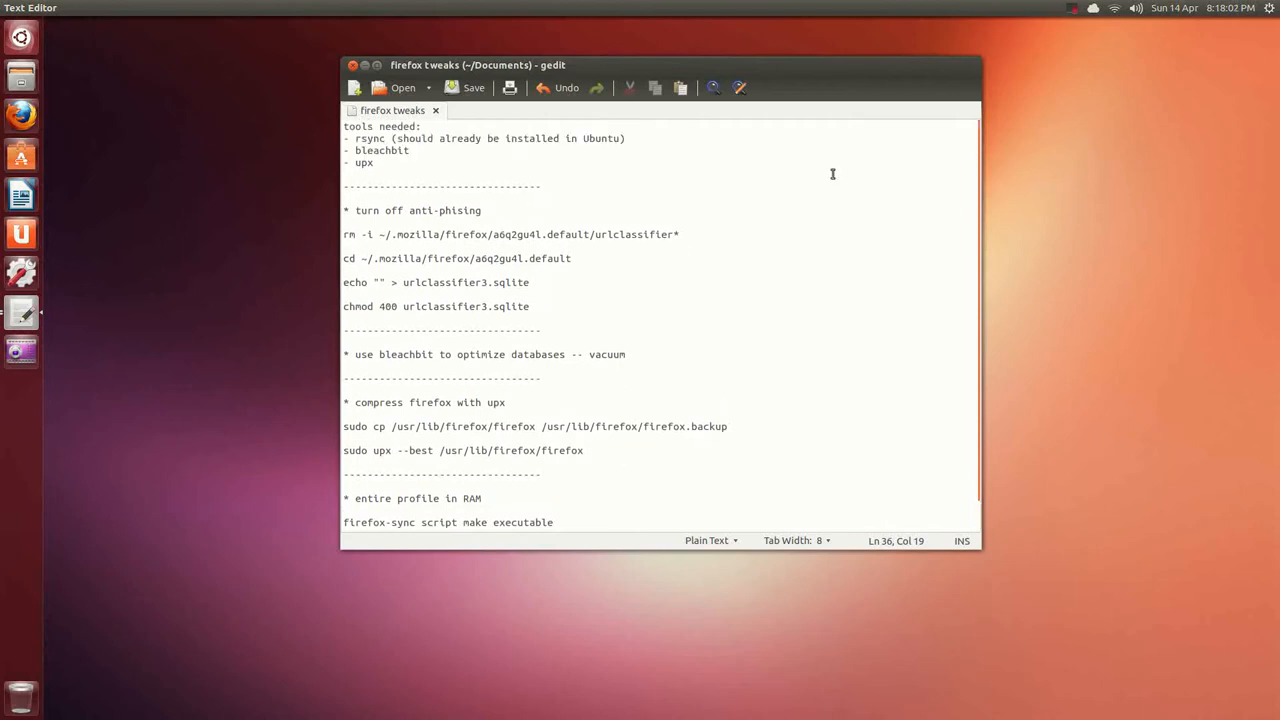
mouse_move(528, 168)
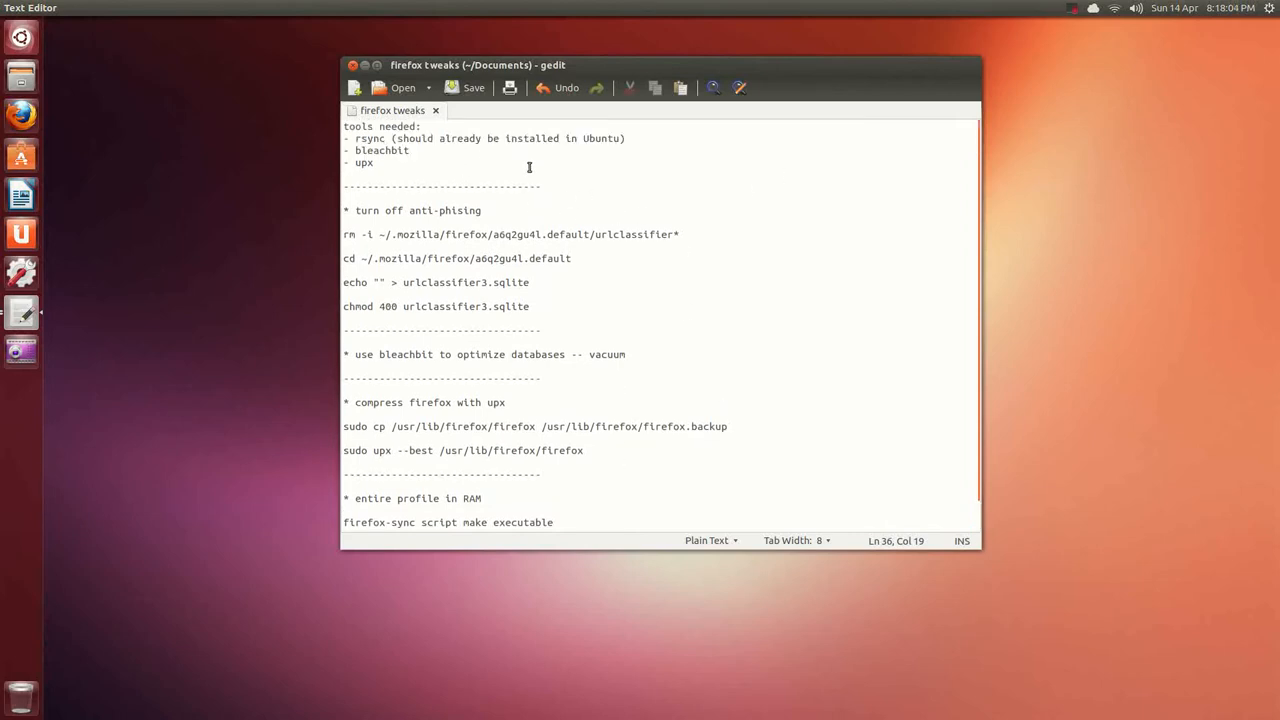
mouse_move(664, 288)
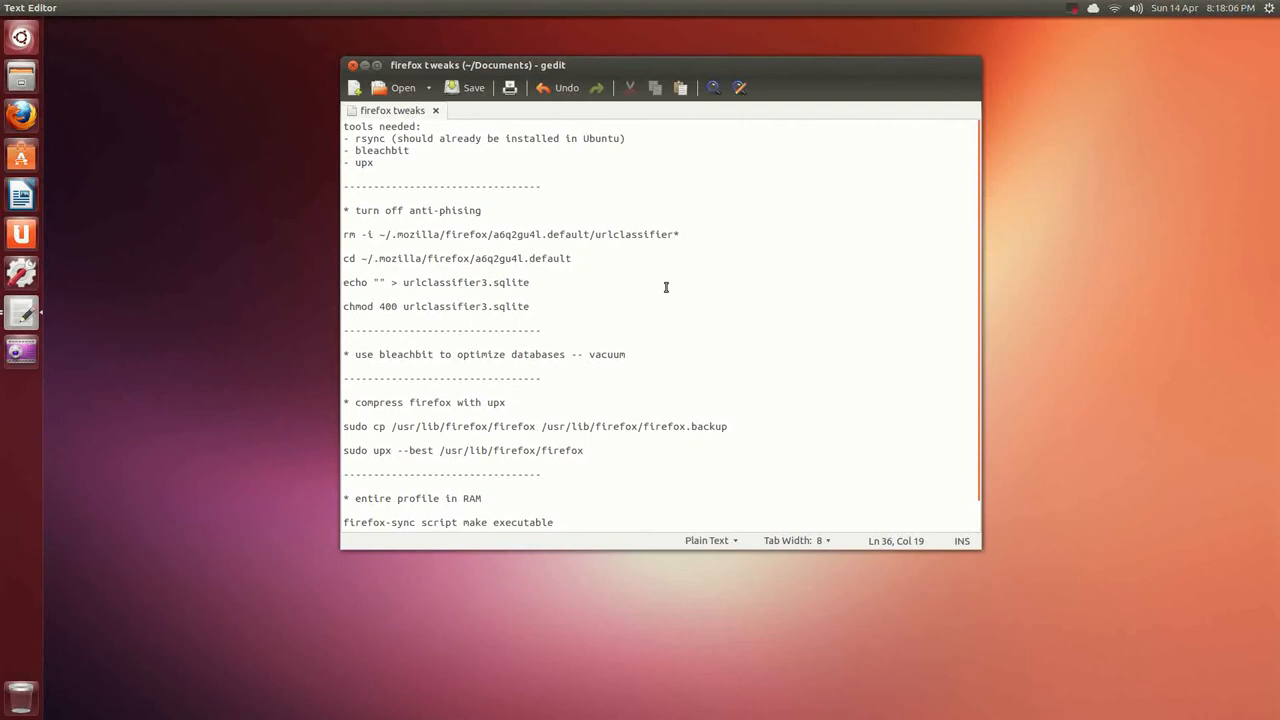
click(688, 388)
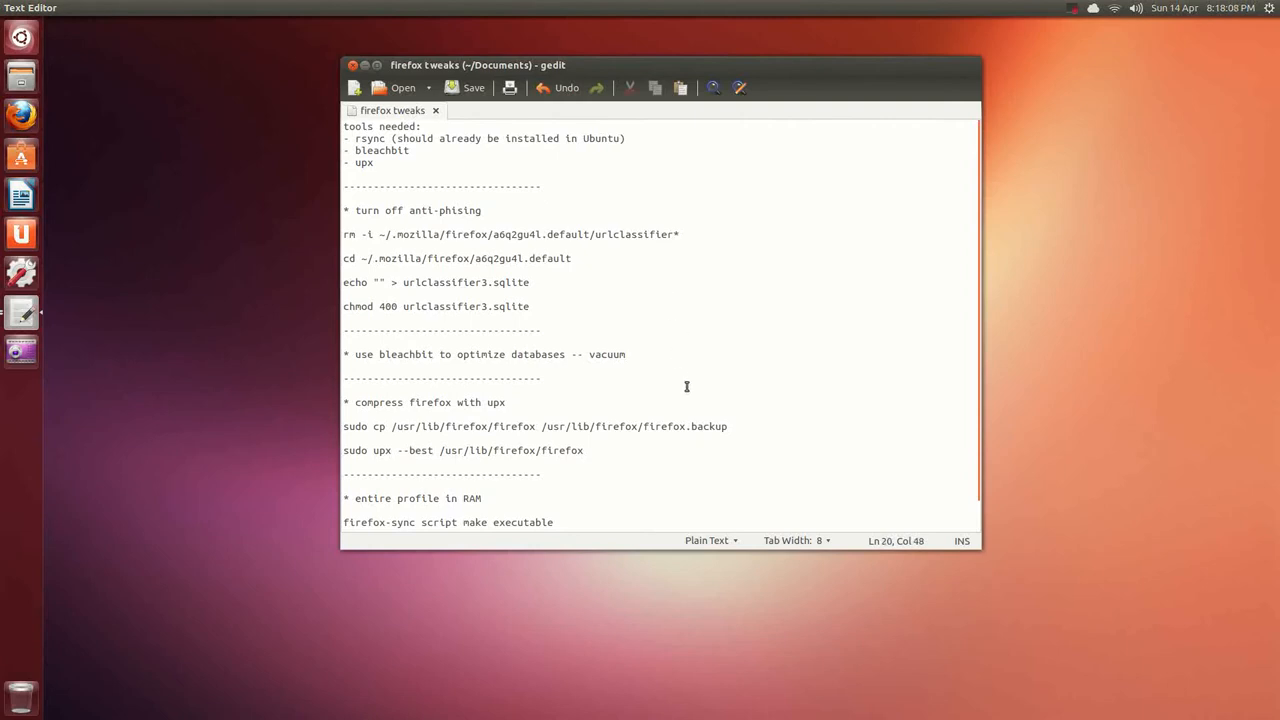
click(352, 64)
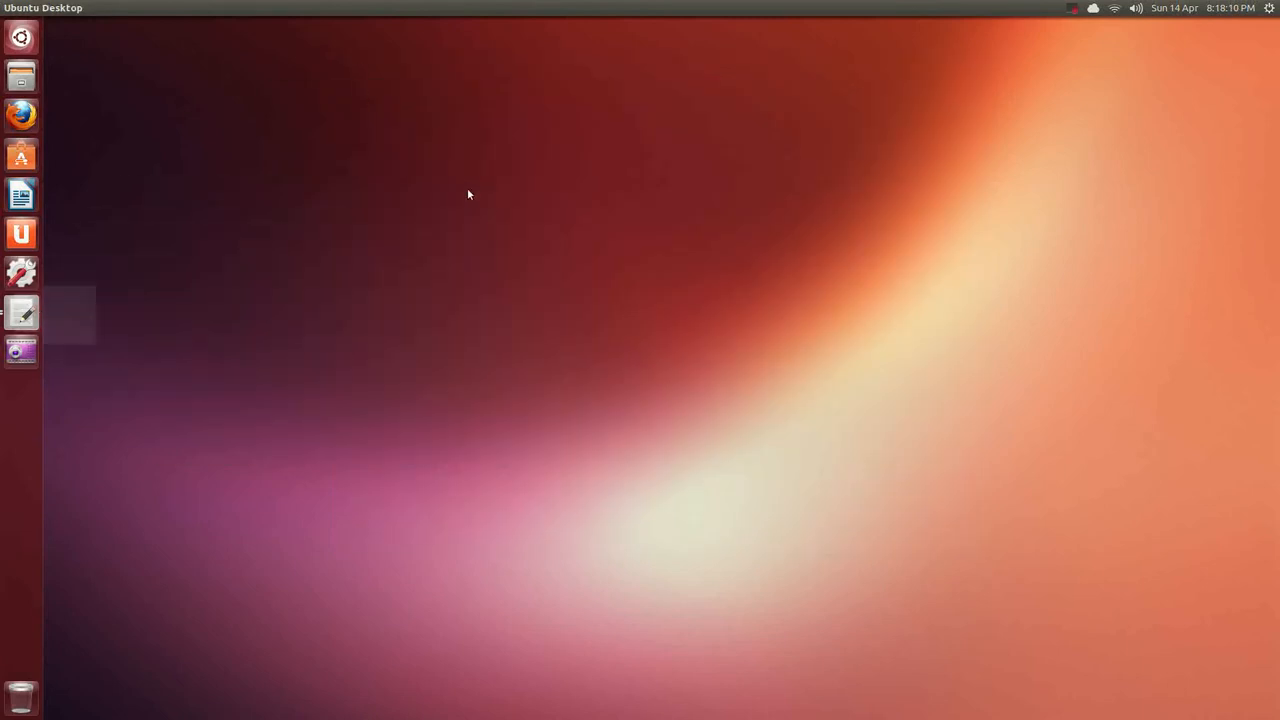
mouse_move(910, 180)
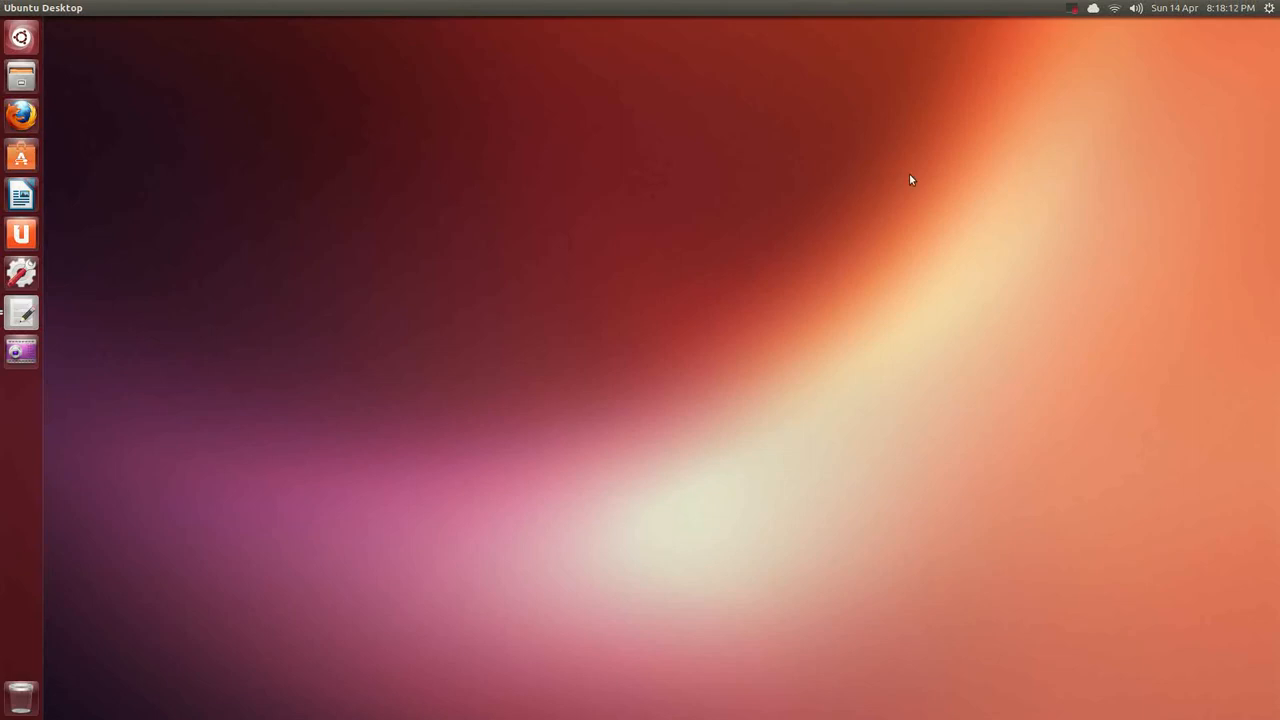